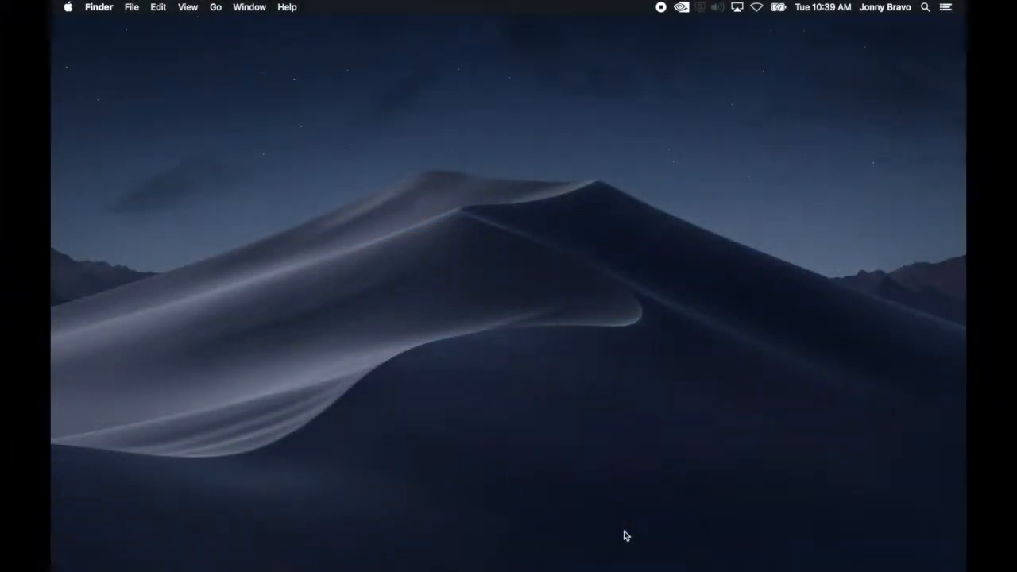
- Launch Safari, search Google for 'ps4 remote play', and open remoteplay.dl.playstation.net
type("safari")
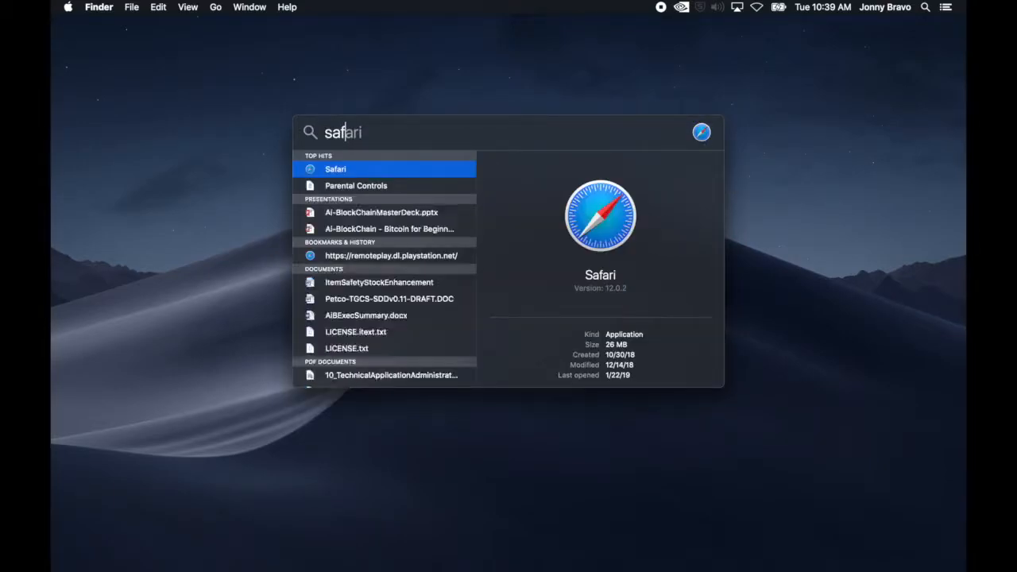
left_click(336, 168)
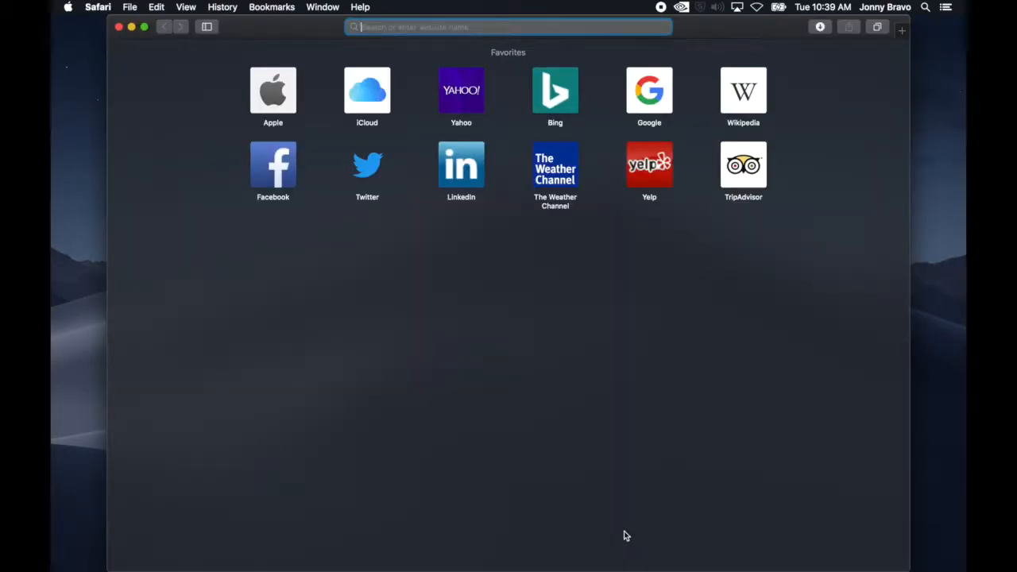
type("ps4 remote play")
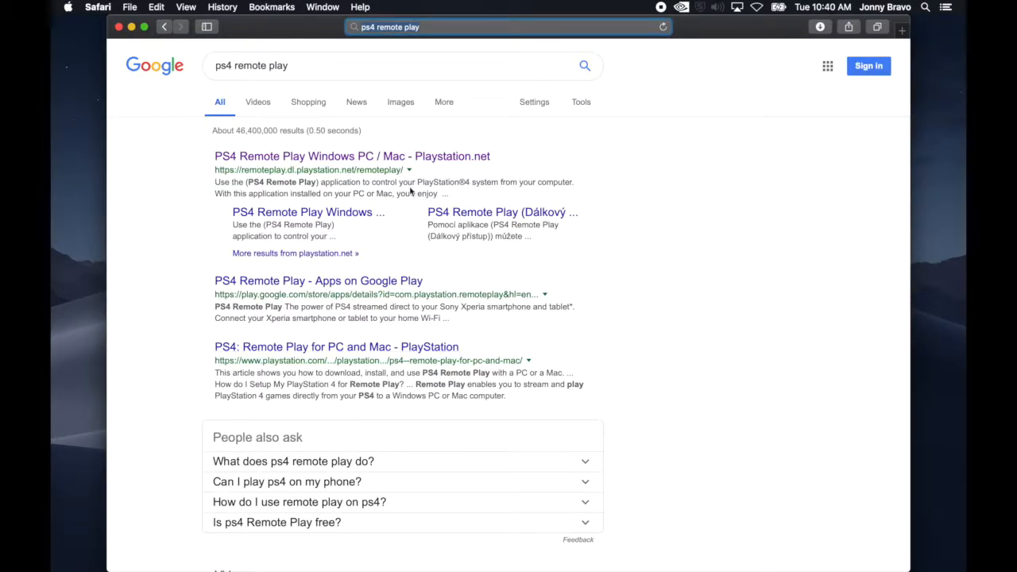
left_click(351, 156)
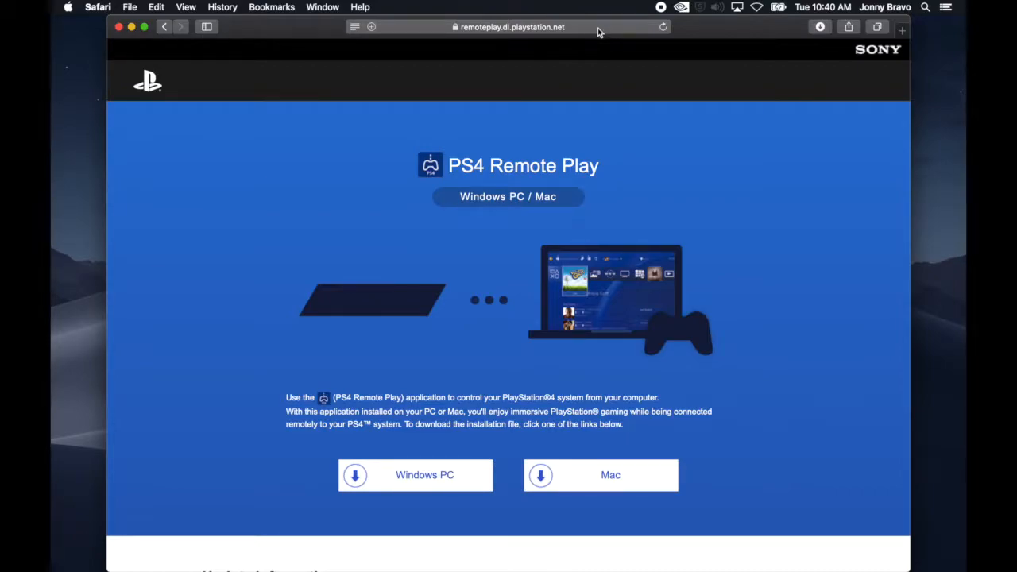
- Search Google for 'ishowu audio capture' from the Safari address bar
left_click(509, 27)
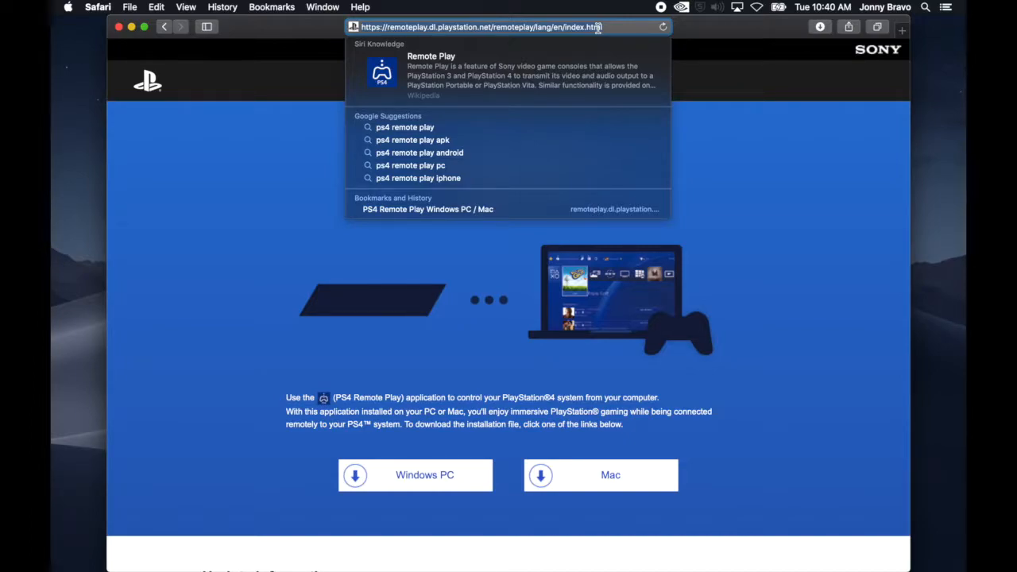
type("ishowu audio capture")
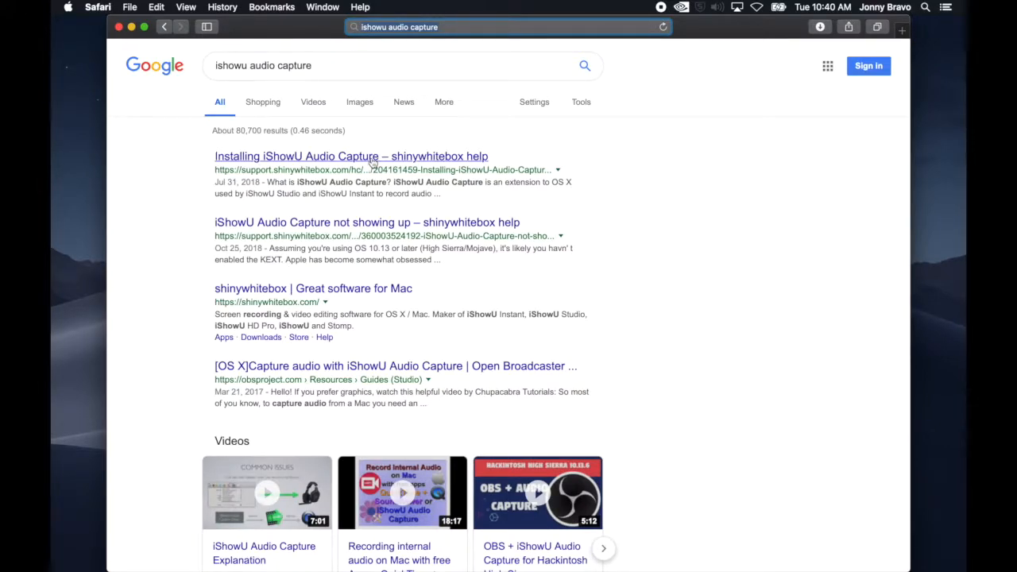
- Open the shinywhitebox 'Installing iShowU Audio Capture' article, then start a search for OBS
left_click(350, 156)
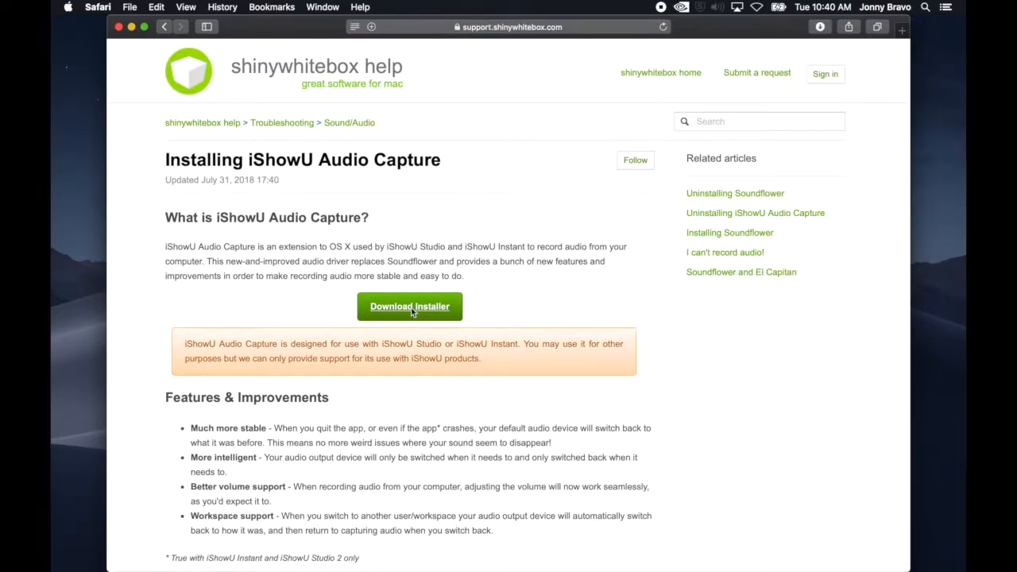
mouse_move(554, 119)
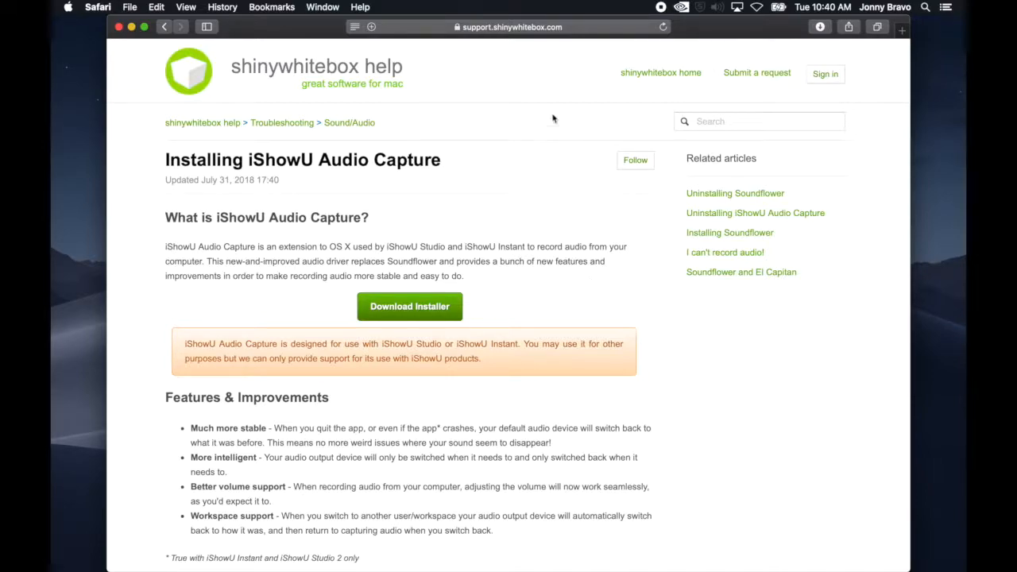
mouse_move(591, 30)
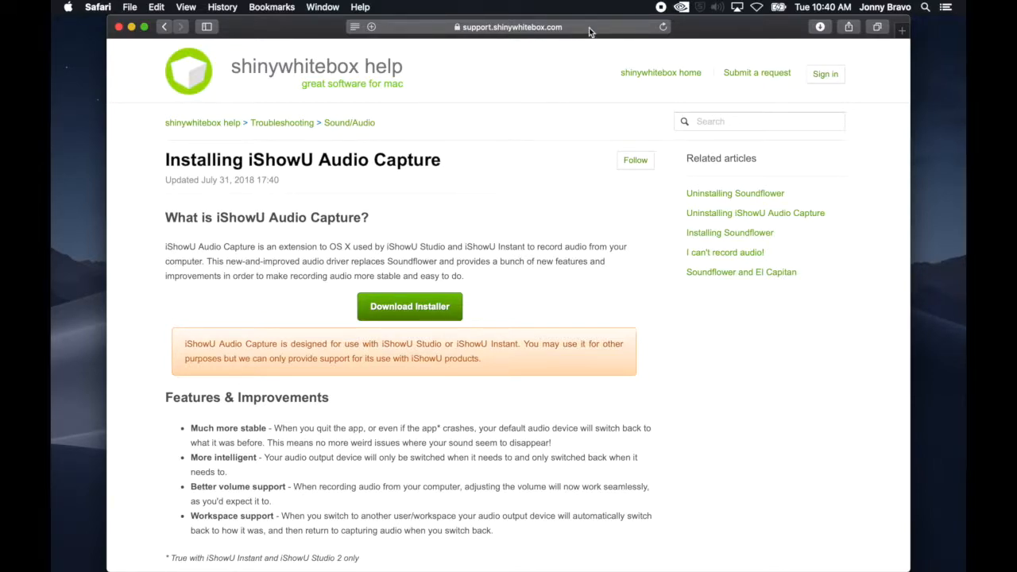
left_click(508, 27)
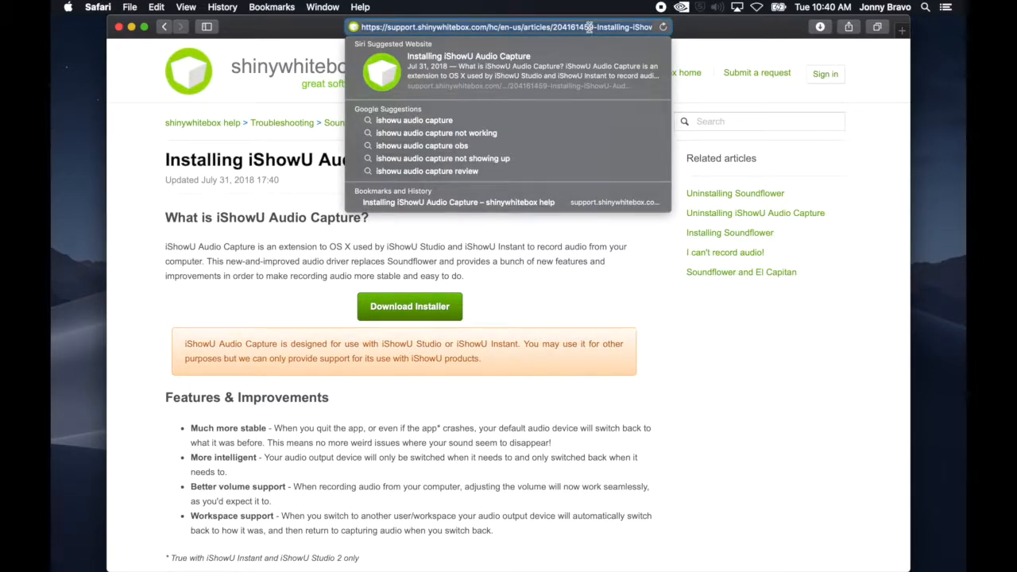
type("obspa")
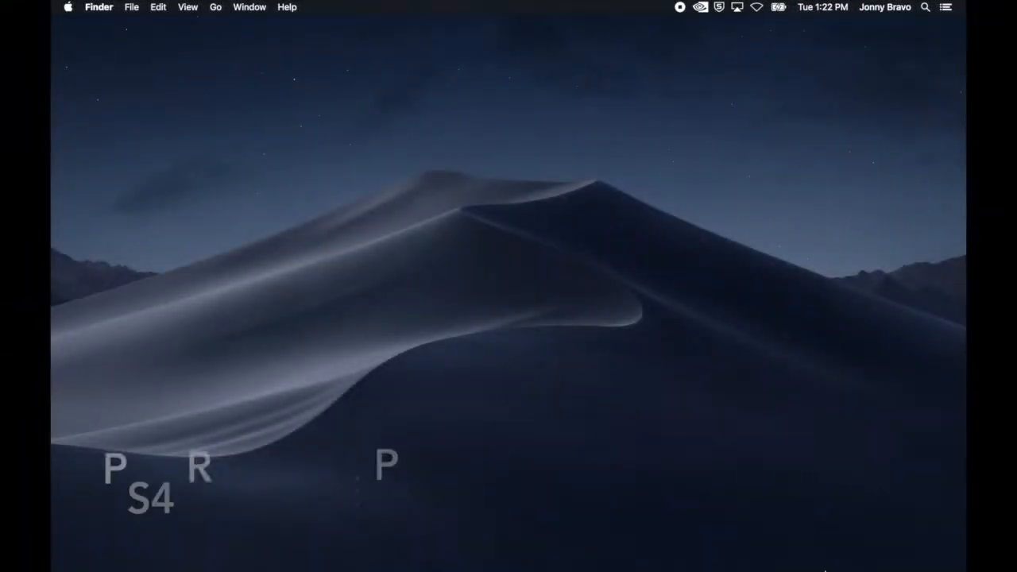
- Open RemotePlayInstaller.pkg from Downloads and accept the license agreement
left_click(875, 547)
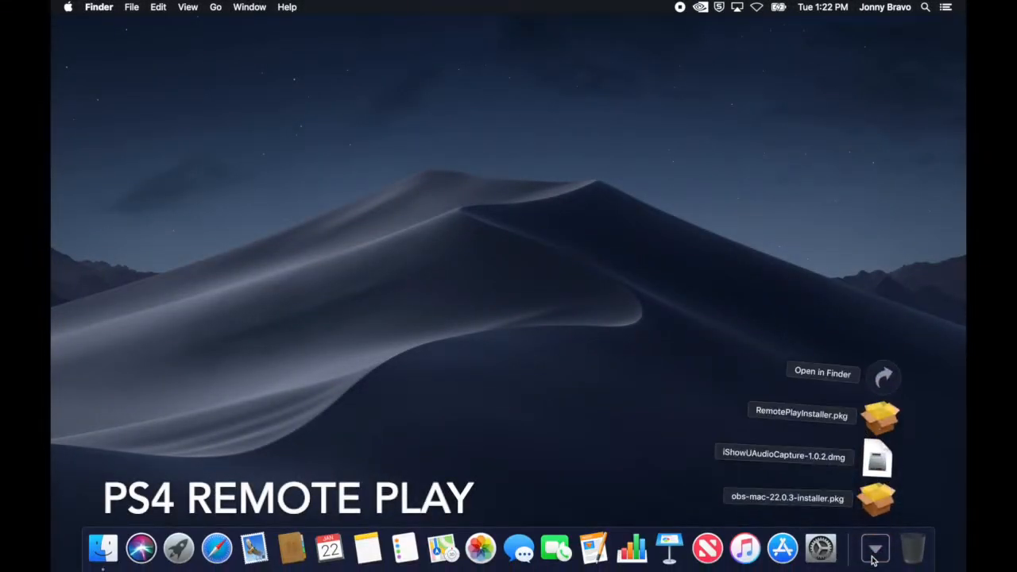
double_click(880, 414)
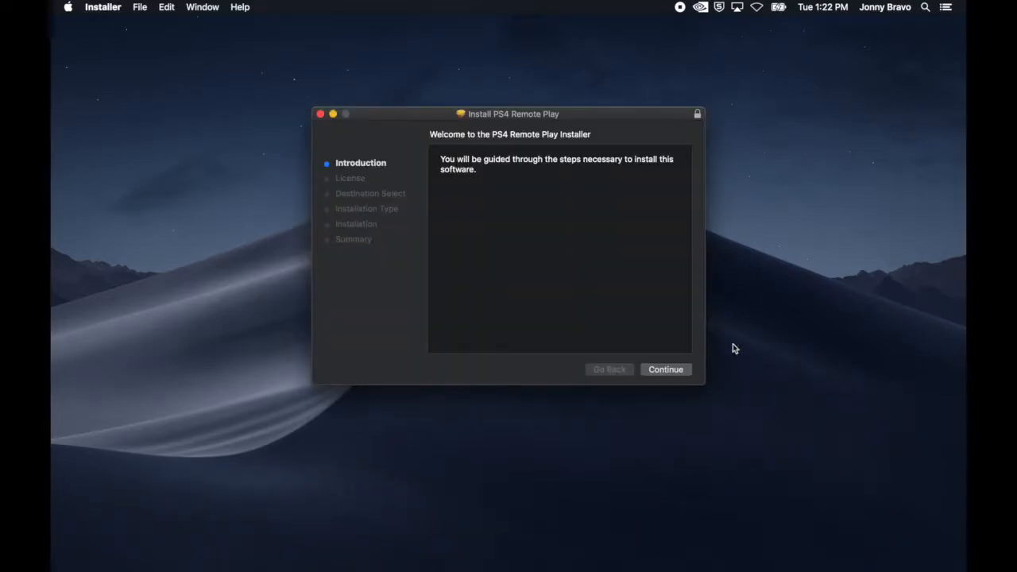
mouse_move(666, 380)
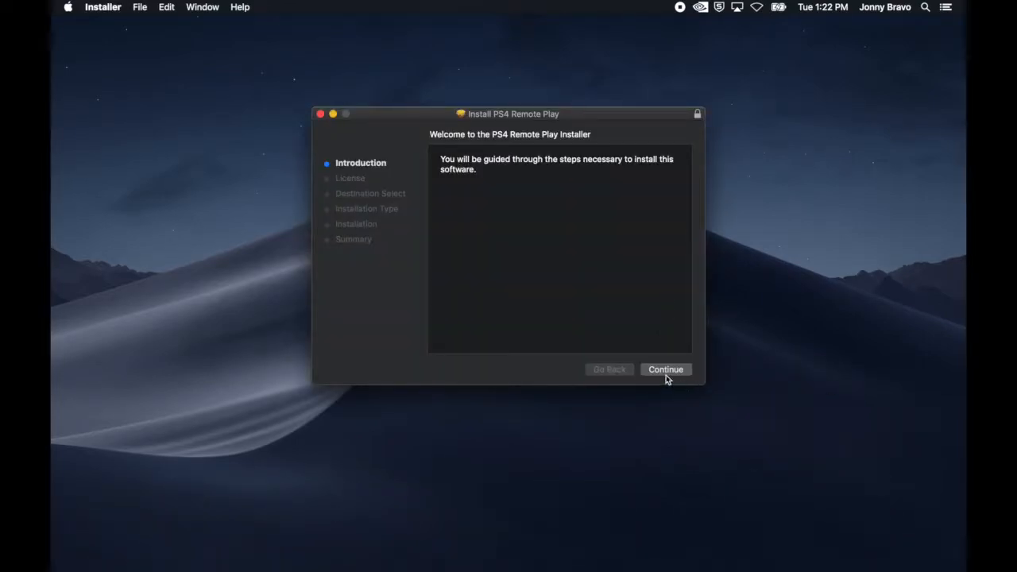
left_click(665, 369)
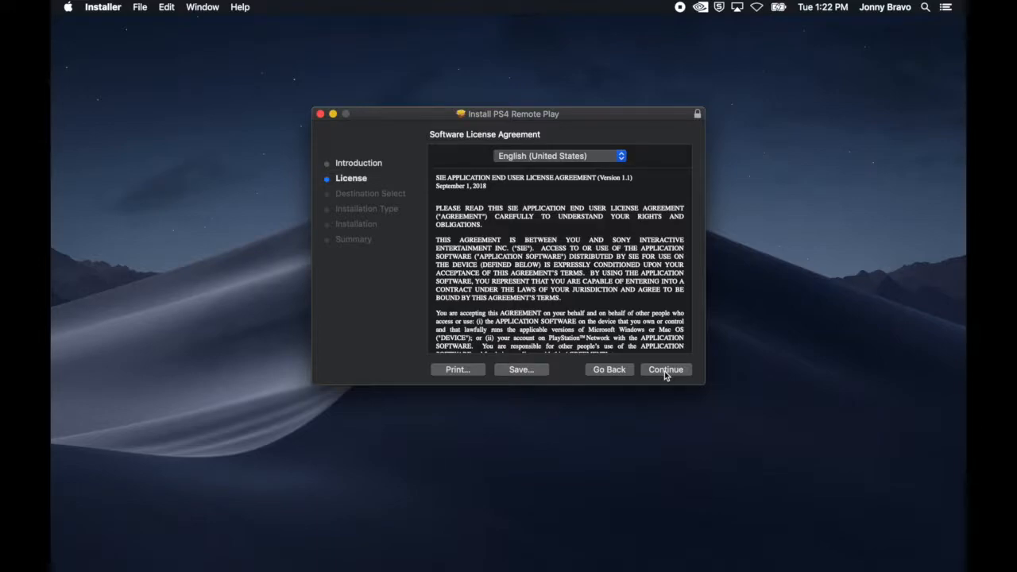
left_click(666, 369)
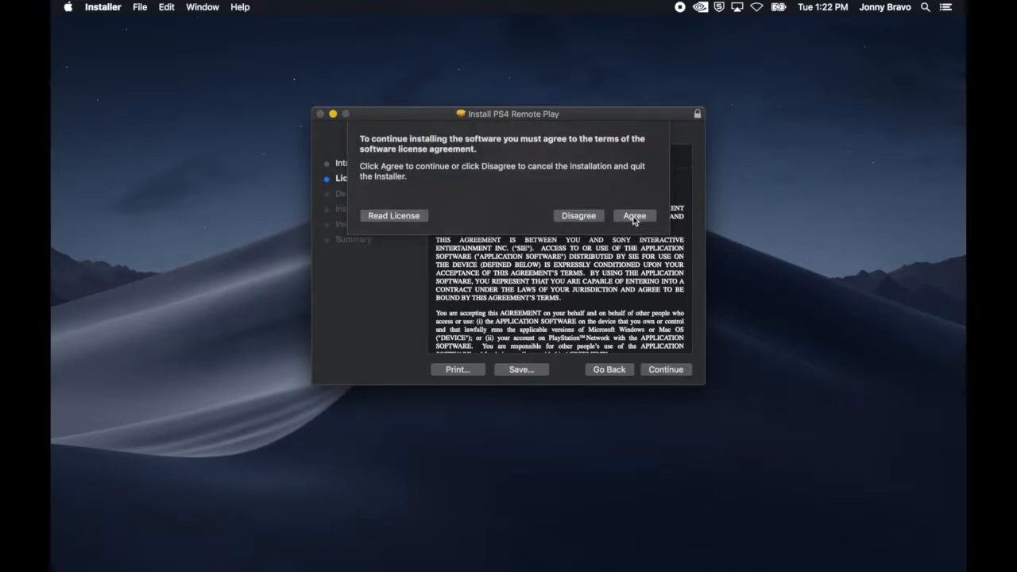
left_click(634, 215)
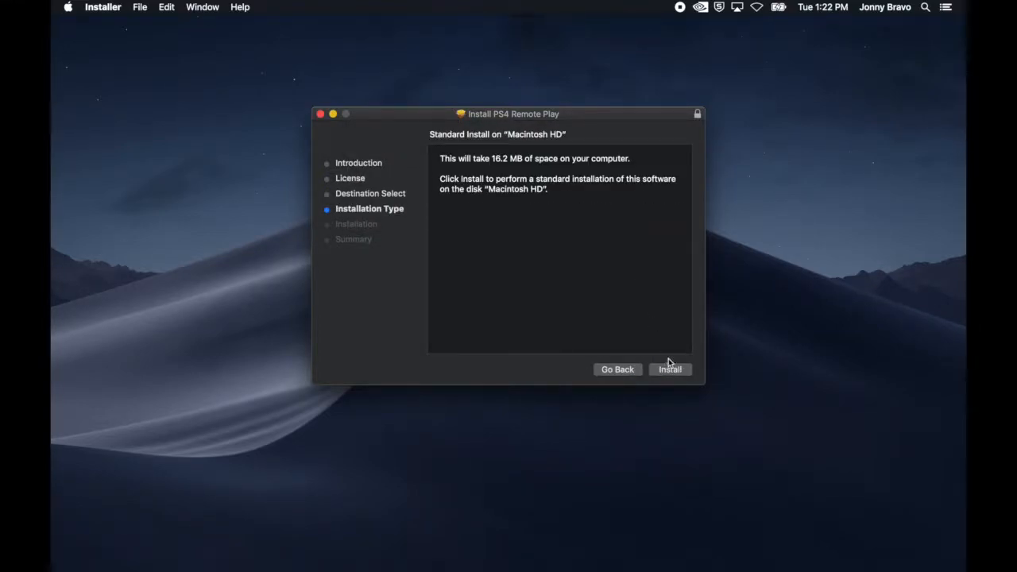
- Install PS4 Remote Play with the account password and move the installer to Trash
left_click(669, 369)
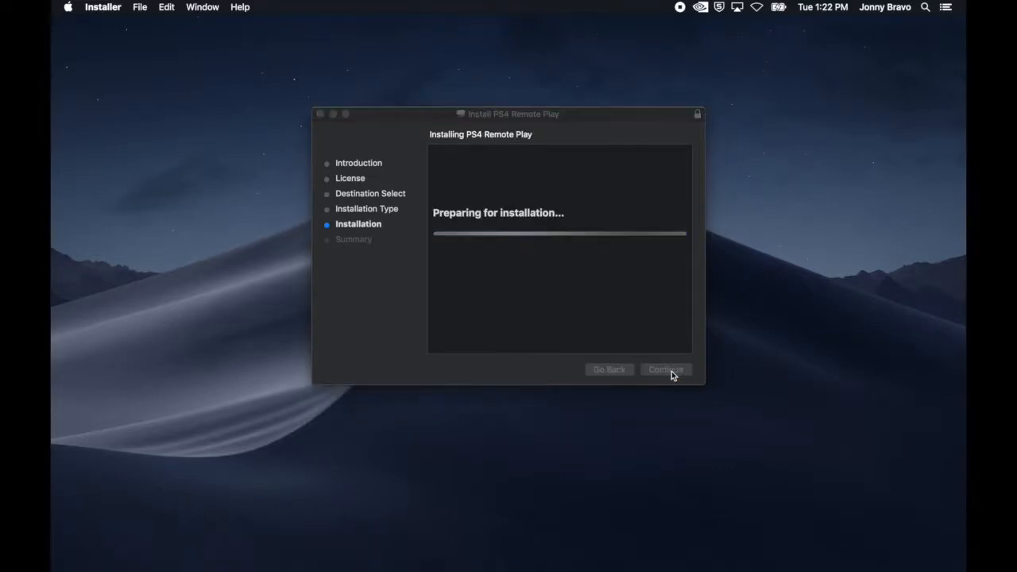
type("••")
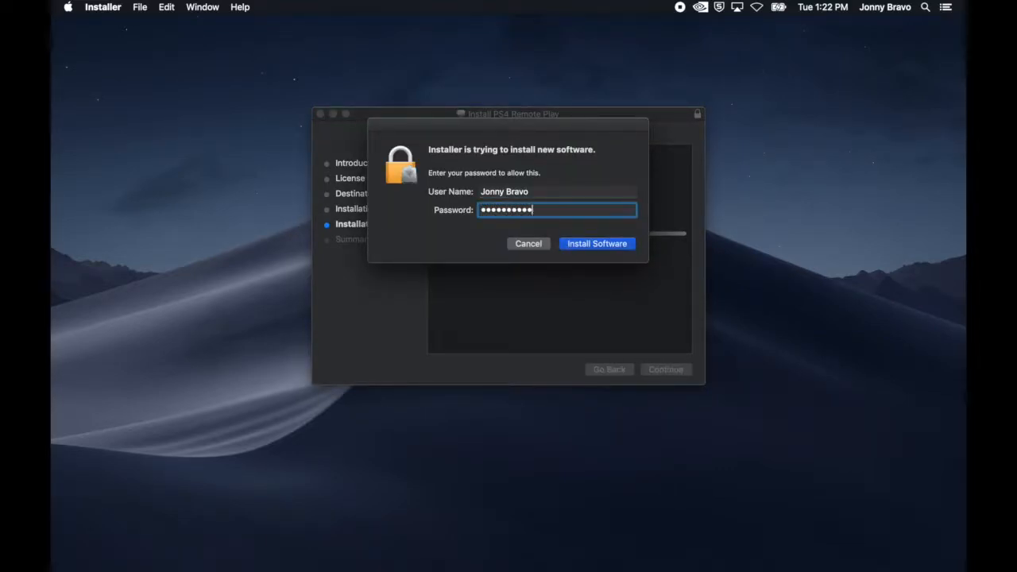
left_click(597, 243)
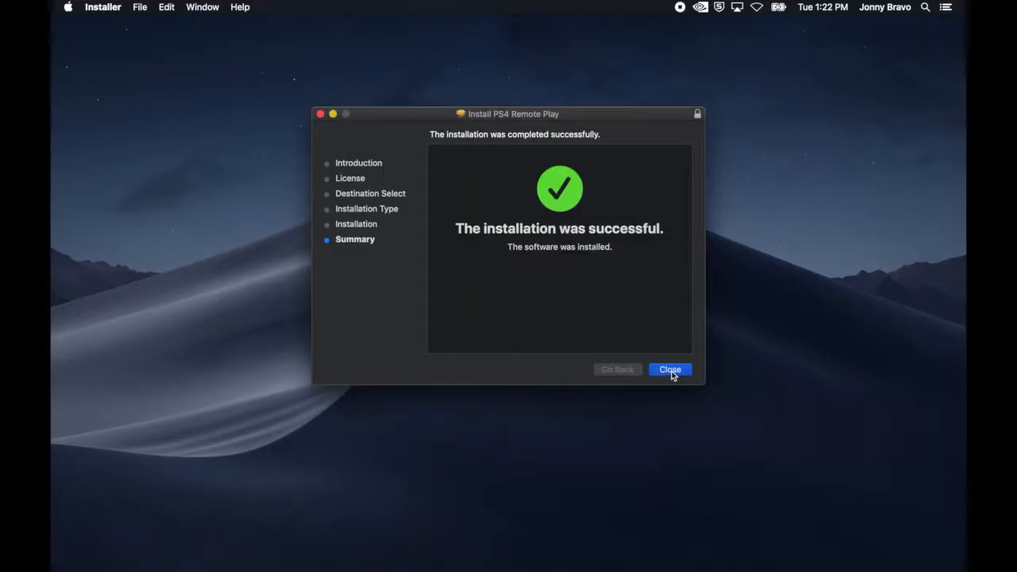
left_click(670, 369)
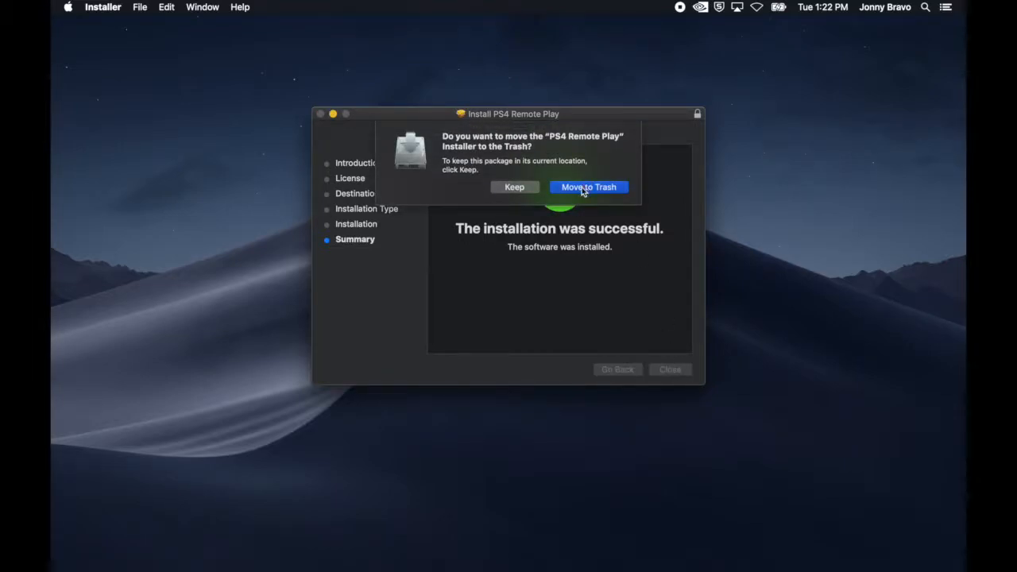
left_click(588, 186)
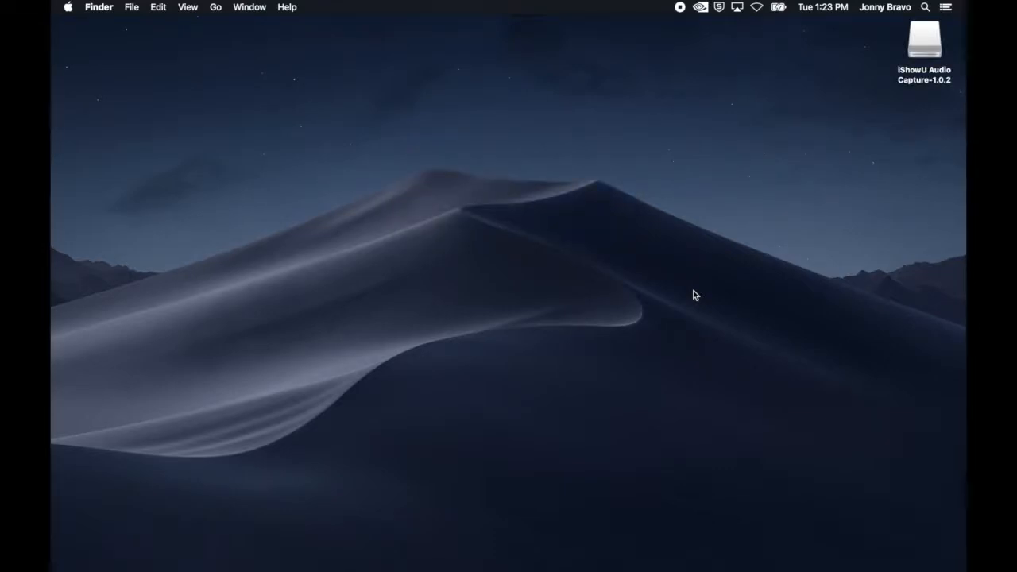
- Install iShowU Audio Capture from its mounted disk image, authorising with the account password
double_click(923, 40)
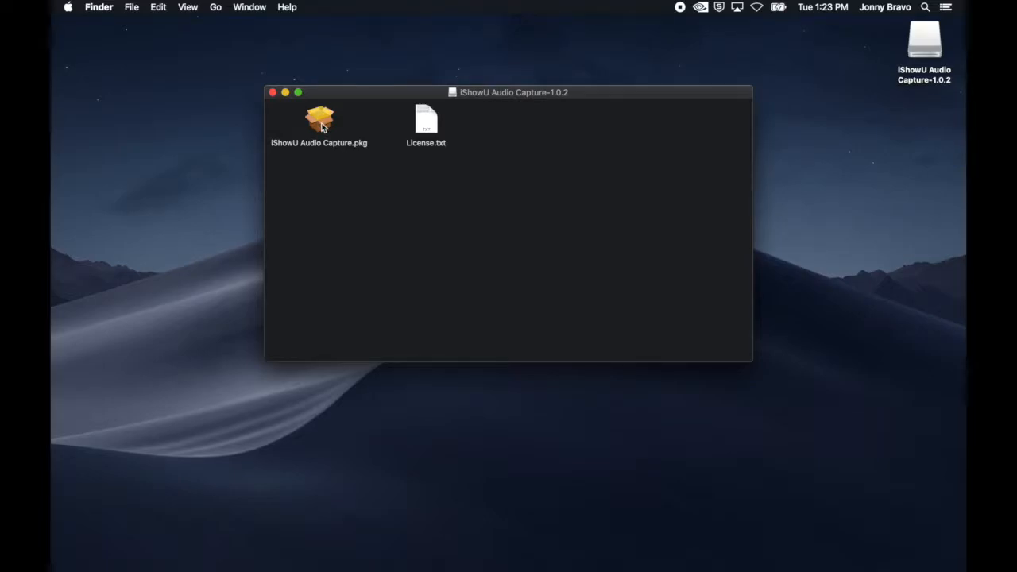
double_click(318, 119)
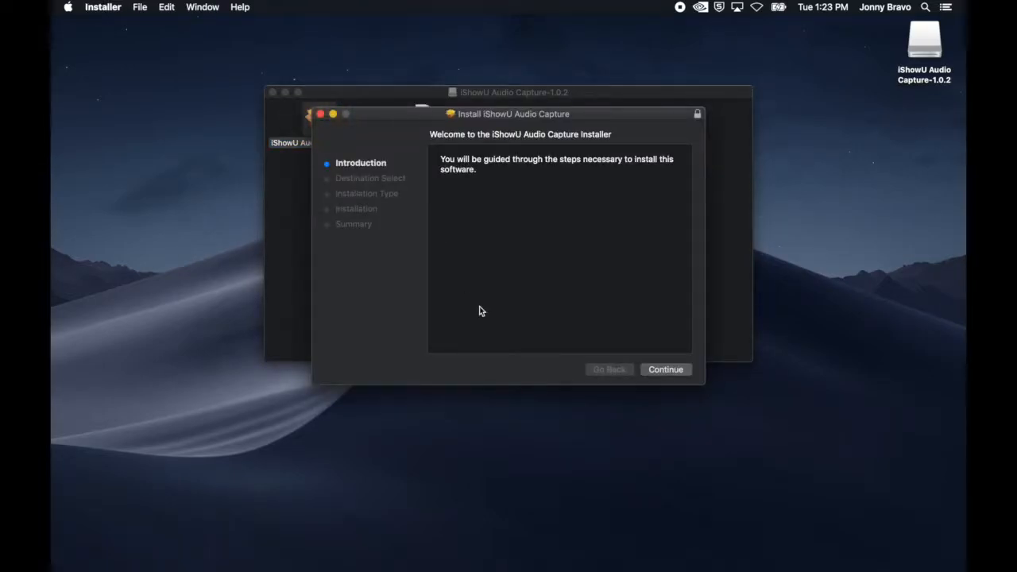
left_click(665, 369)
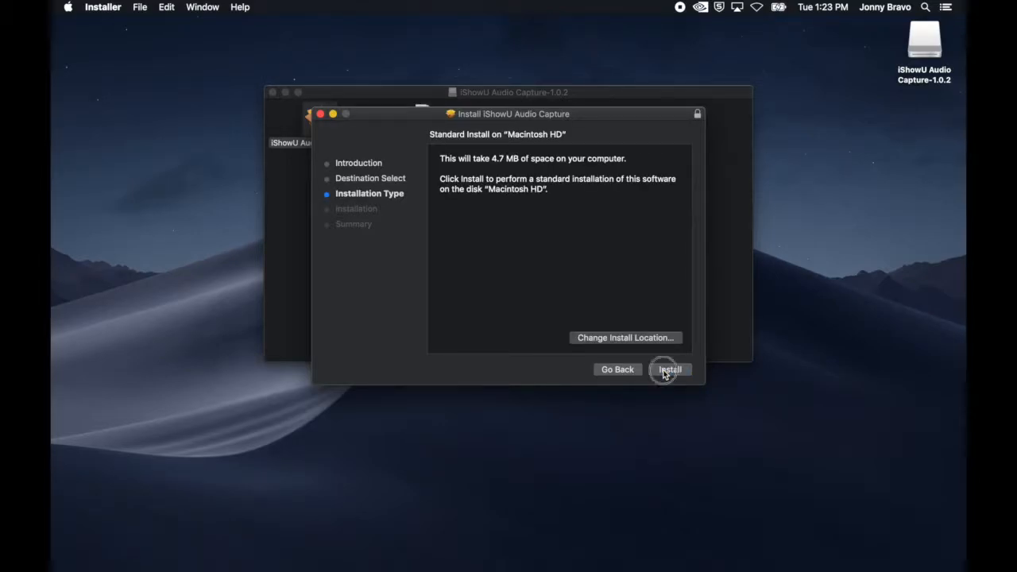
left_click(668, 370)
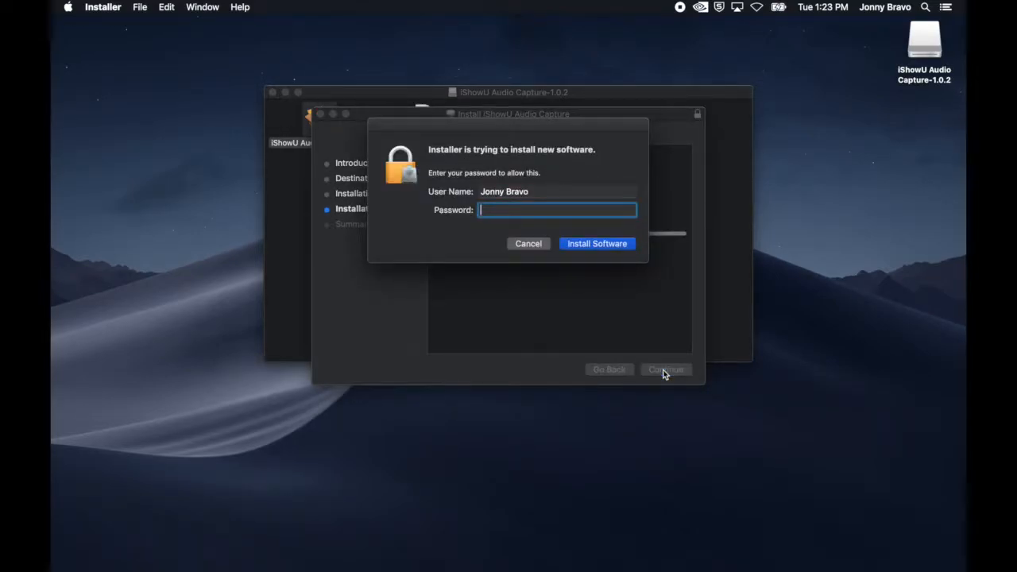
type("password")
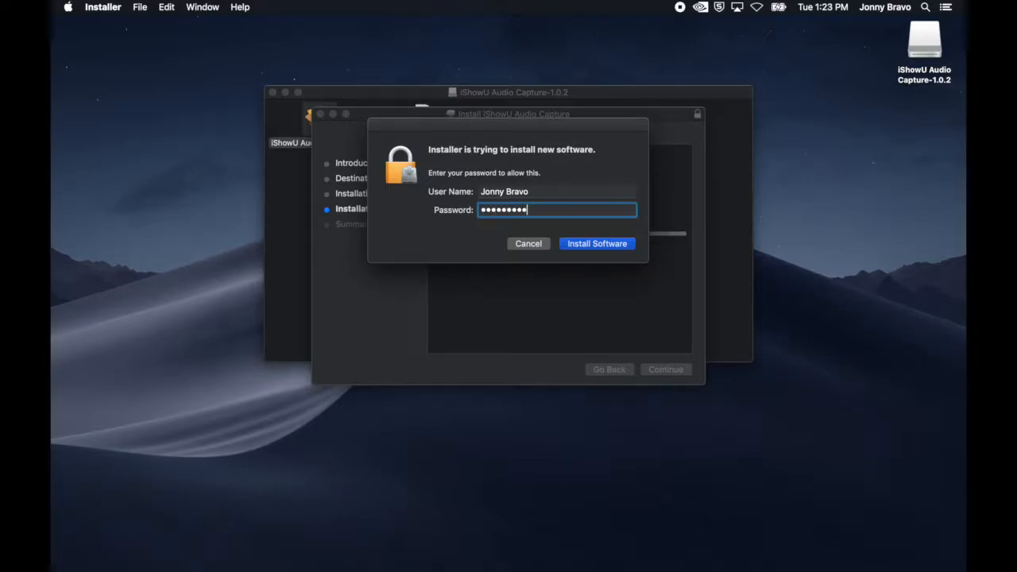
left_click(597, 243)
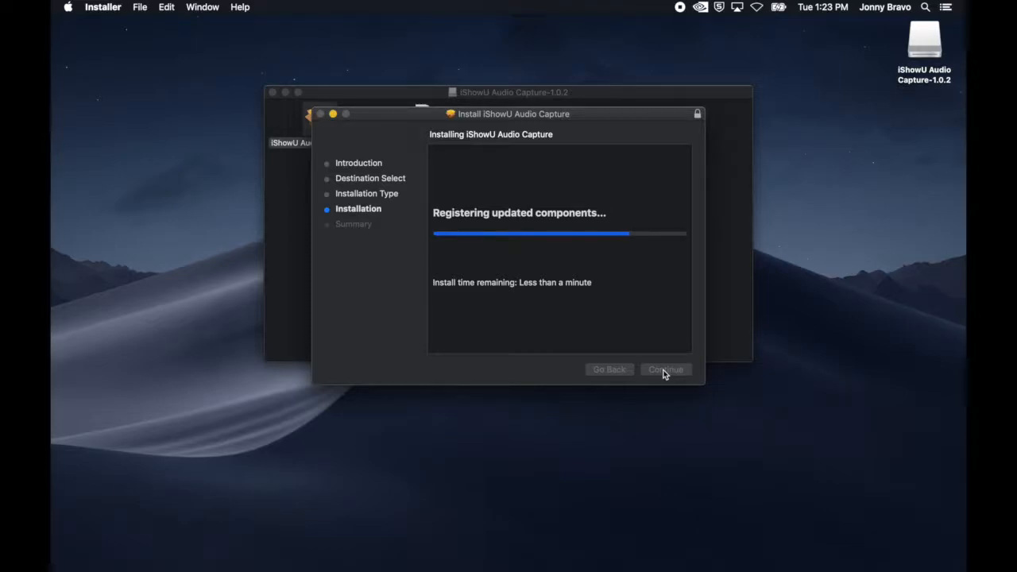
mouse_move(579, 330)
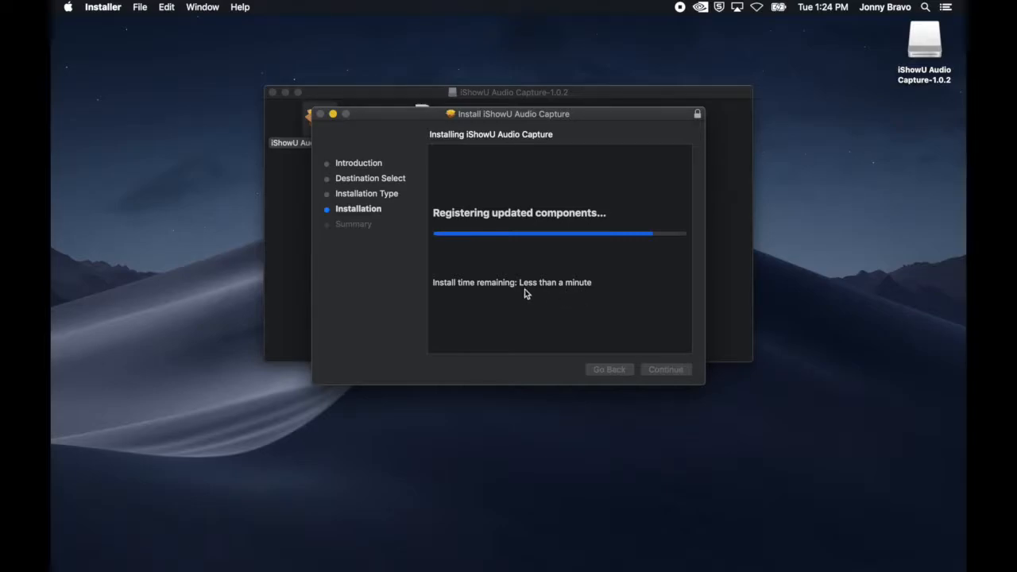
mouse_move(493, 291)
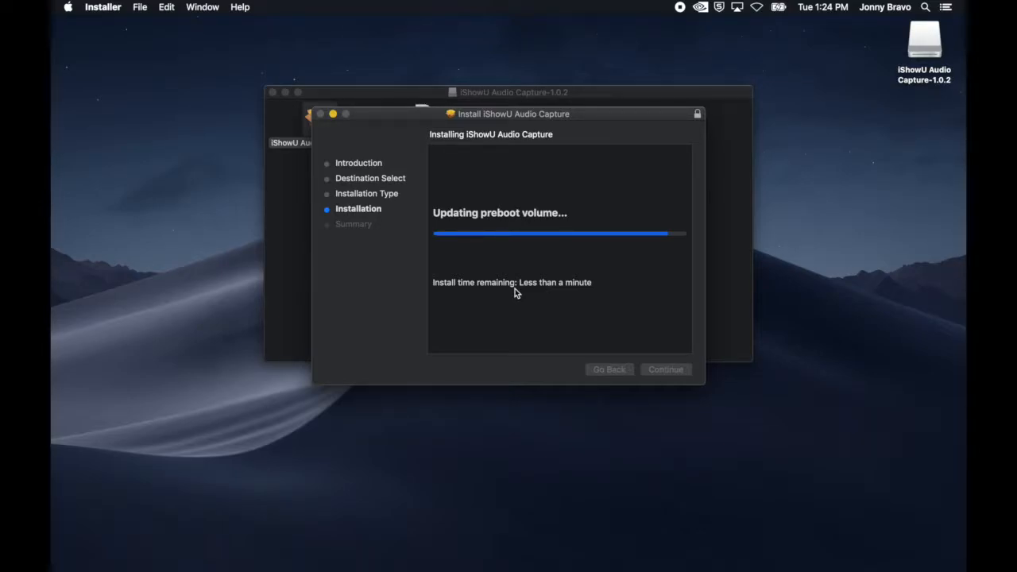
mouse_move(520, 301)
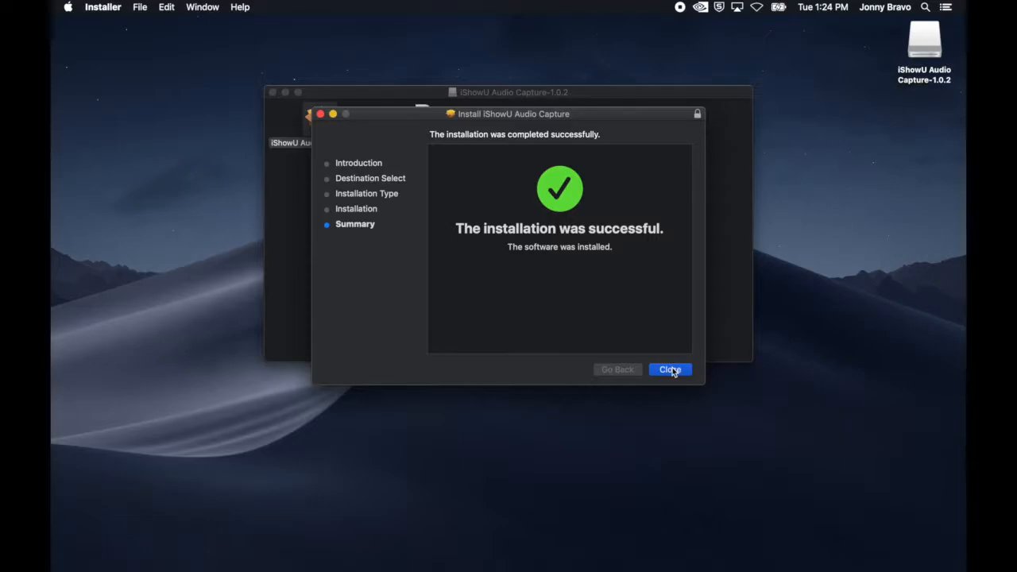
left_click(670, 370)
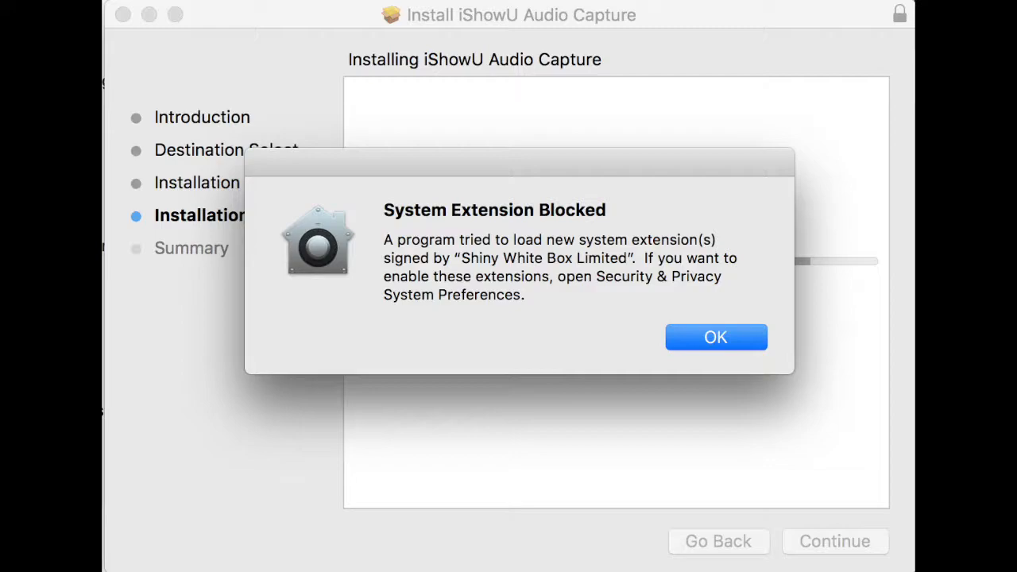
- Dismiss the blocked-extension alert and allow Shiny White Box Limited in Security & Privacy
left_click(715, 337)
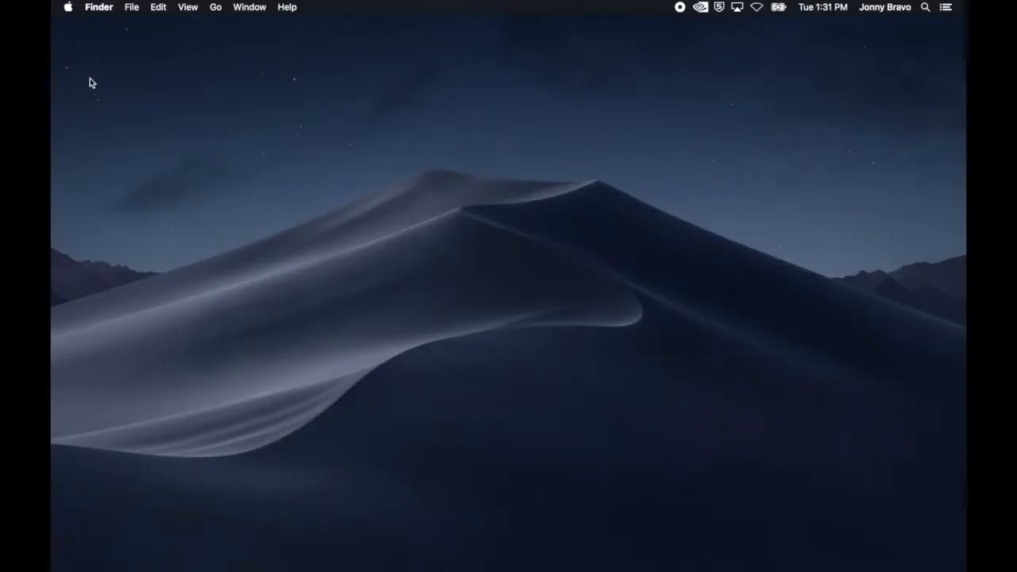
left_click(68, 7)
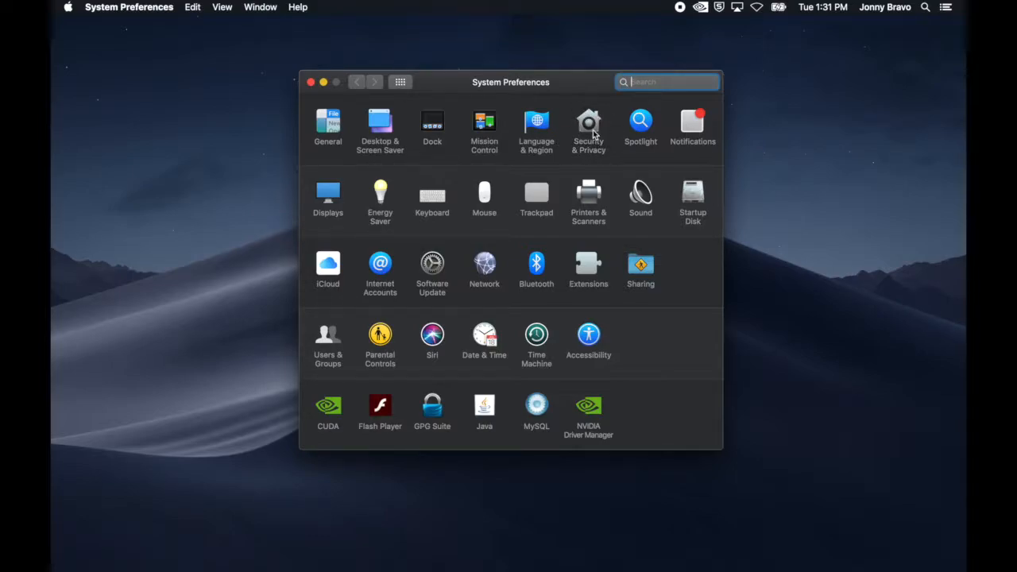
left_click(588, 128)
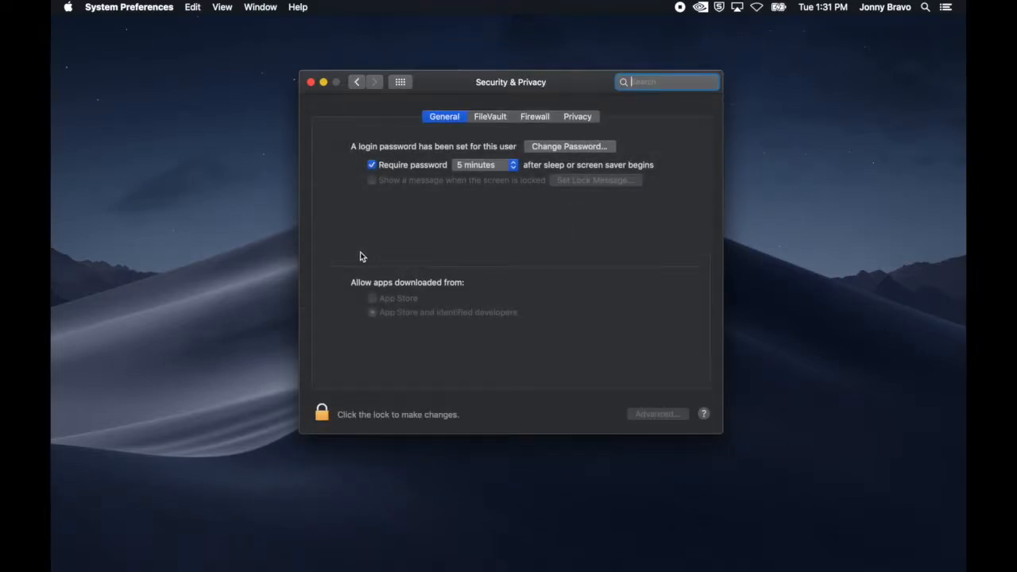
mouse_move(636, 367)
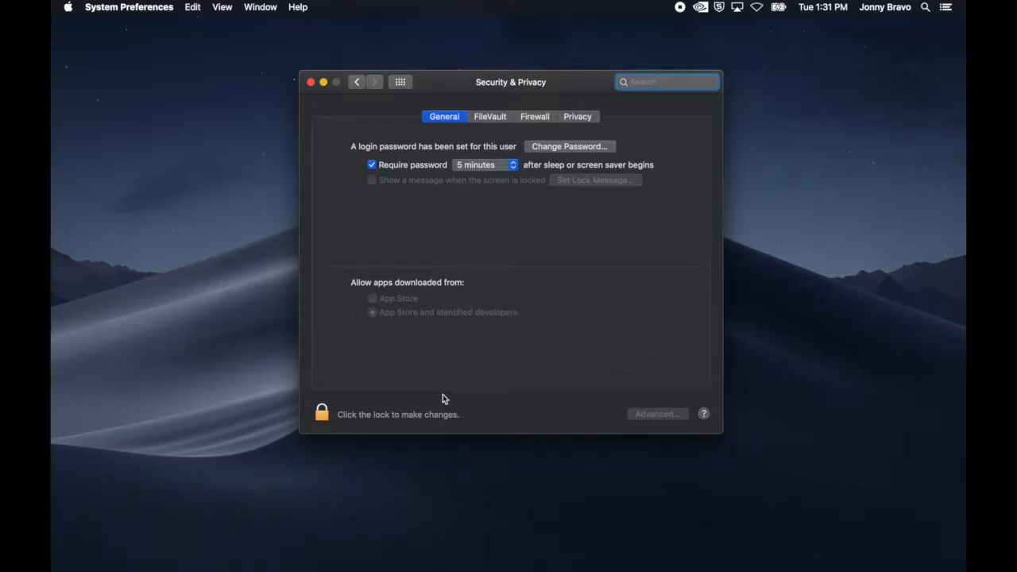
mouse_move(434, 335)
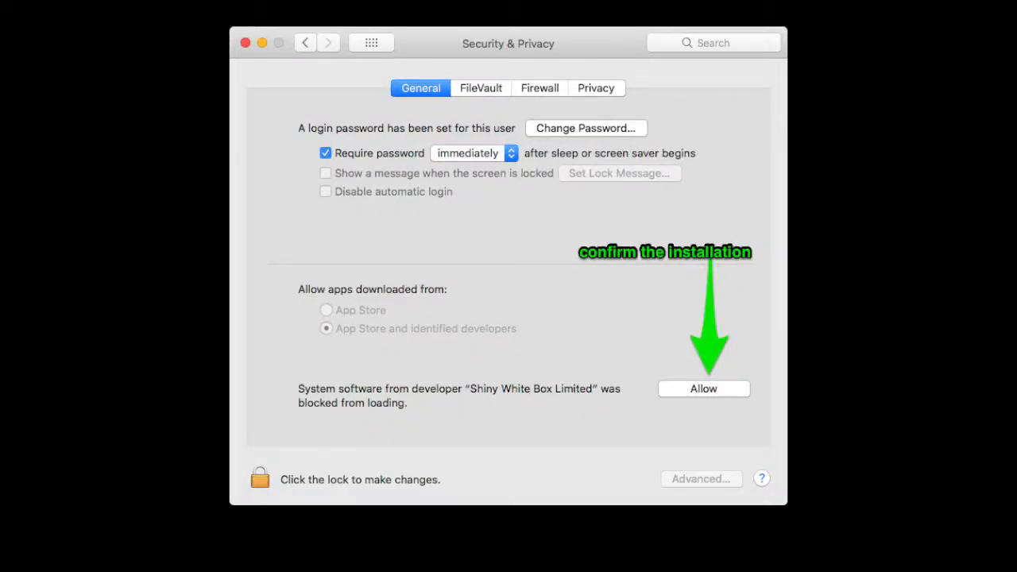
left_click(703, 389)
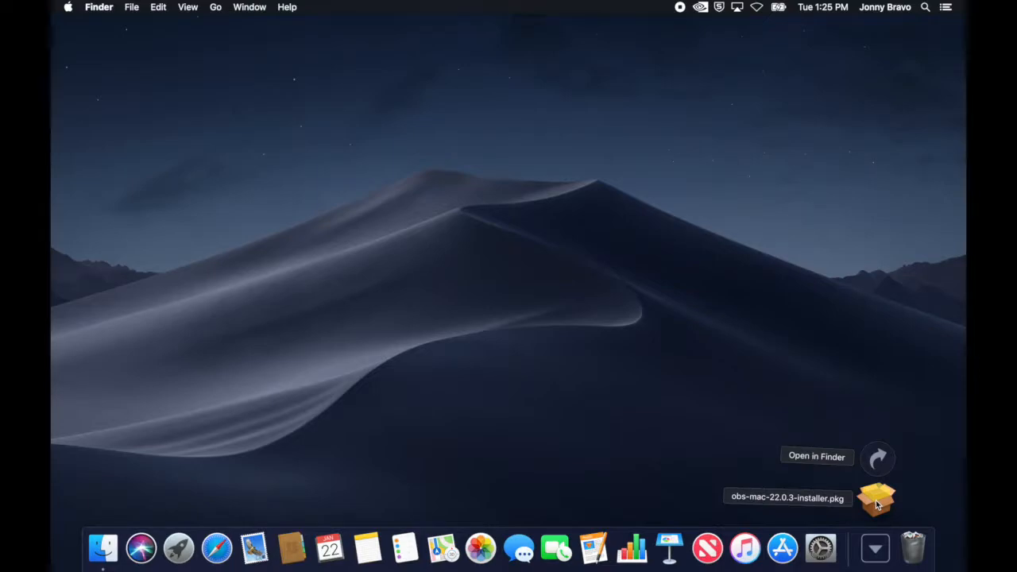
- Run obs-mac-22.0.3-installer.pkg as a standard install on Macintosh HD, authorised by password
double_click(877, 498)
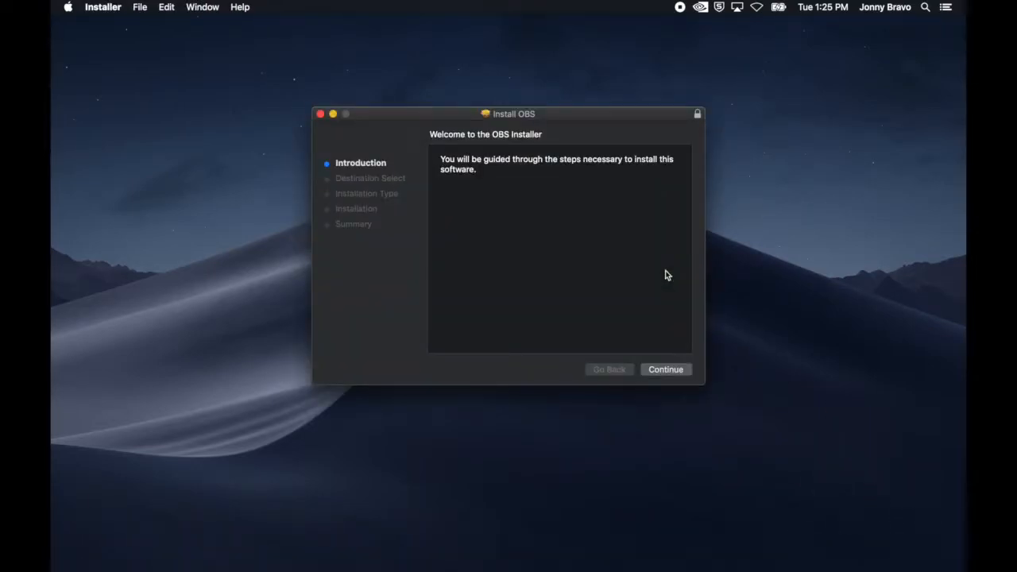
left_click(665, 369)
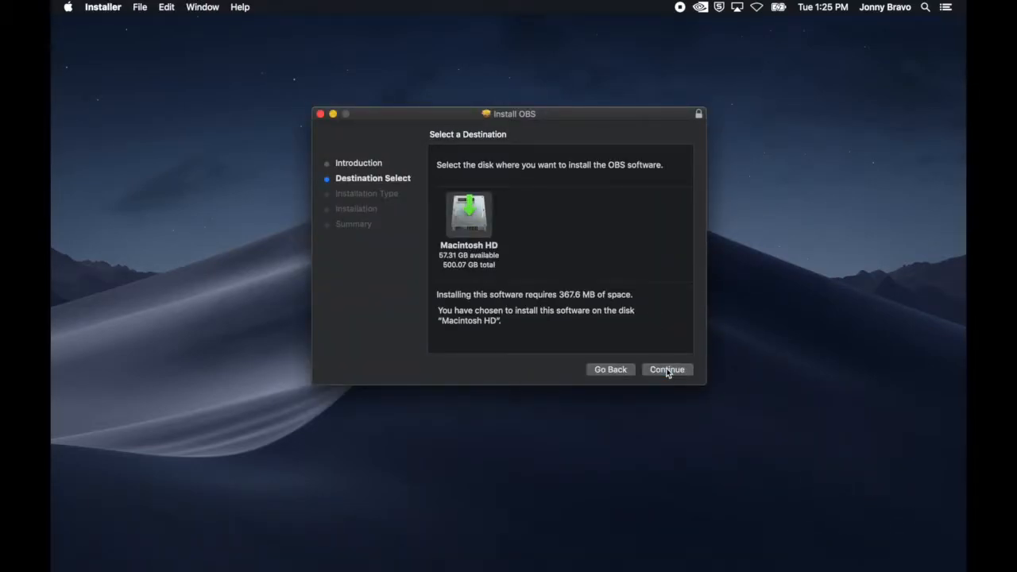
left_click(665, 370)
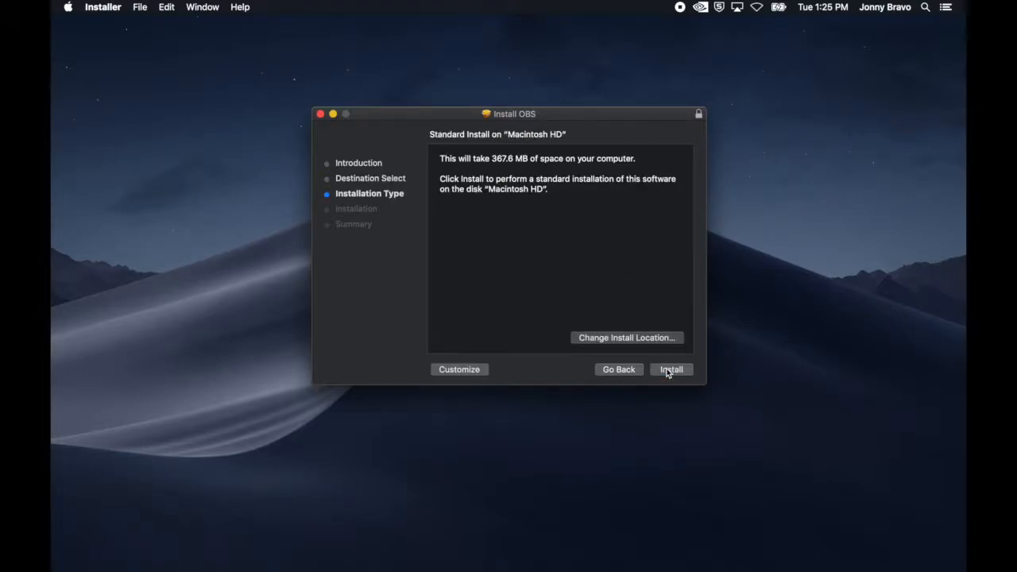
left_click(671, 369)
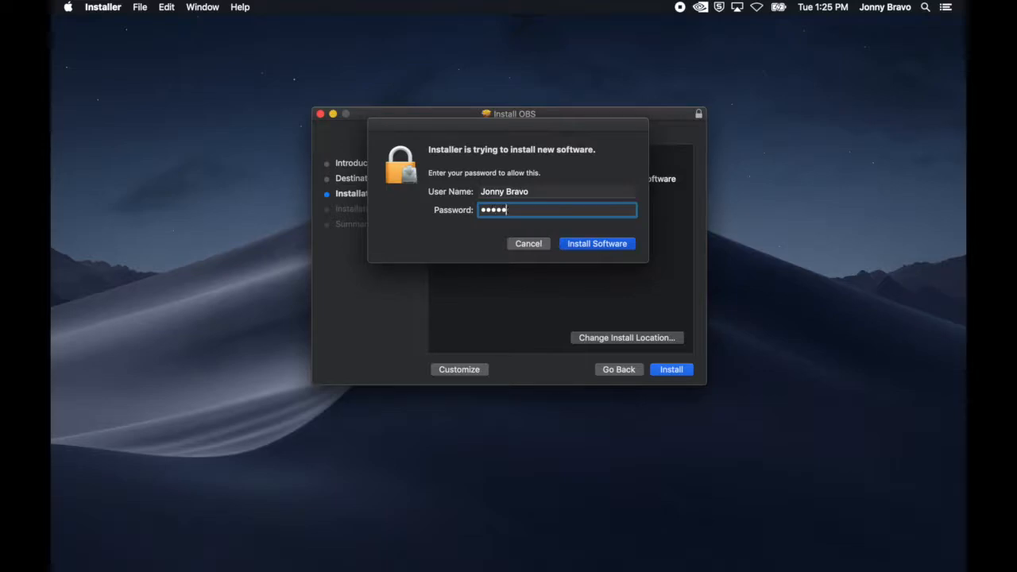
left_click(597, 243)
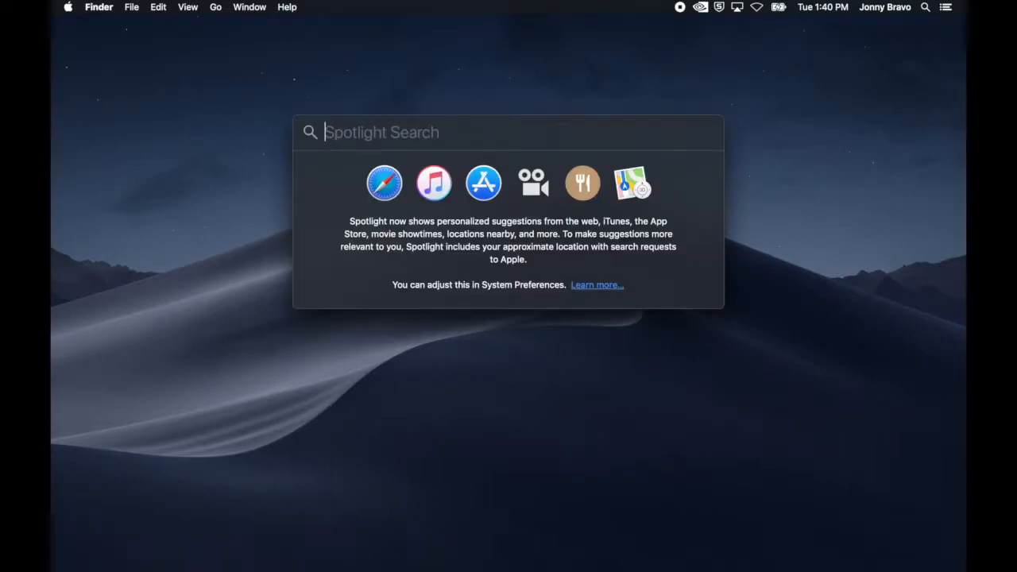
- Search Spotlight for 'audio' and launch Audio MIDI Setup
type("audio")
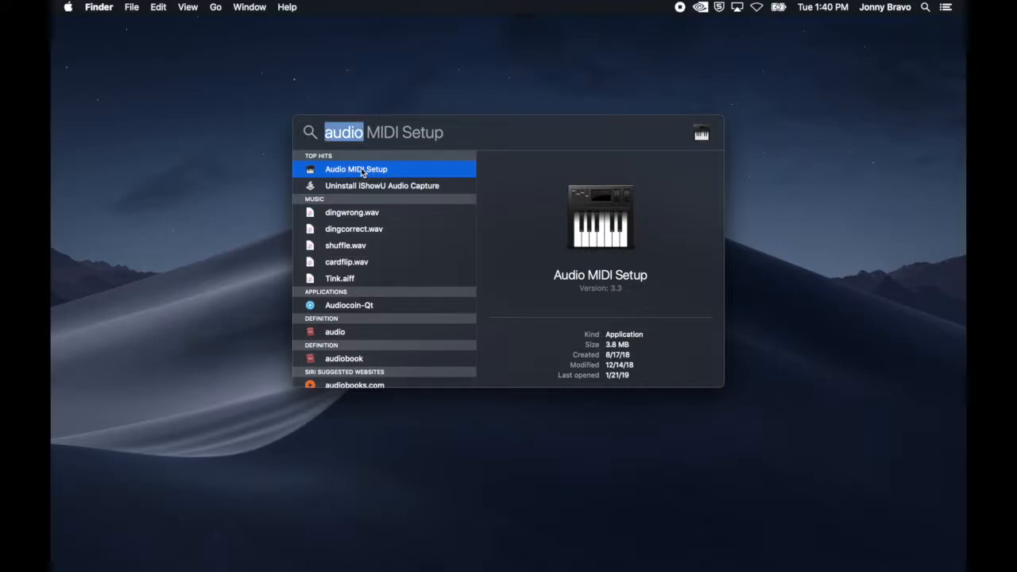
left_click(356, 169)
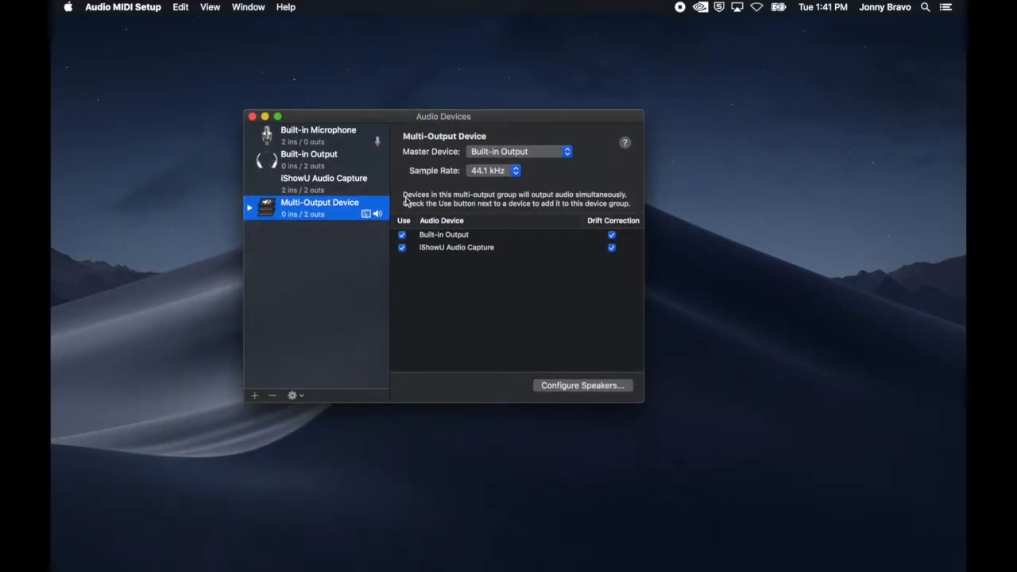
mouse_move(267, 373)
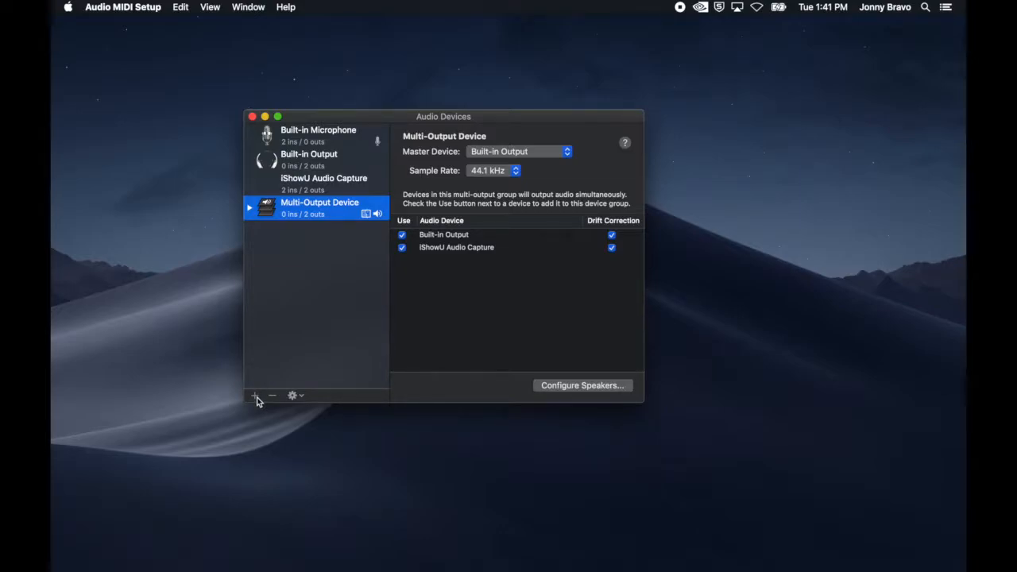
- Create a Multi-Output Device combining Built-in Output and iShowU Audio Capture, with iShowU drift correction
left_click(254, 395)
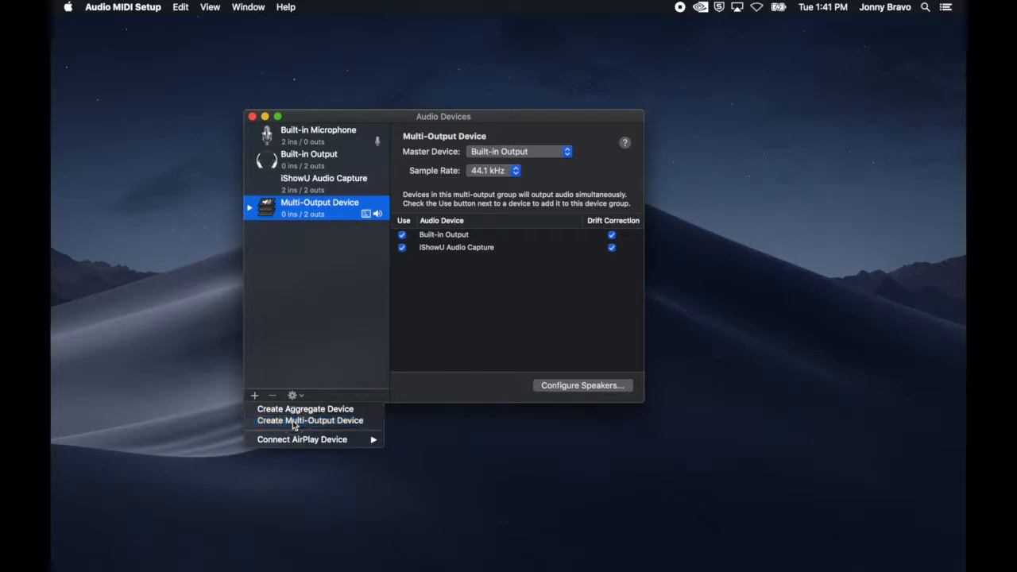
left_click(309, 421)
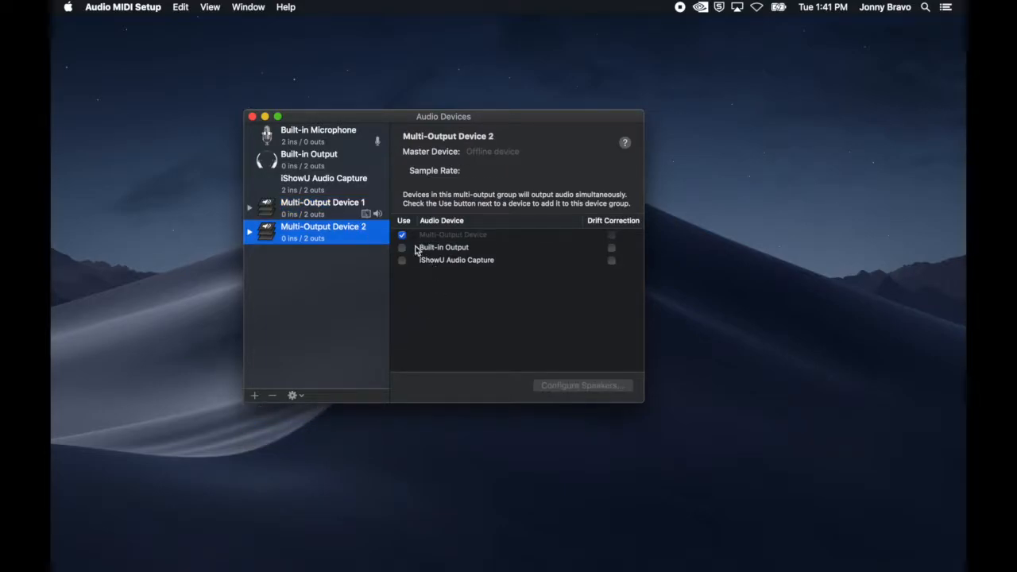
left_click(402, 247)
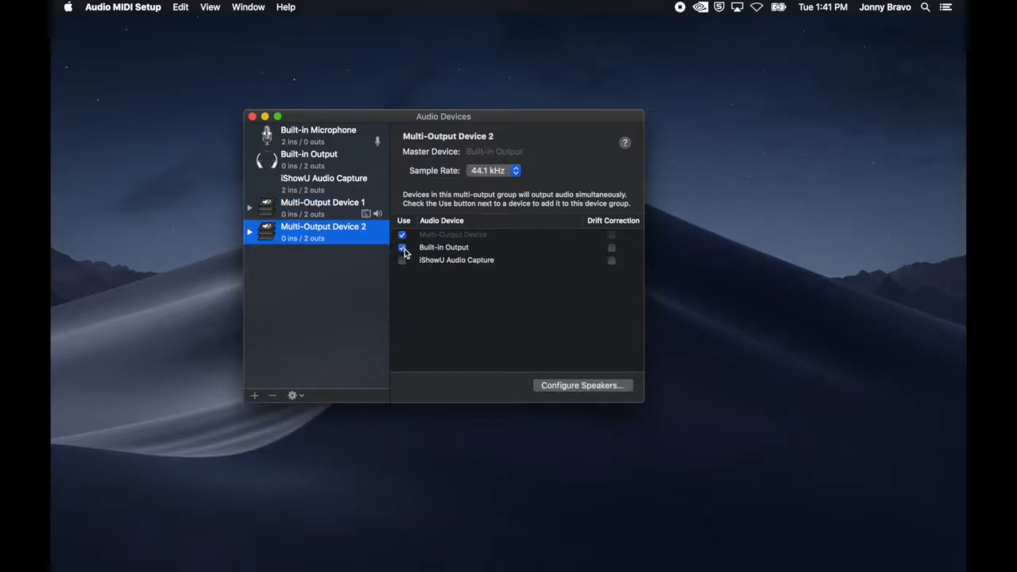
left_click(401, 260)
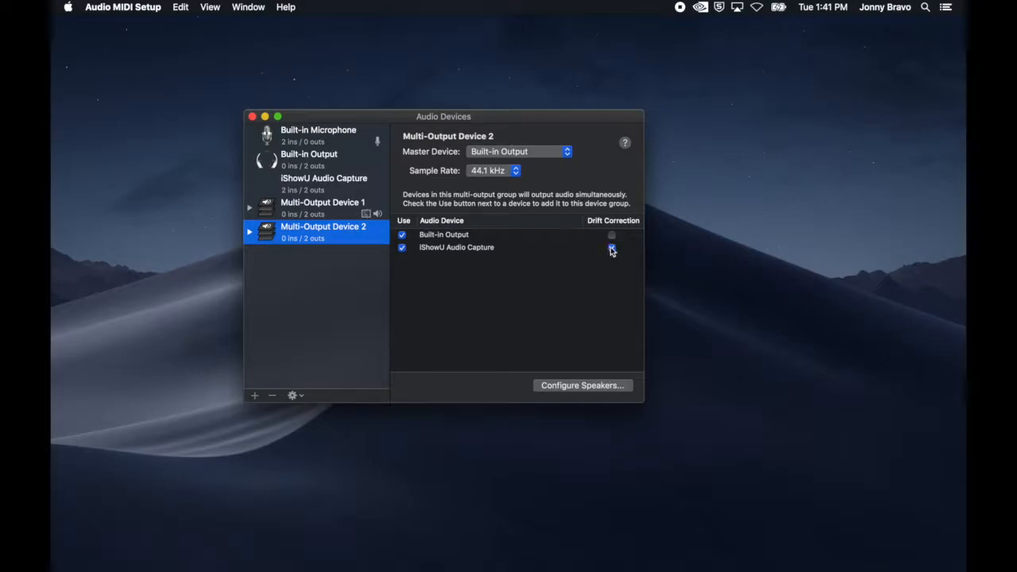
left_click(611, 247)
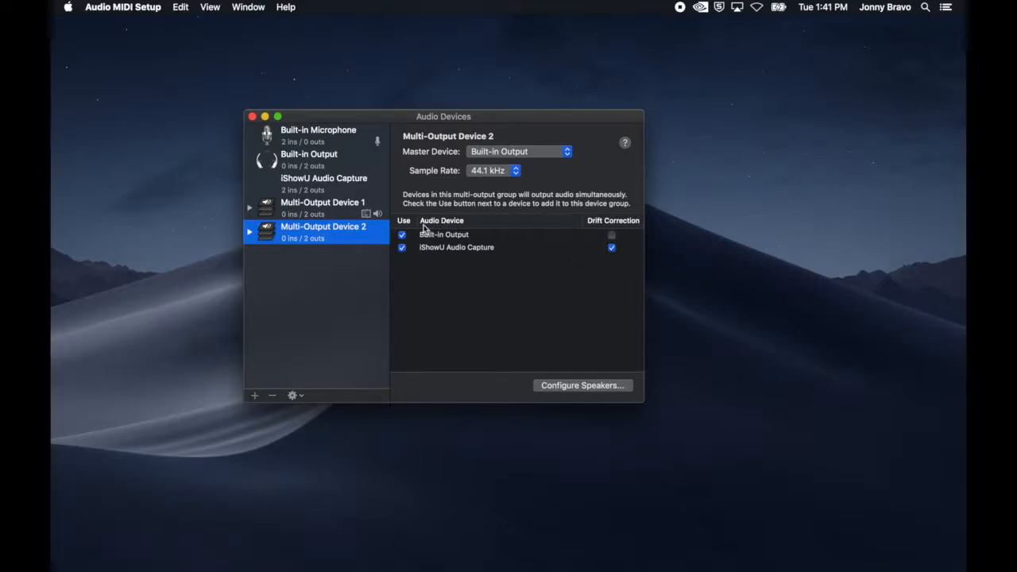
mouse_move(514, 219)
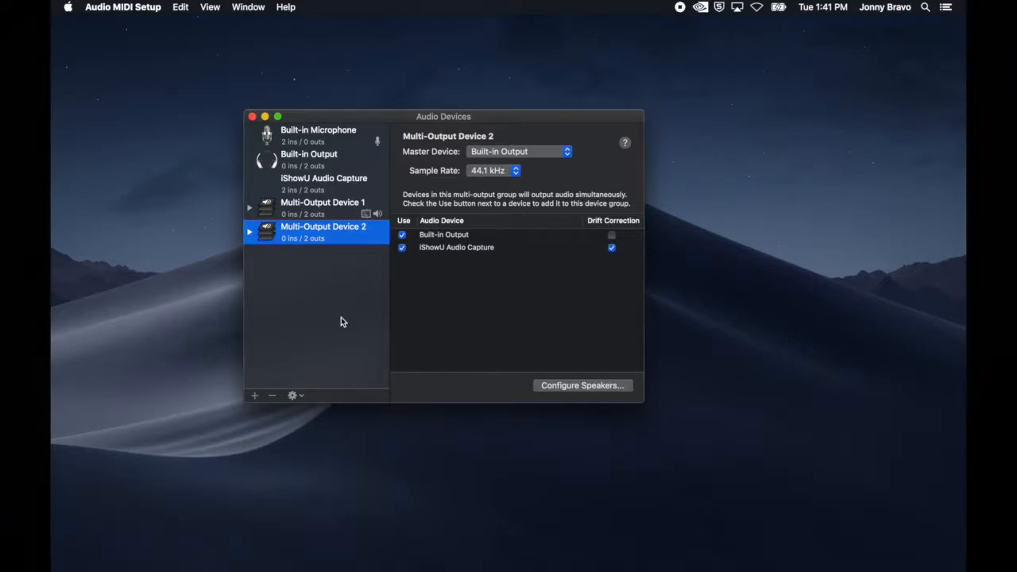
left_click(68, 7)
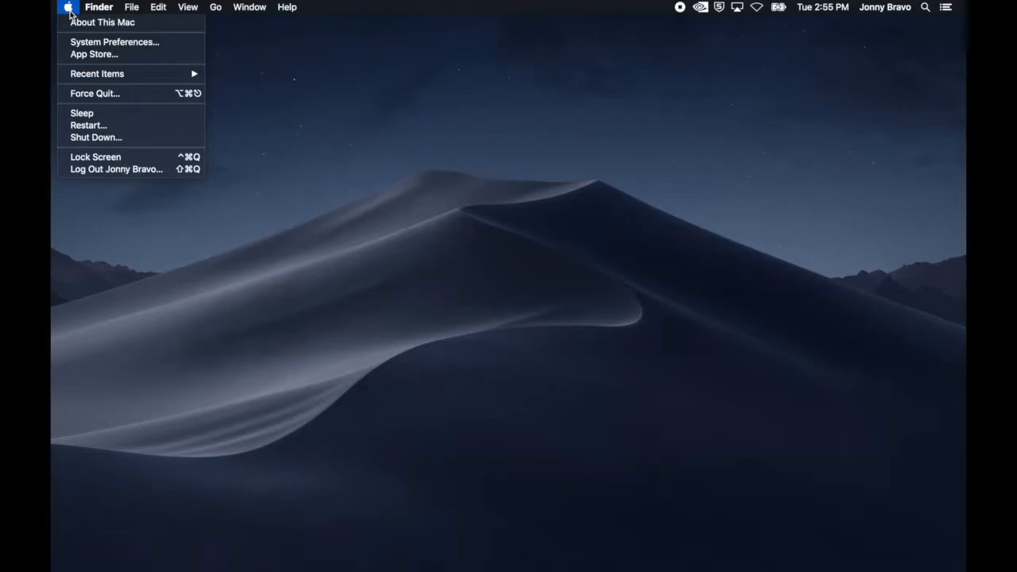
- Select Multi-Output Device as the sound output in System Preferences
left_click(115, 41)
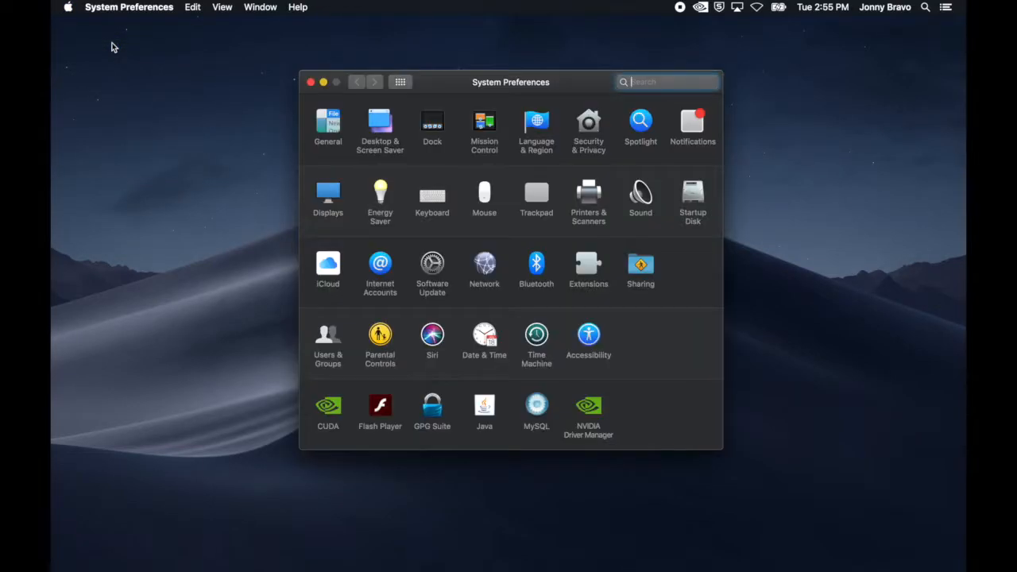
left_click(666, 81)
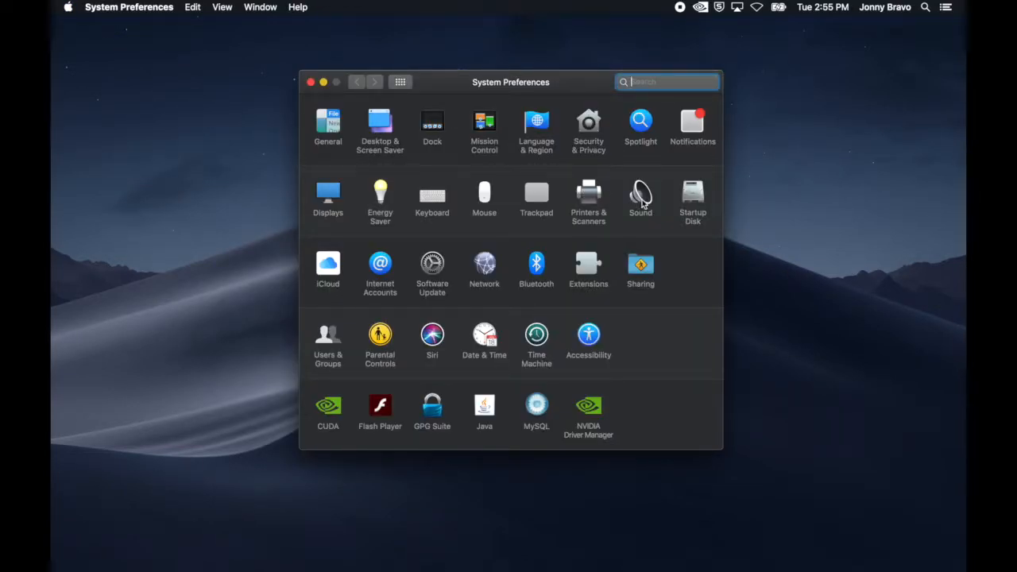
left_click(640, 198)
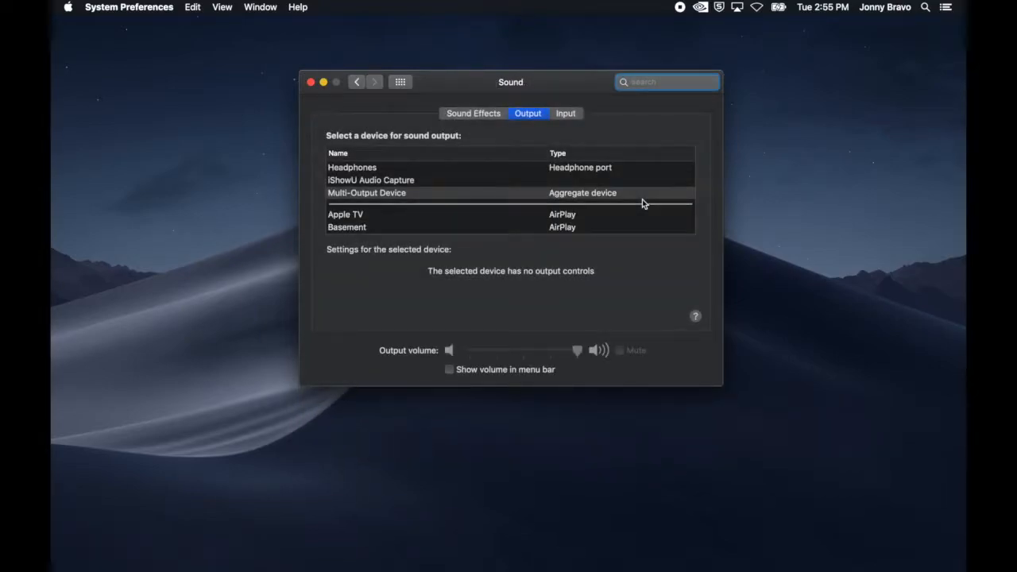
mouse_move(563, 132)
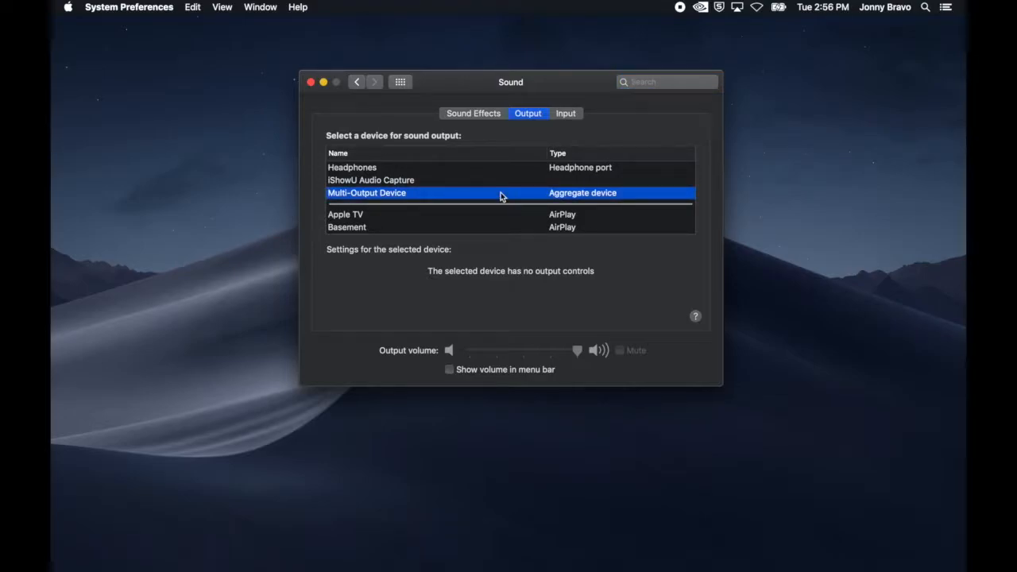
mouse_move(505, 193)
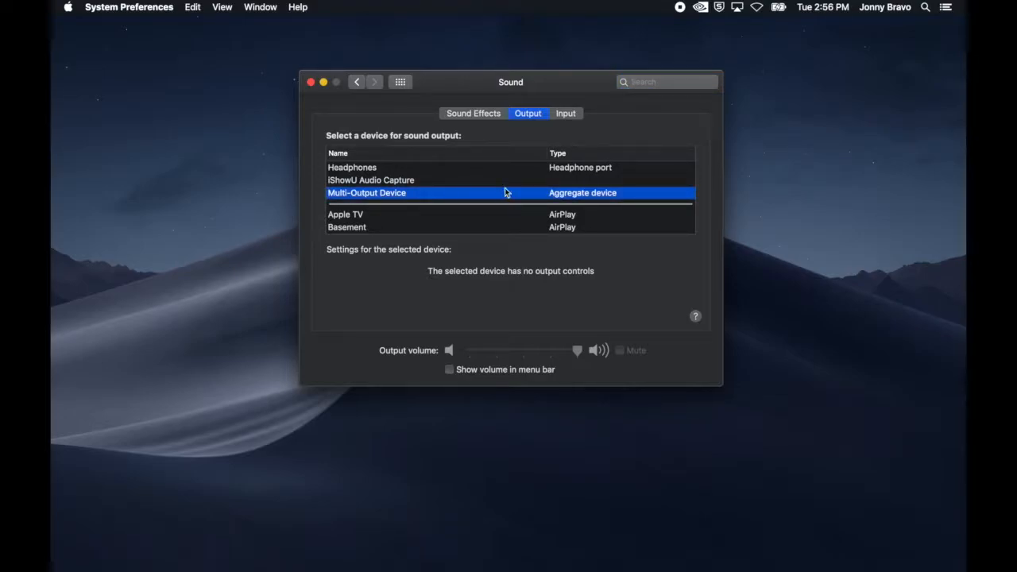
left_click(566, 113)
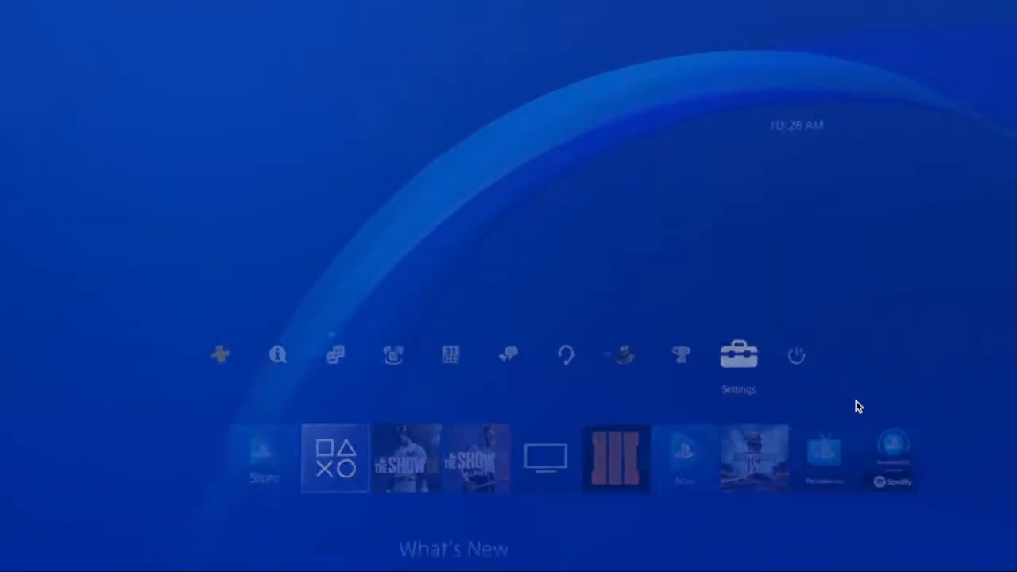
- Activate this PS4 as the primary PS4 under Account Management, then return to Settings
left_click(738, 354)
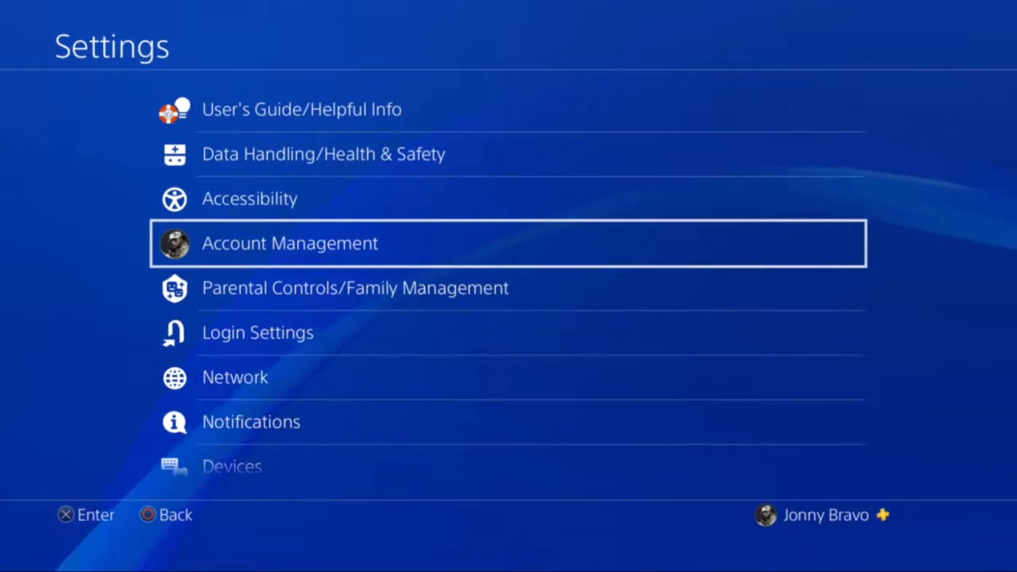
left_click(290, 243)
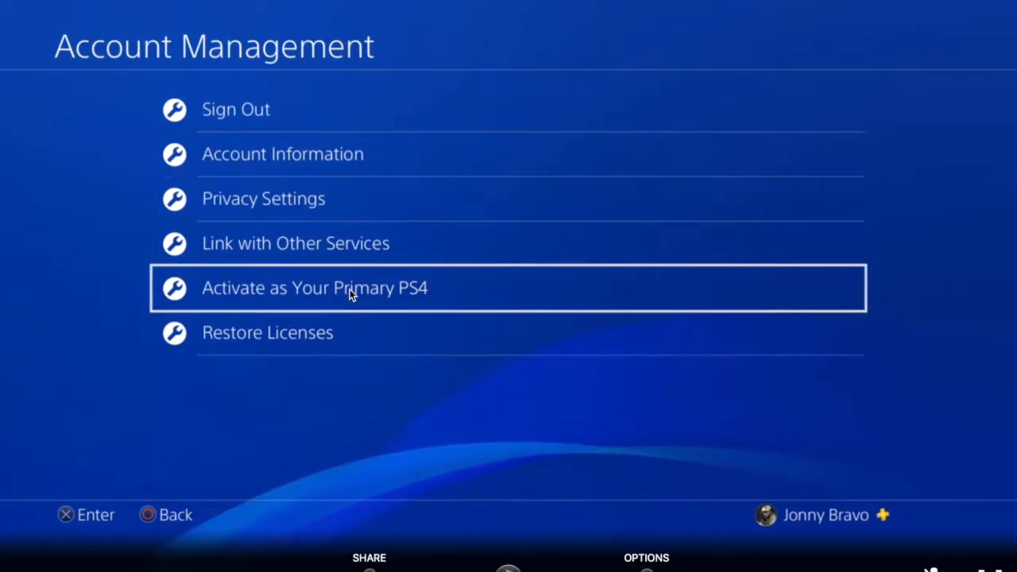
mouse_move(500, 290)
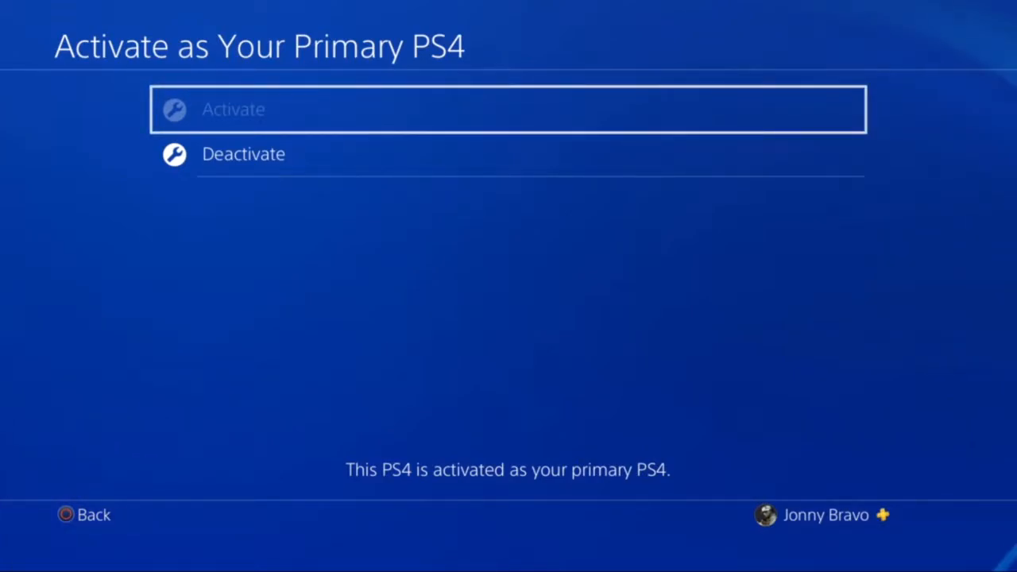
left_click(93, 514)
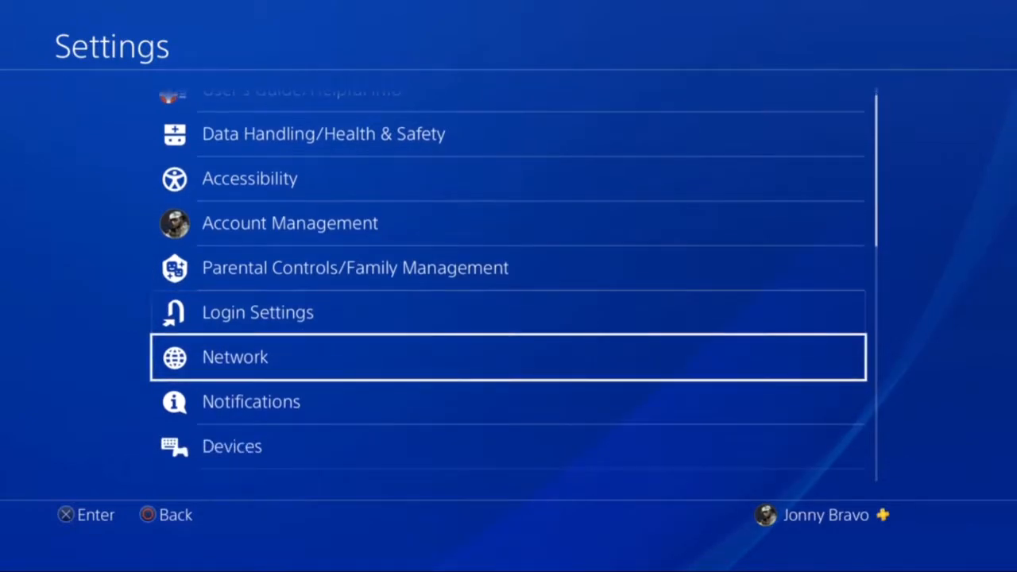
- Enable Stay Connected to the Internet and network power-on in the rest mode features
scroll("down", 3)
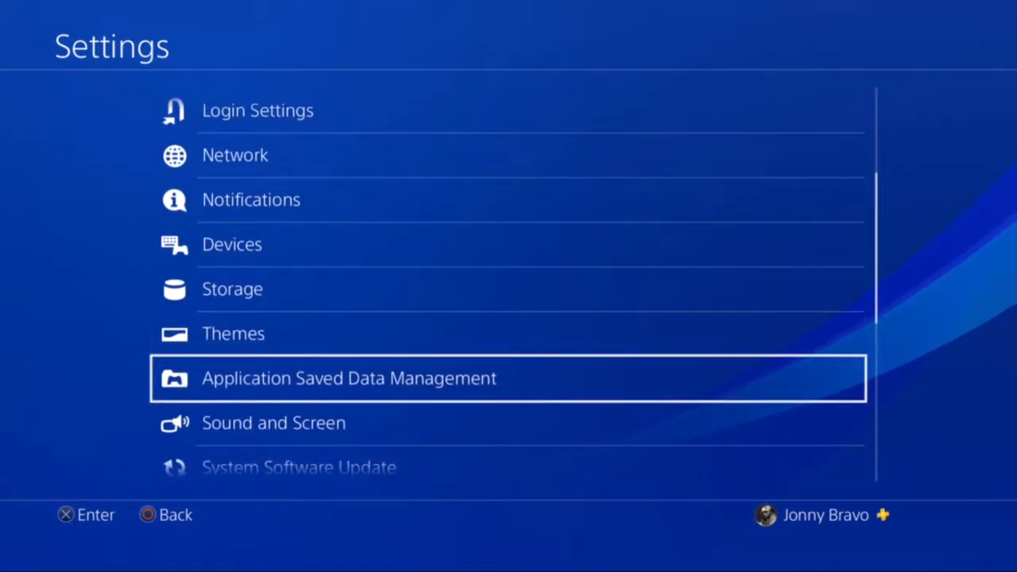
scroll("down", 3)
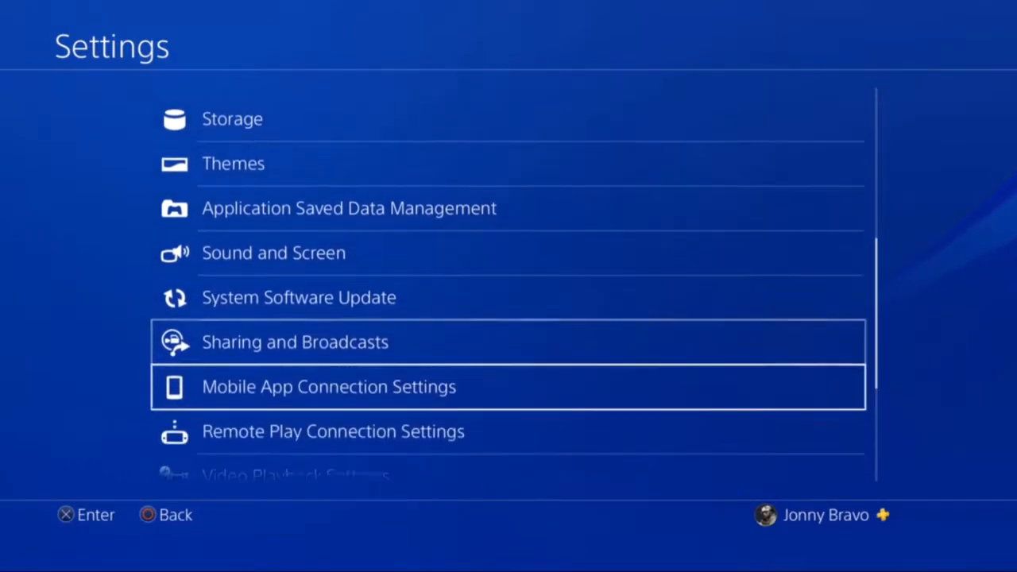
scroll("down", 3)
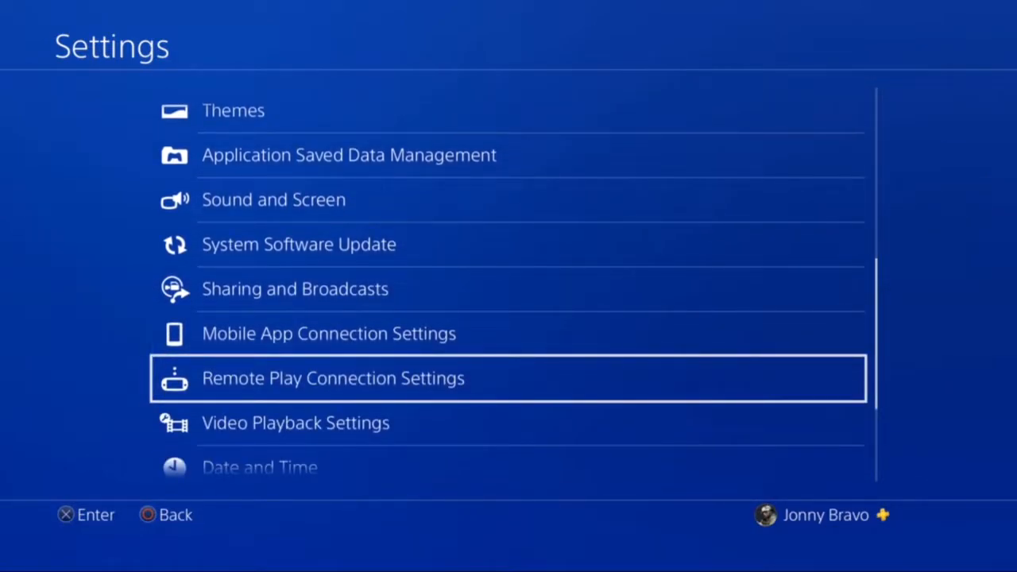
left_click(332, 377)
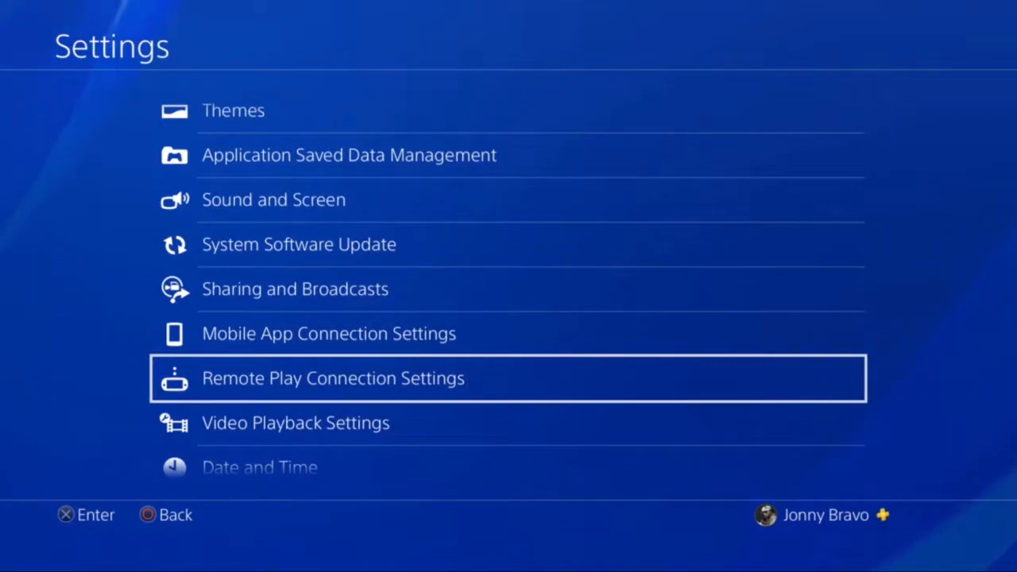
scroll("down", 3)
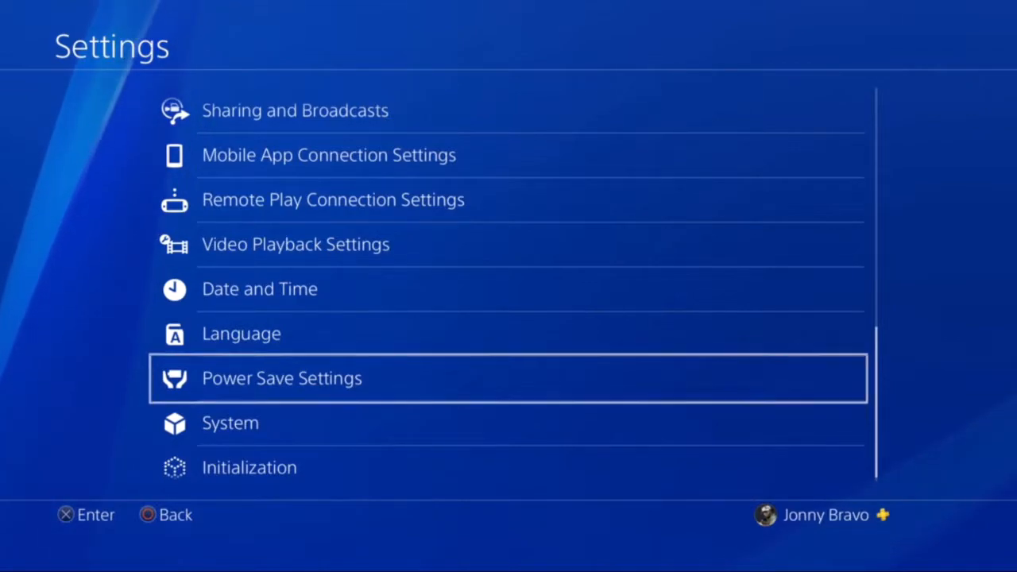
left_click(281, 378)
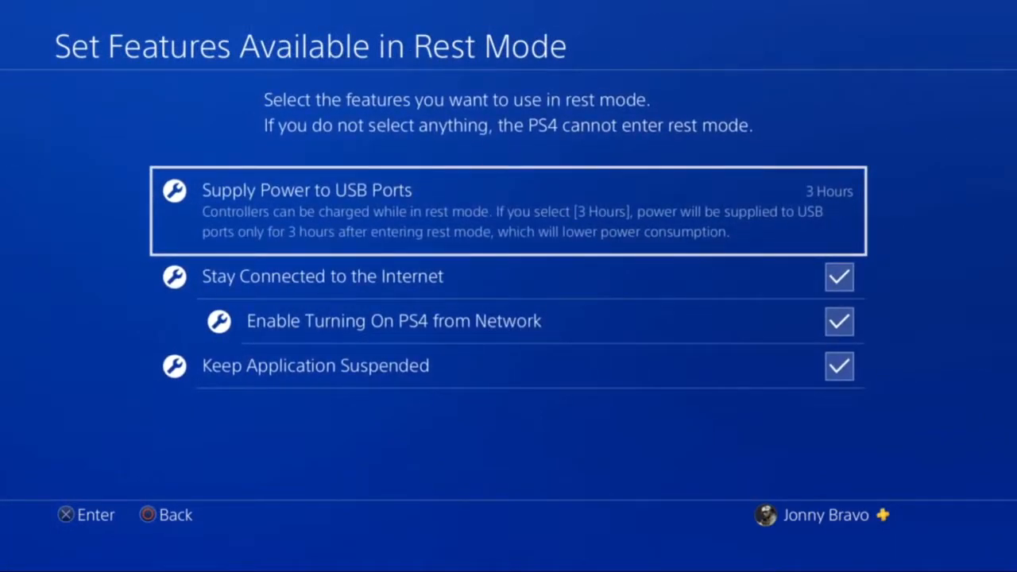
key("down")
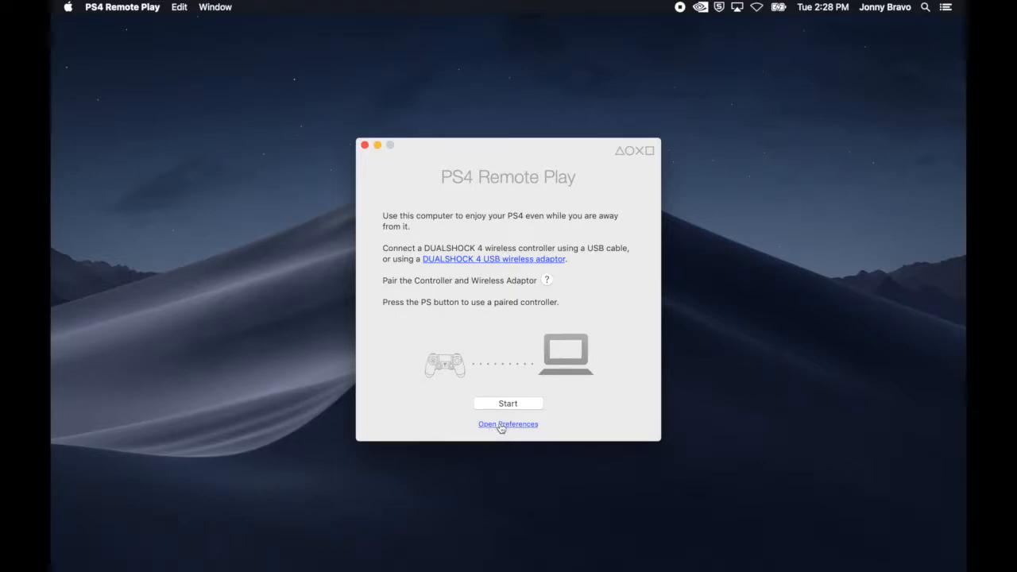
- Set the Remote Play resolution to High (720p) in Preferences
left_click(508, 423)
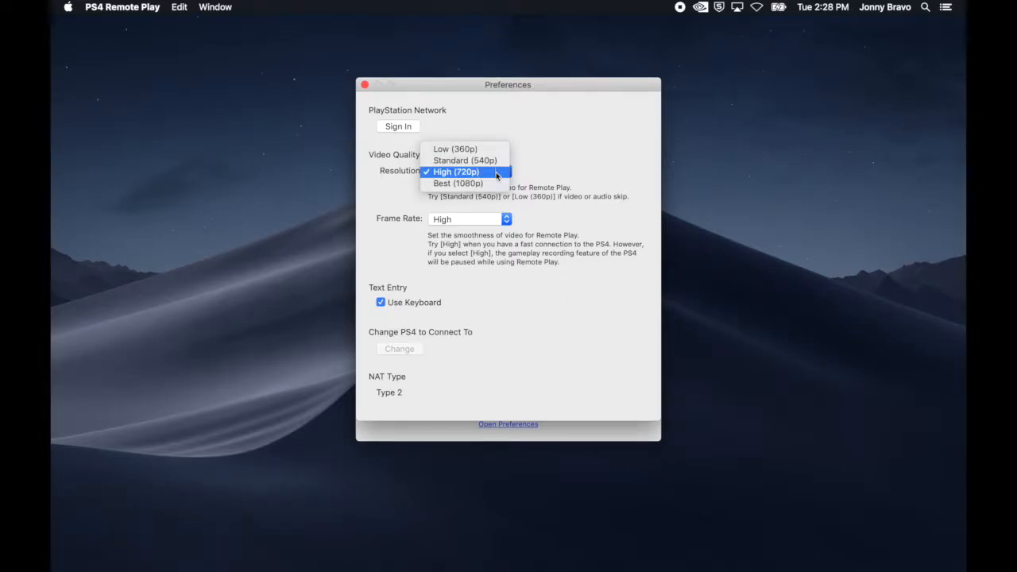
left_click(456, 172)
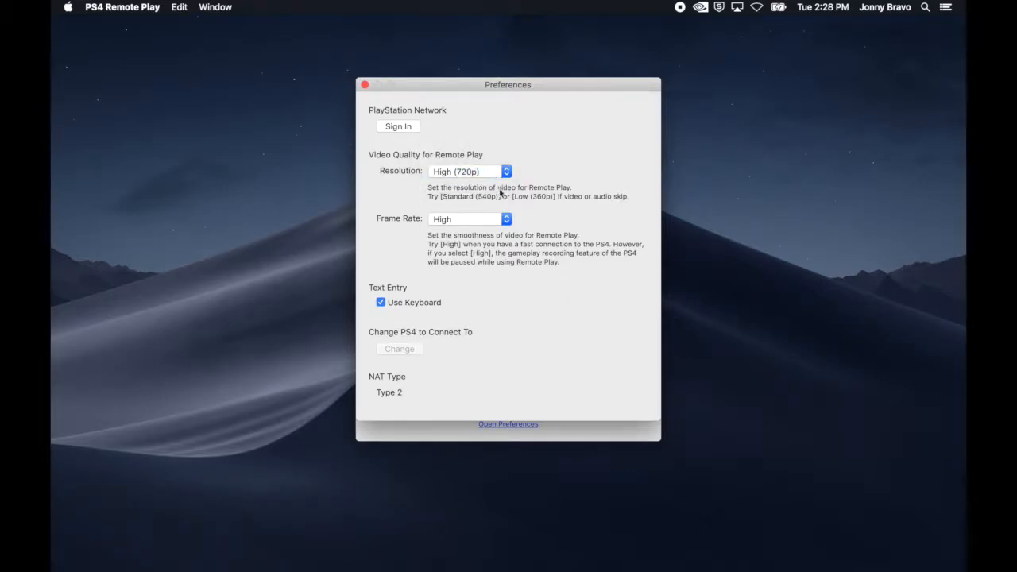
left_click(468, 219)
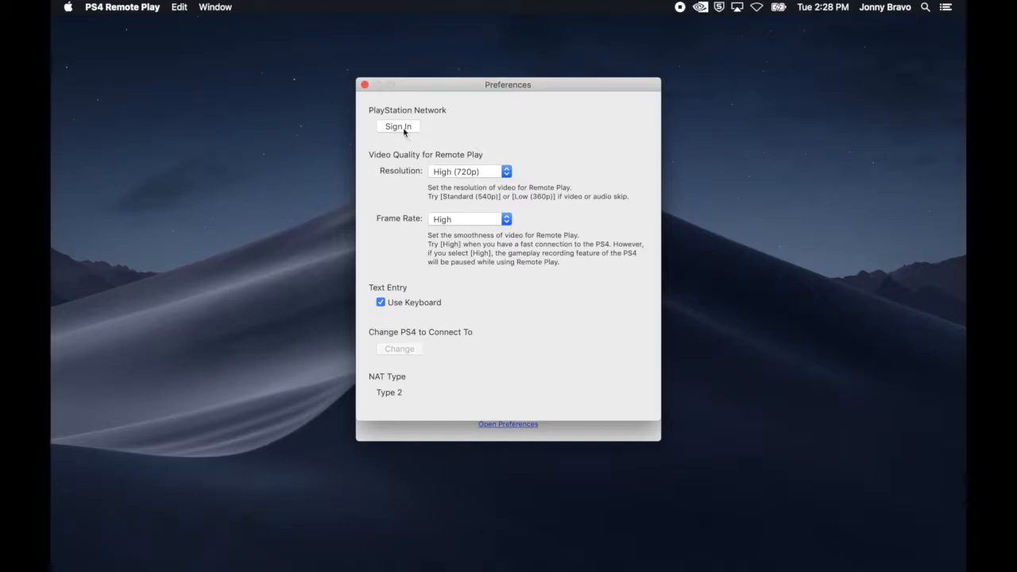
left_click(397, 126)
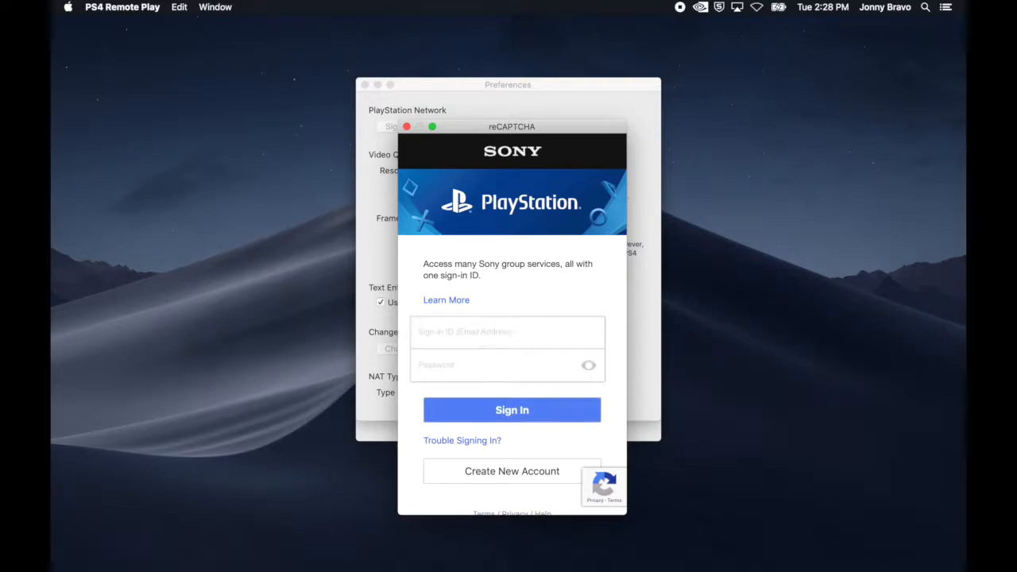
- Sign in to PlayStation Network, solving the crosswalk captcha, then close Preferences
left_click(511, 410)
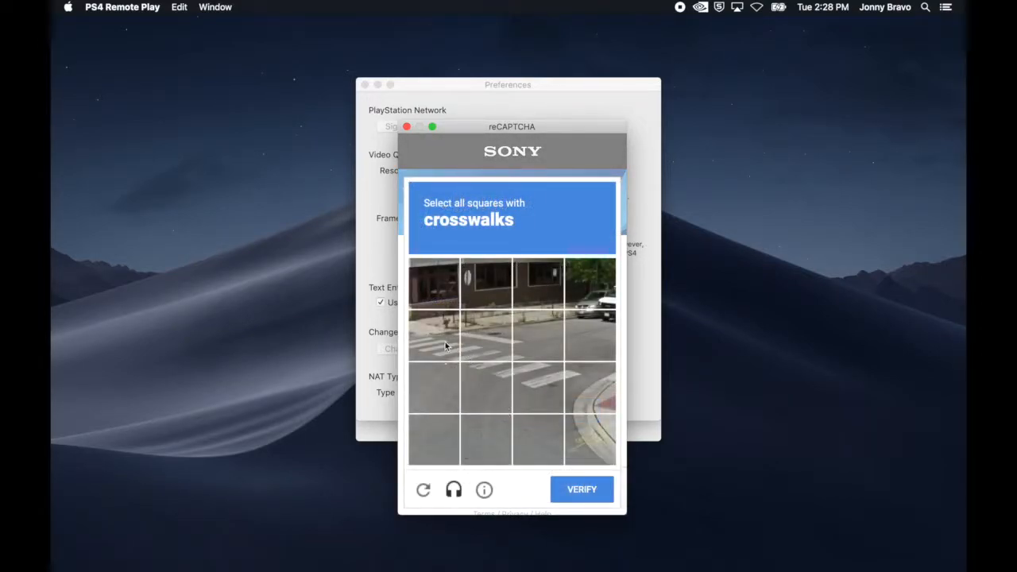
left_click(486, 333)
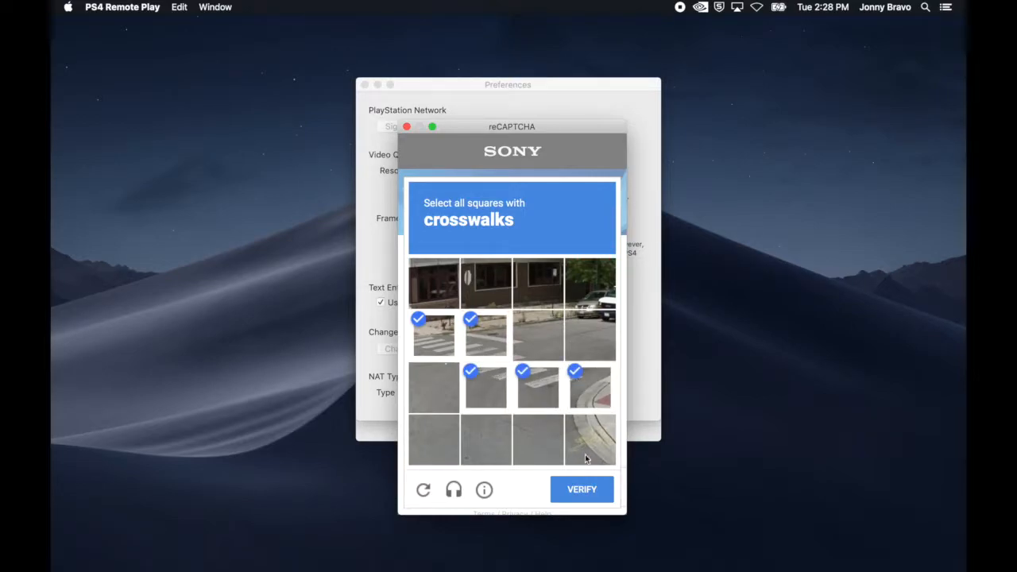
left_click(581, 488)
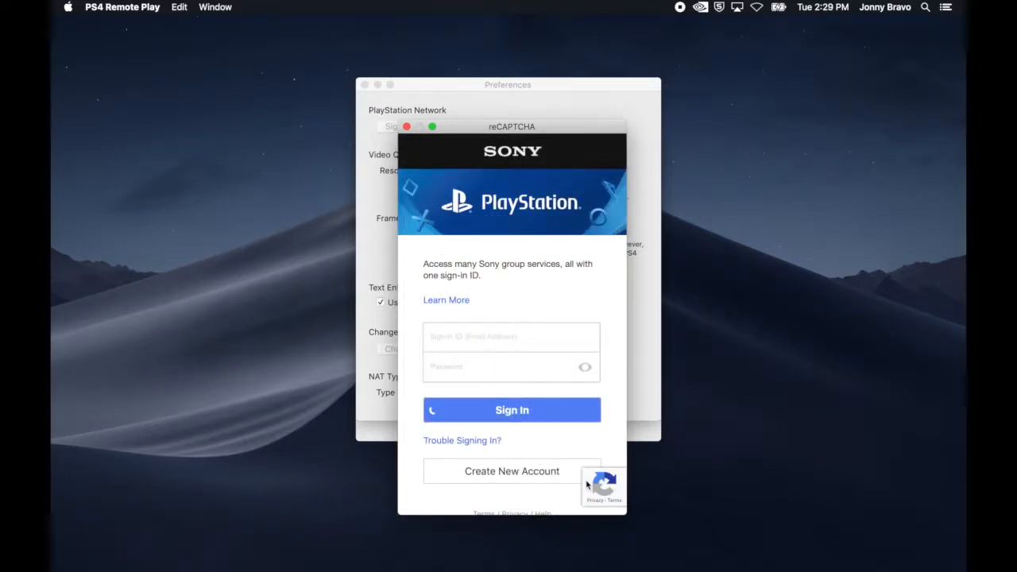
left_click(407, 127)
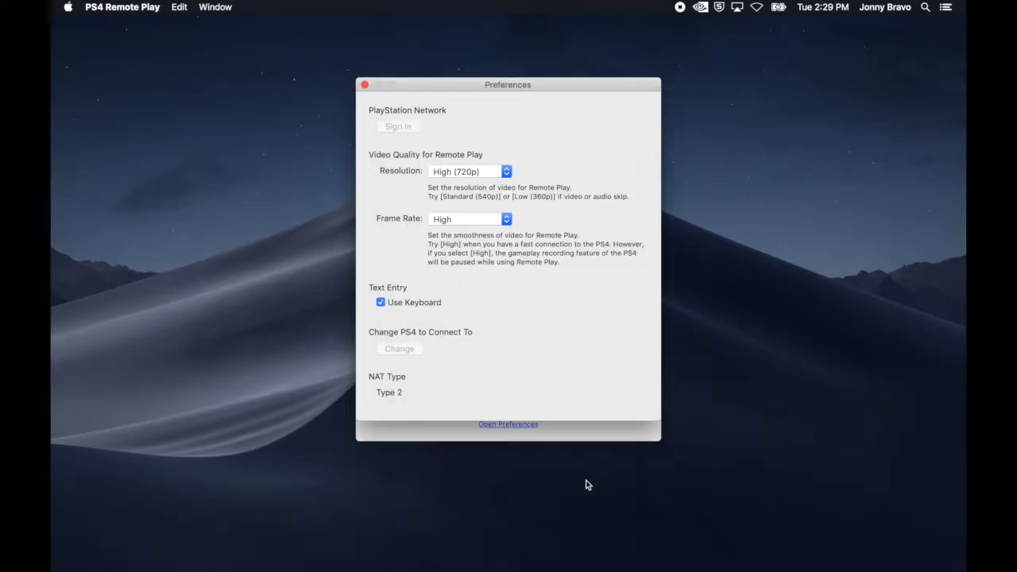
left_click(398, 126)
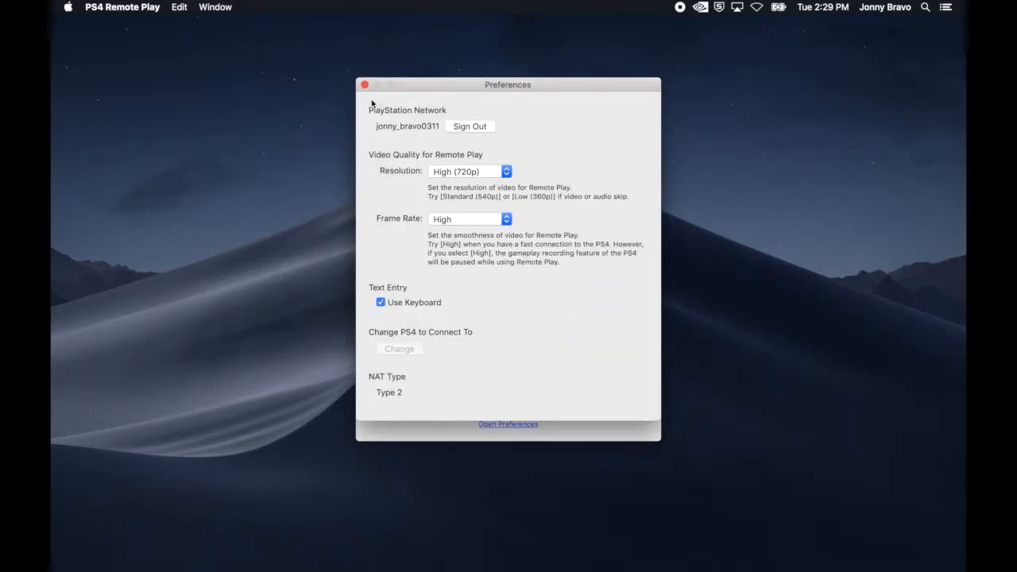
mouse_move(428, 326)
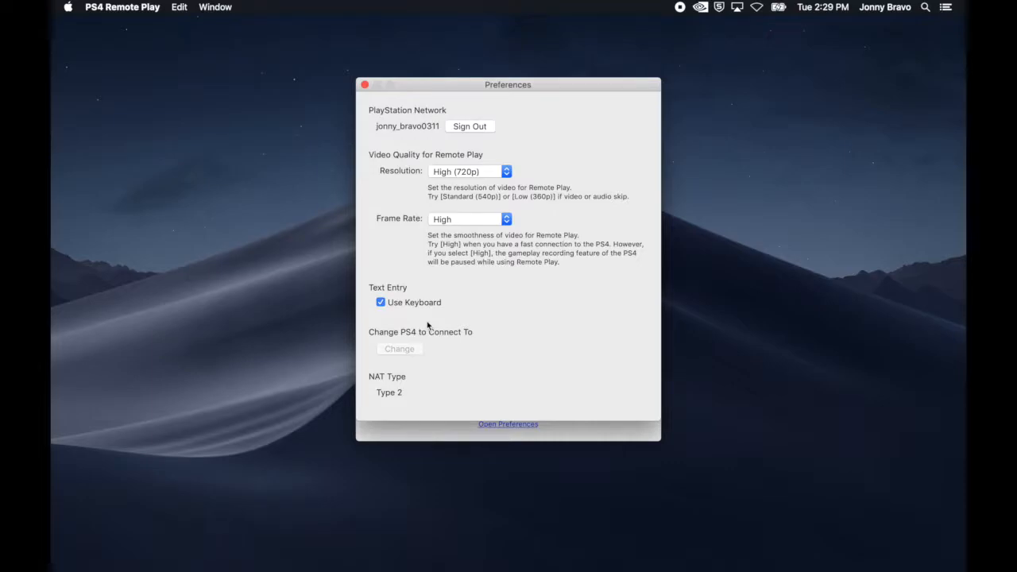
left_click(364, 84)
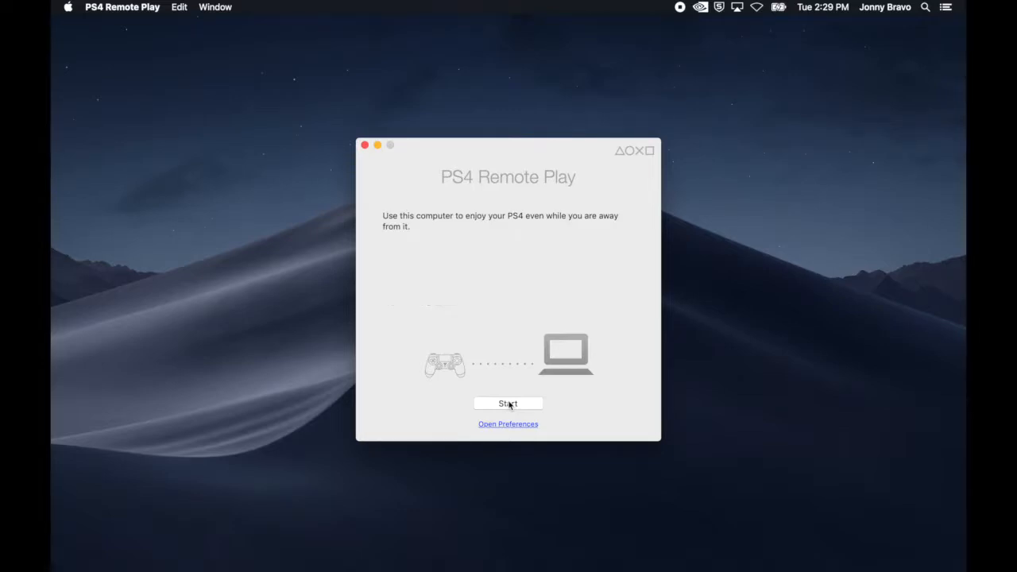
- Search for the PS4, try manual registration, go back and search again to connect
left_click(507, 403)
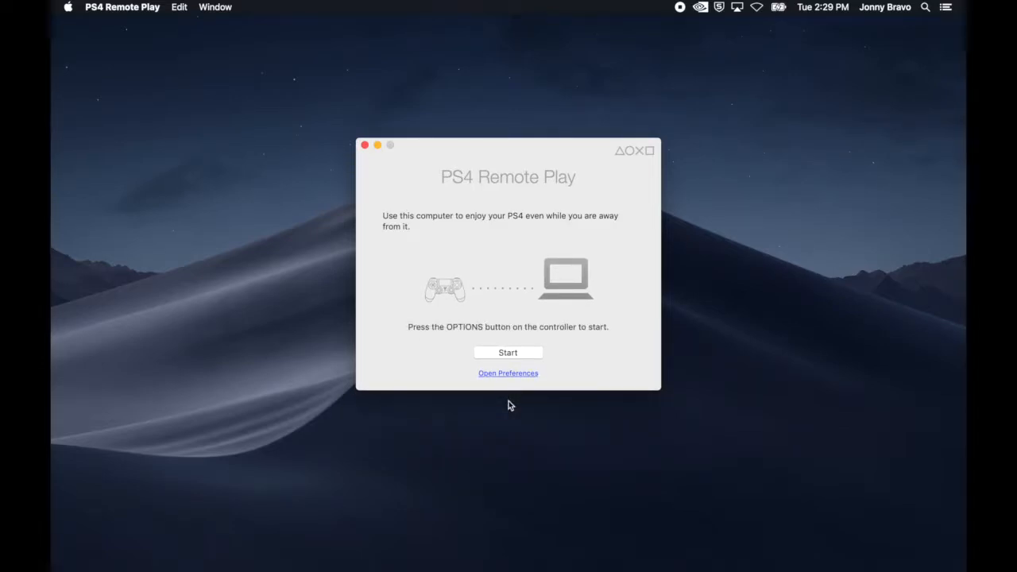
left_click(508, 352)
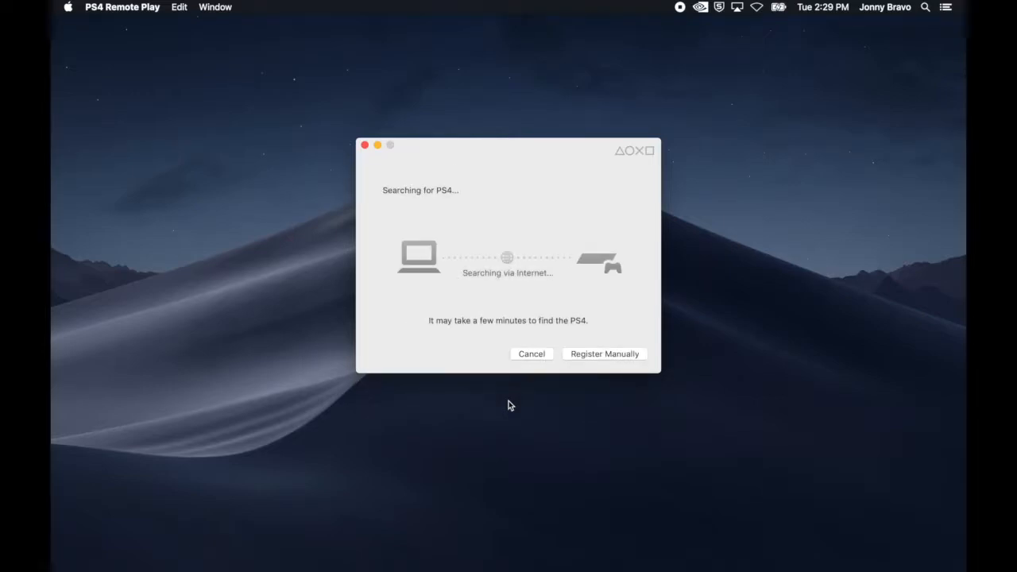
mouse_move(576, 351)
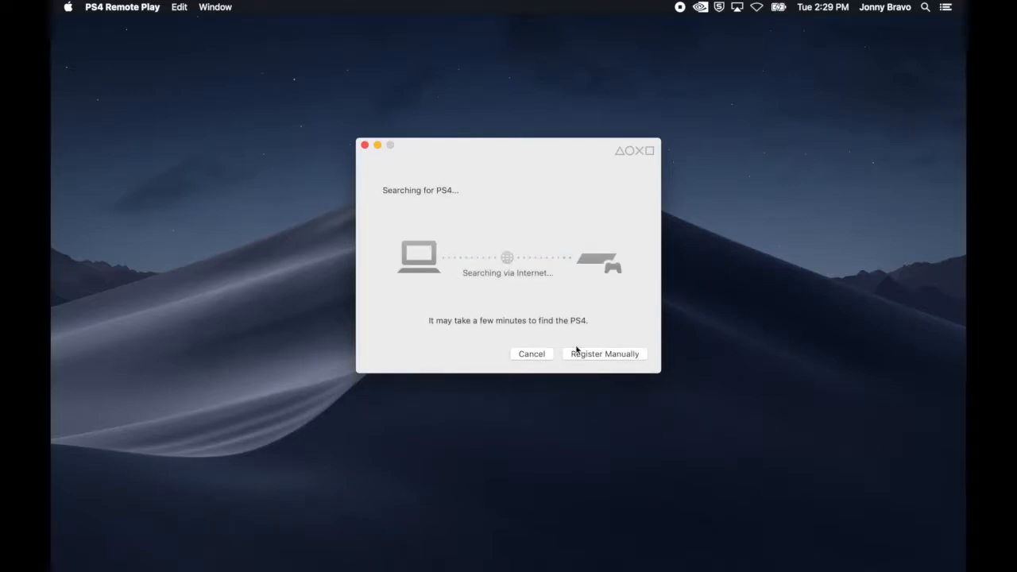
left_click(604, 353)
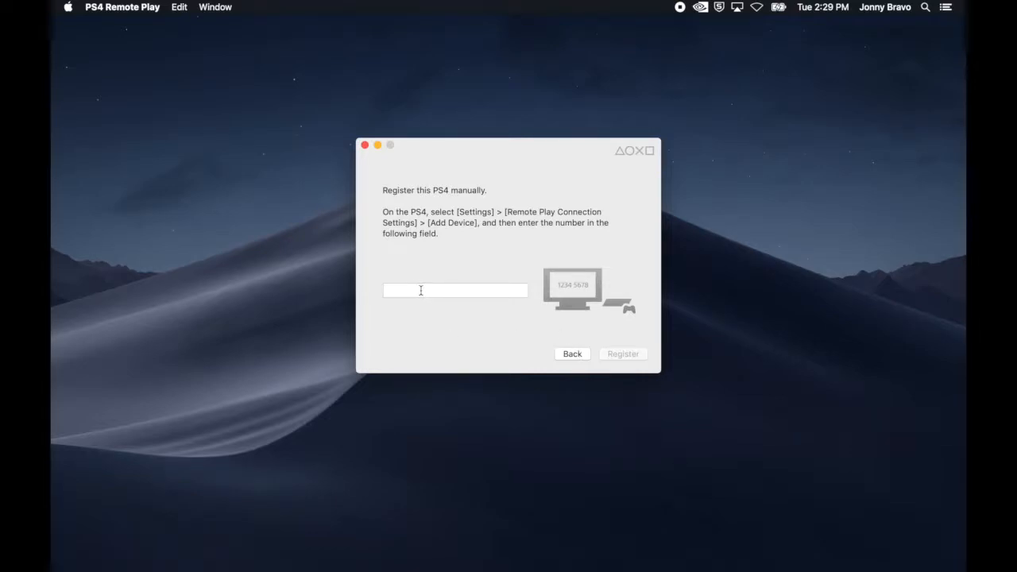
left_click(455, 290)
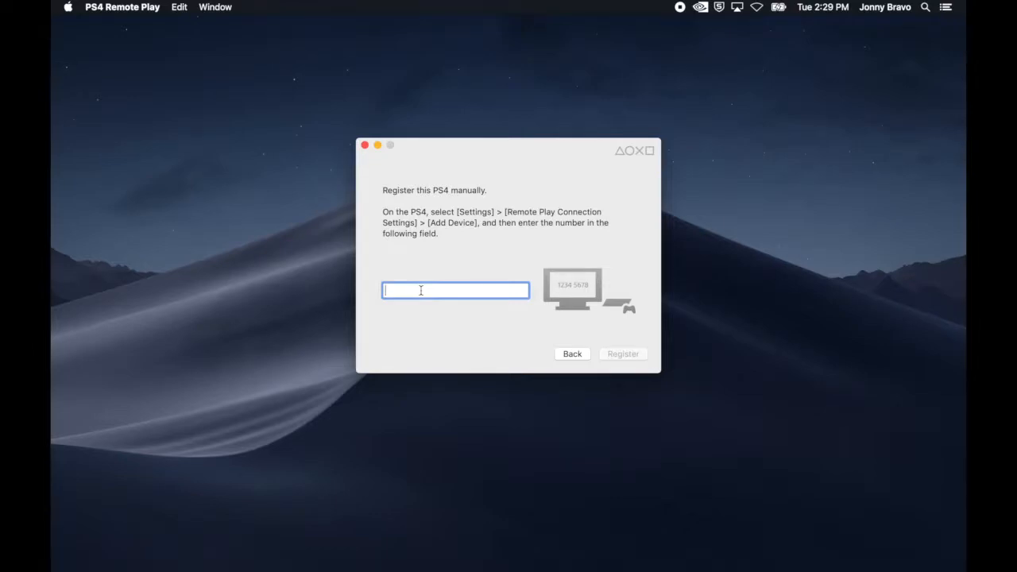
mouse_move(570, 353)
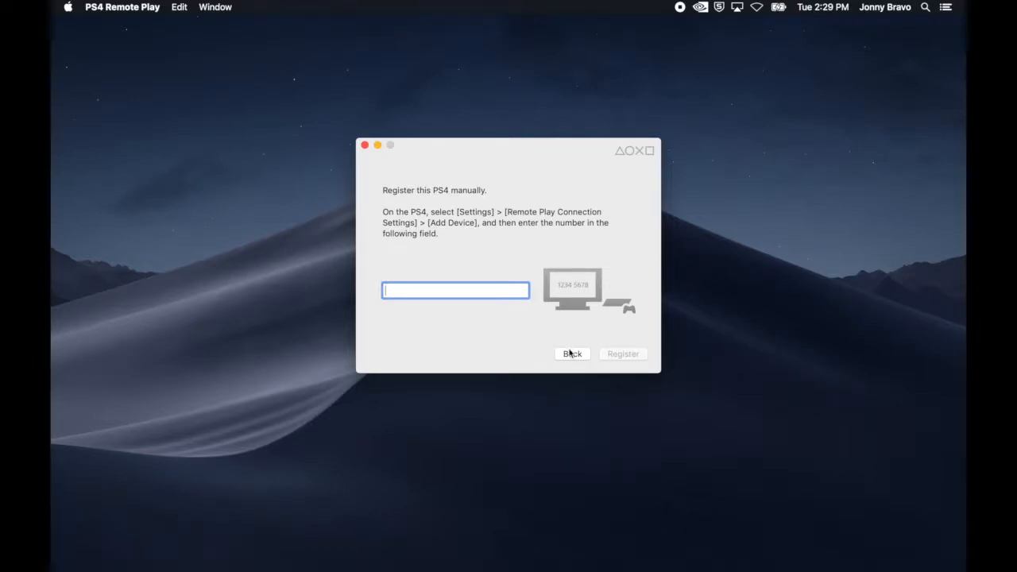
left_click(572, 353)
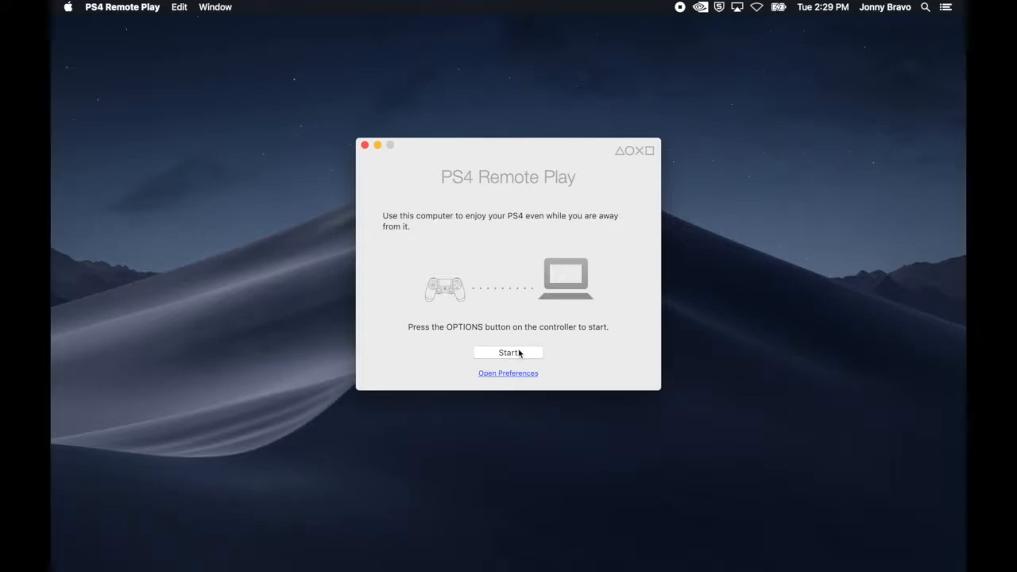
left_click(508, 352)
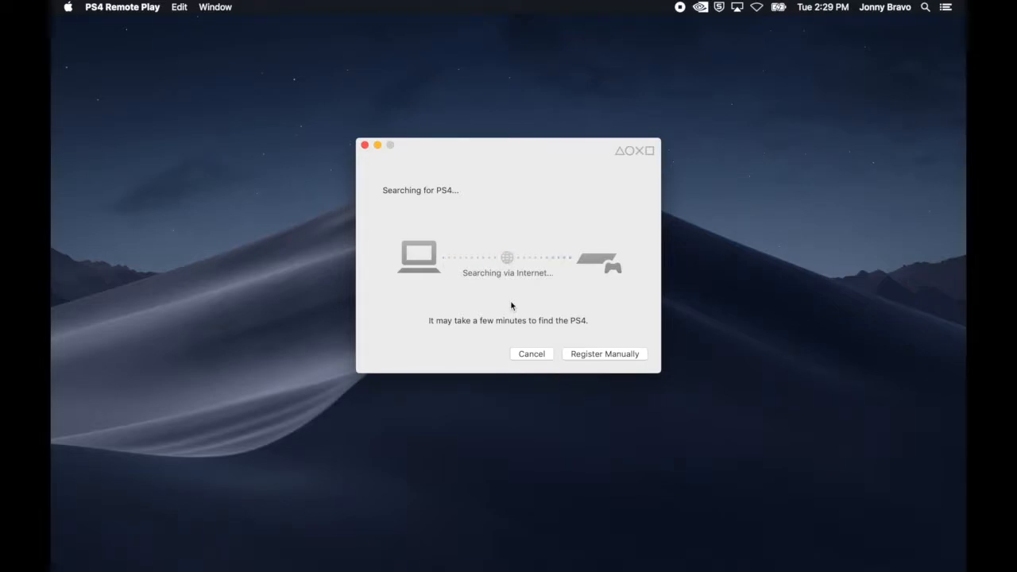
left_click(604, 354)
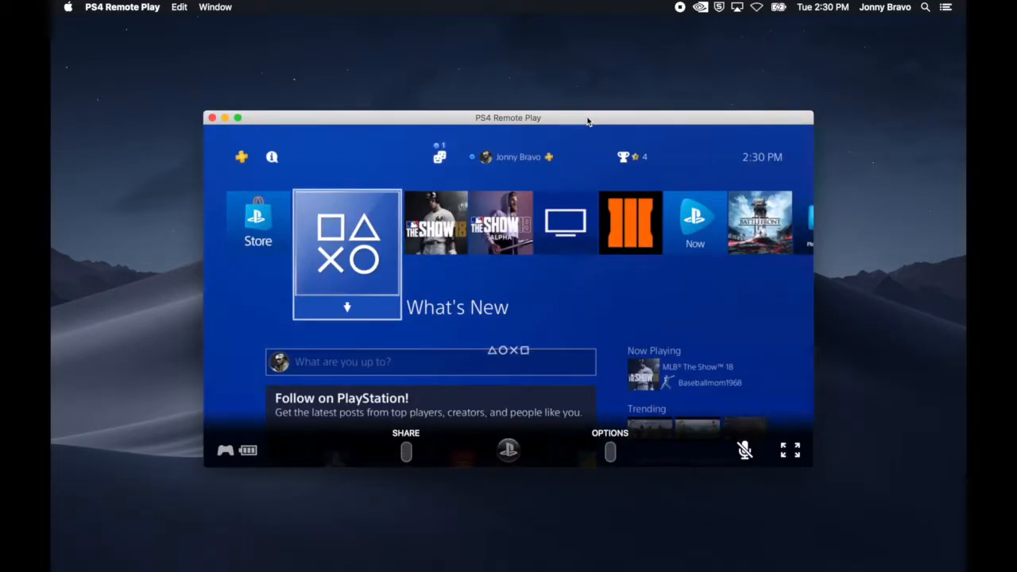
mouse_move(333, 435)
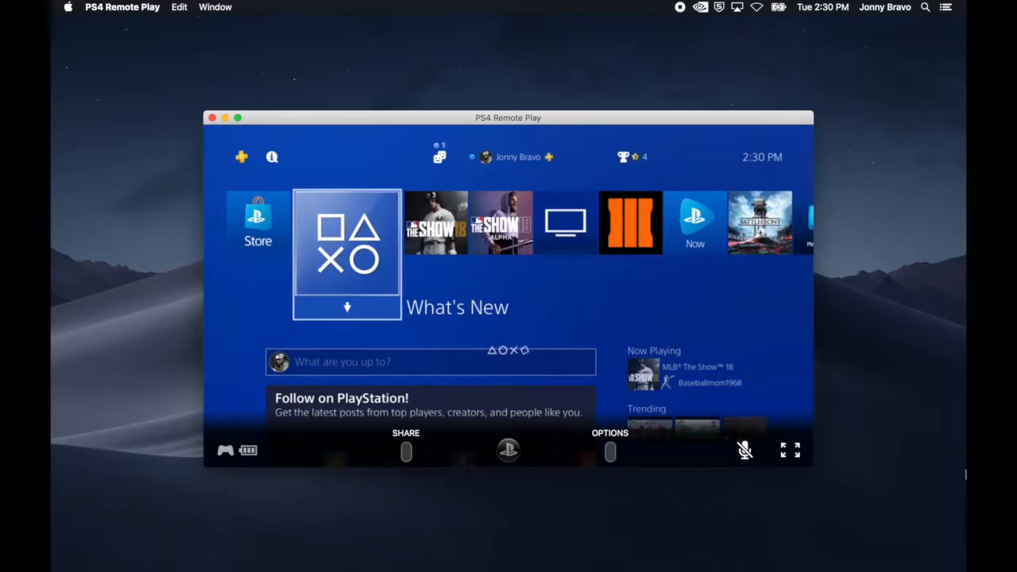
- Open Spotlight Search with Cmd+Space
key("cmd+space")
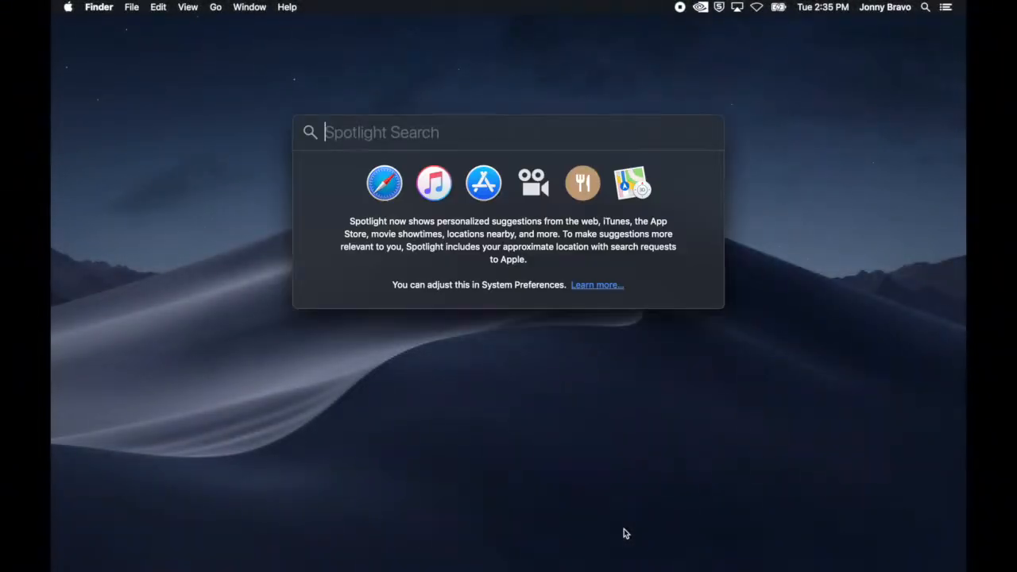
- Launch OBS via Spotlight, accept the license, decline the wizard, and grant microphone access
type("obs")
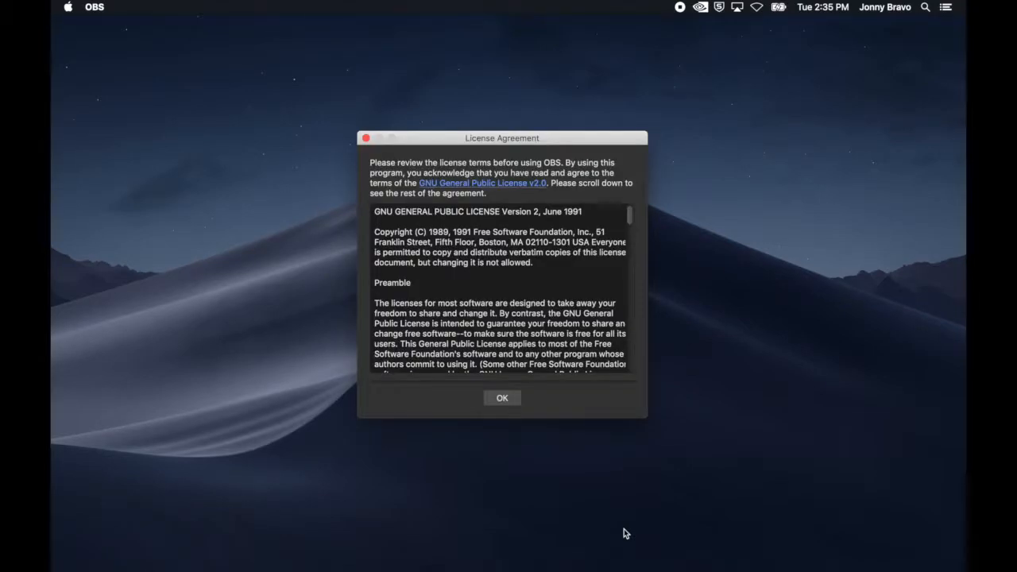
left_click(502, 397)
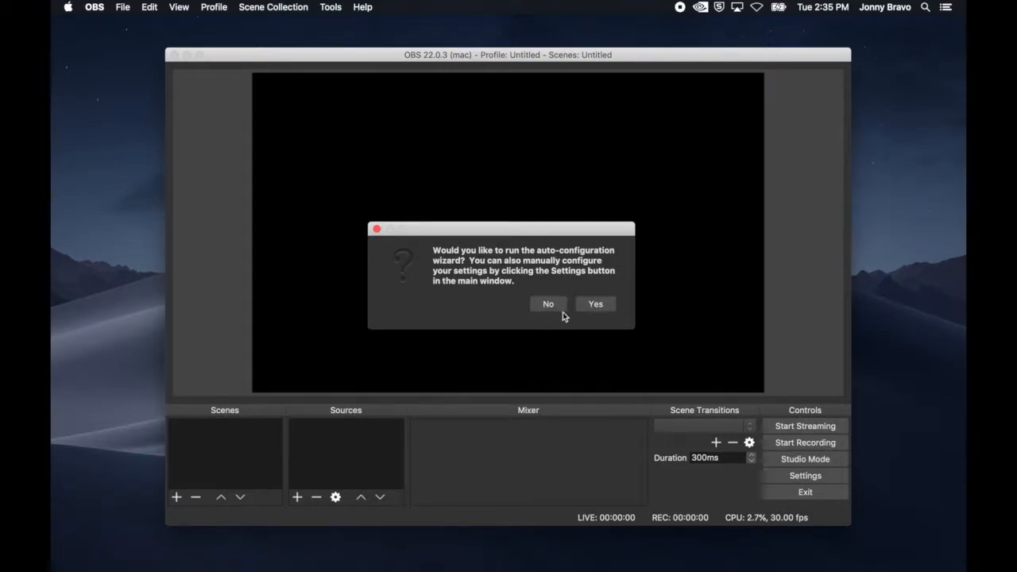
mouse_move(574, 312)
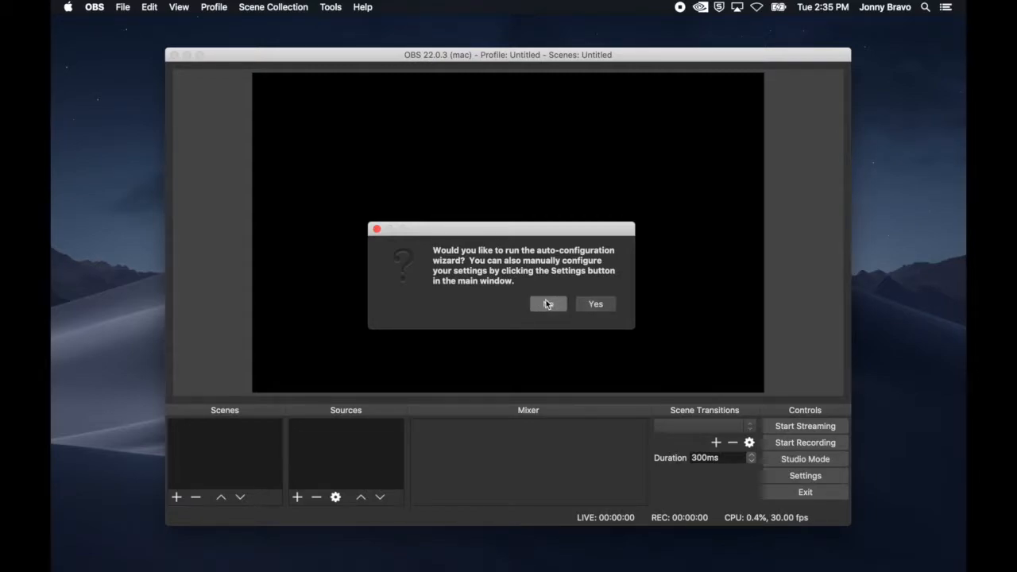
left_click(547, 303)
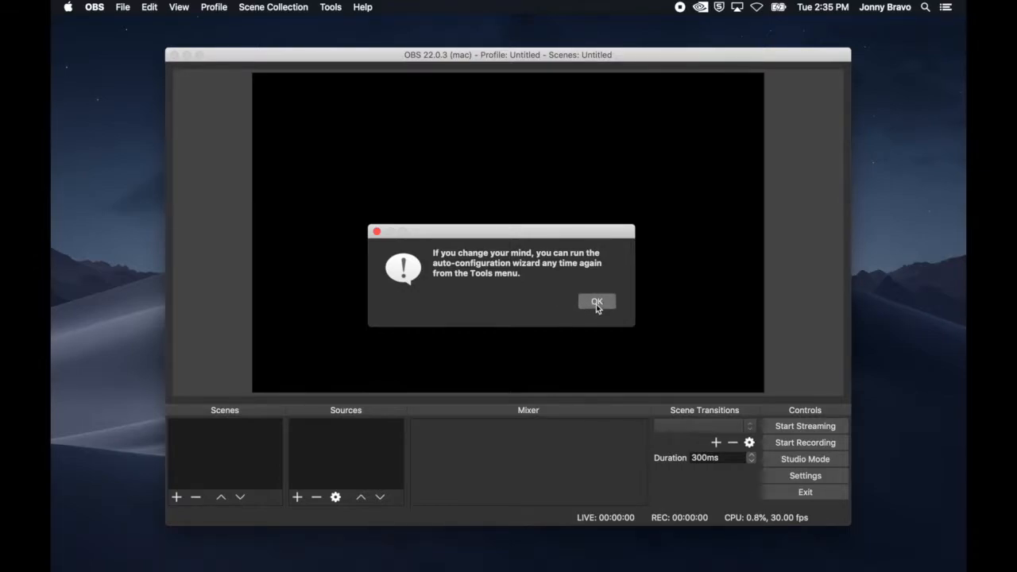
left_click(597, 302)
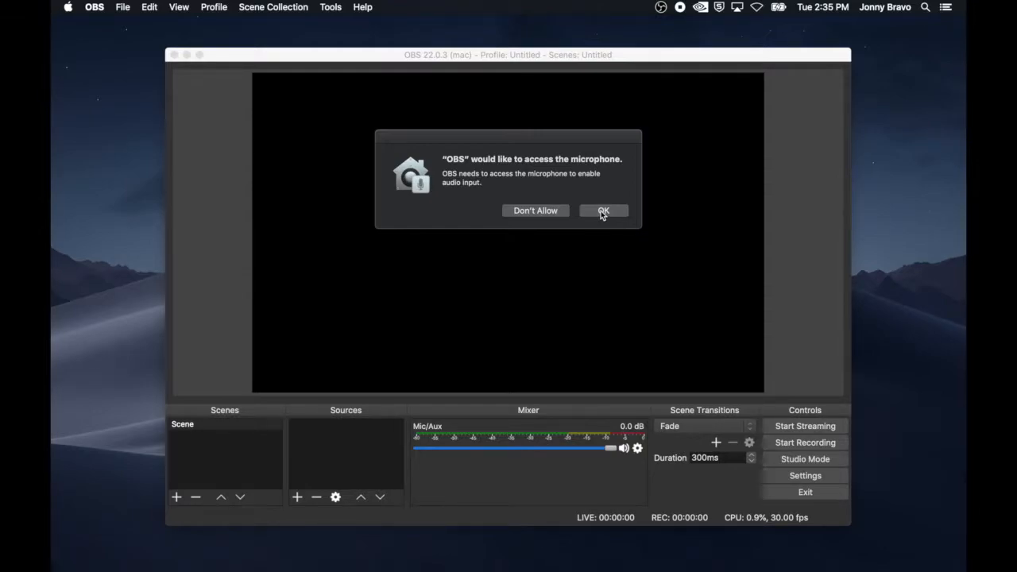
left_click(603, 211)
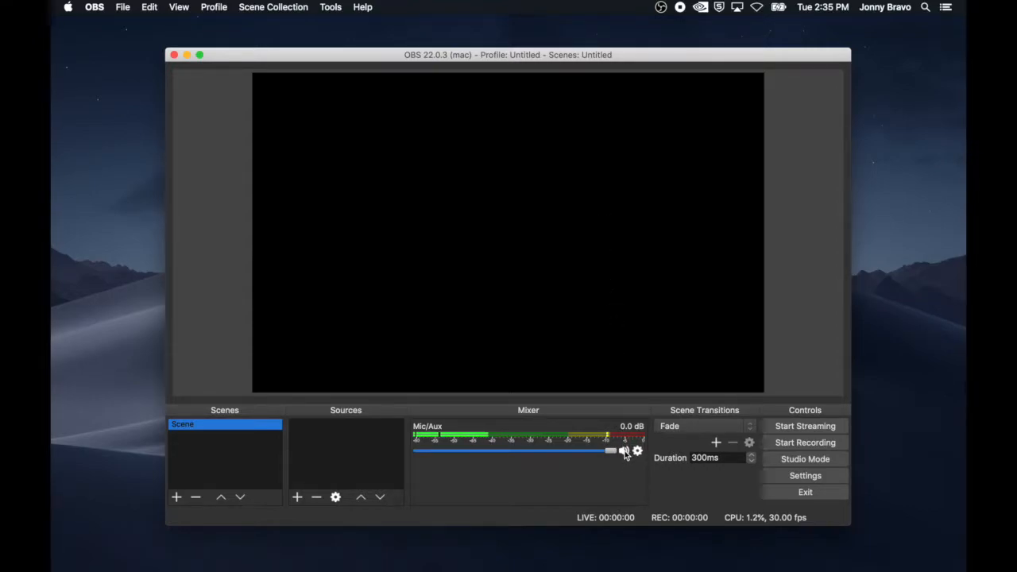
- Mute the Mic/Aux channel in the Mixer
left_click(626, 450)
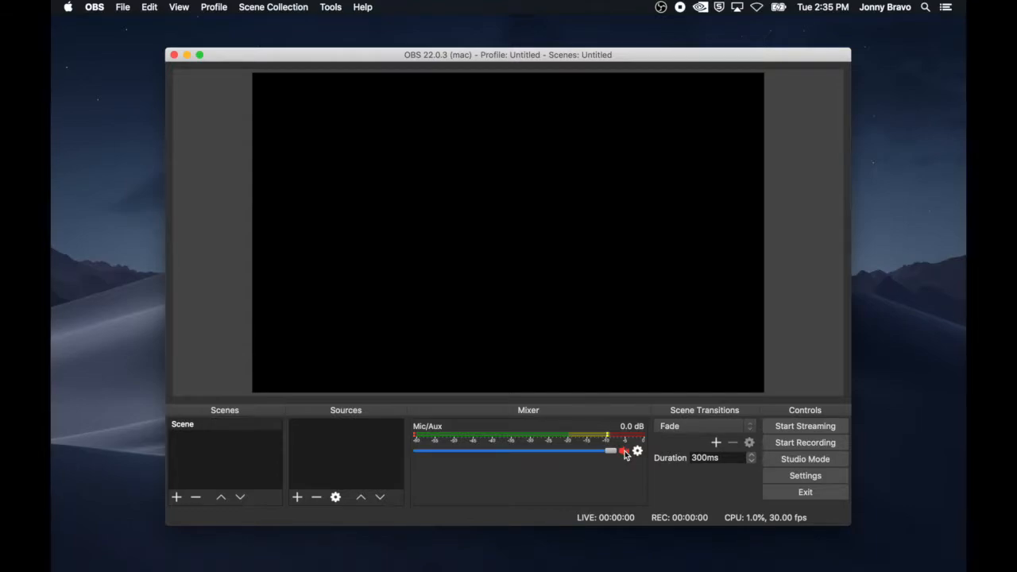
mouse_move(278, 445)
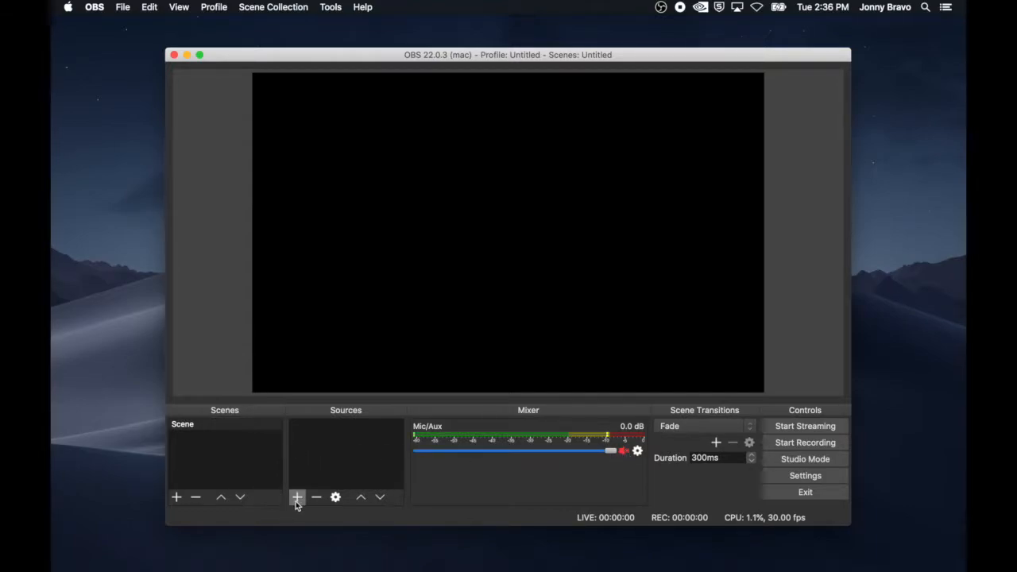
- Add a new Display Capture source named ps4
left_click(296, 497)
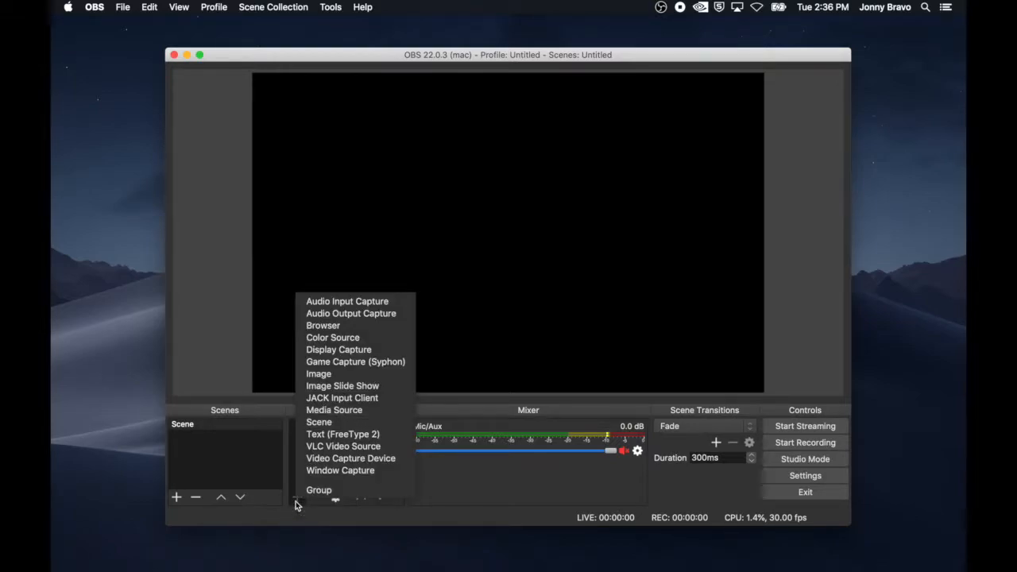
mouse_move(339, 349)
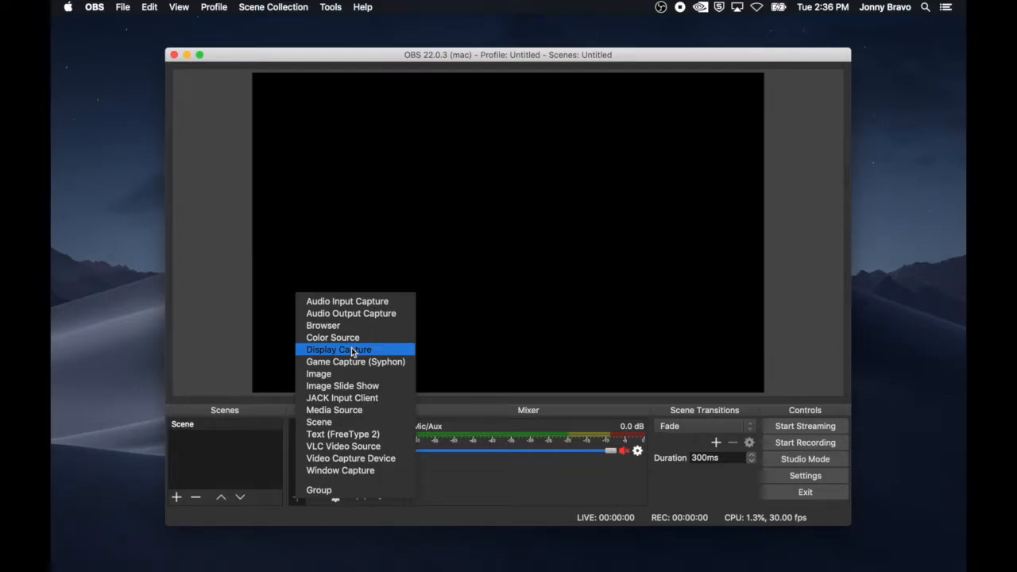
left_click(338, 349)
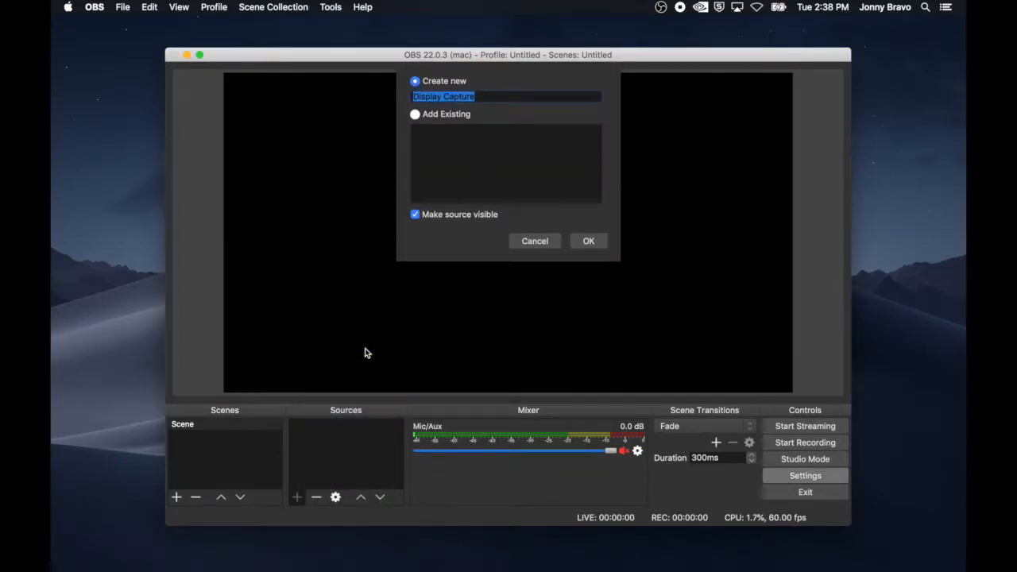
type("ps4")
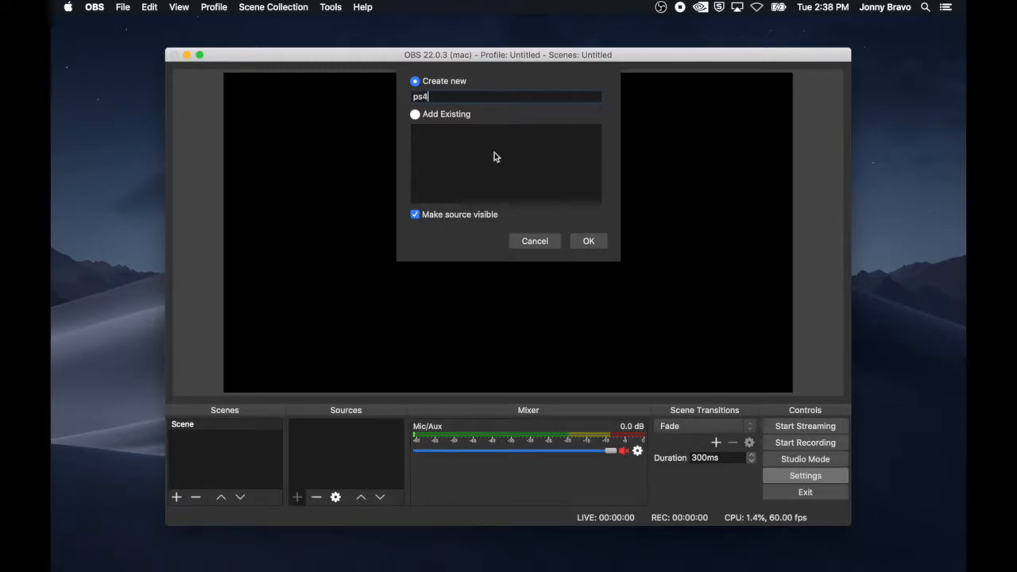
left_click(588, 241)
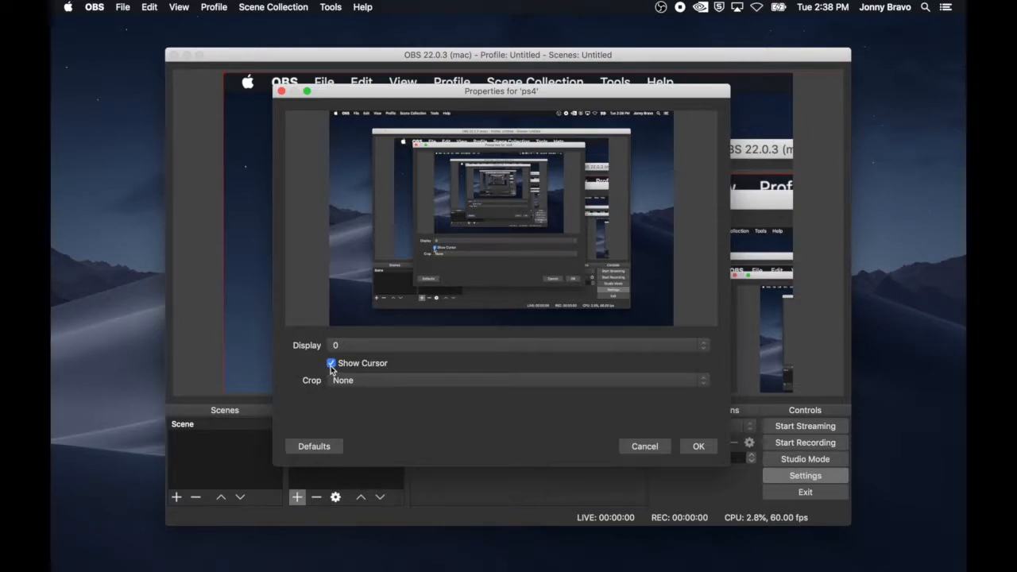
- Hide the cursor and crop the ps4 capture to the PS4 Remote Play window
left_click(331, 363)
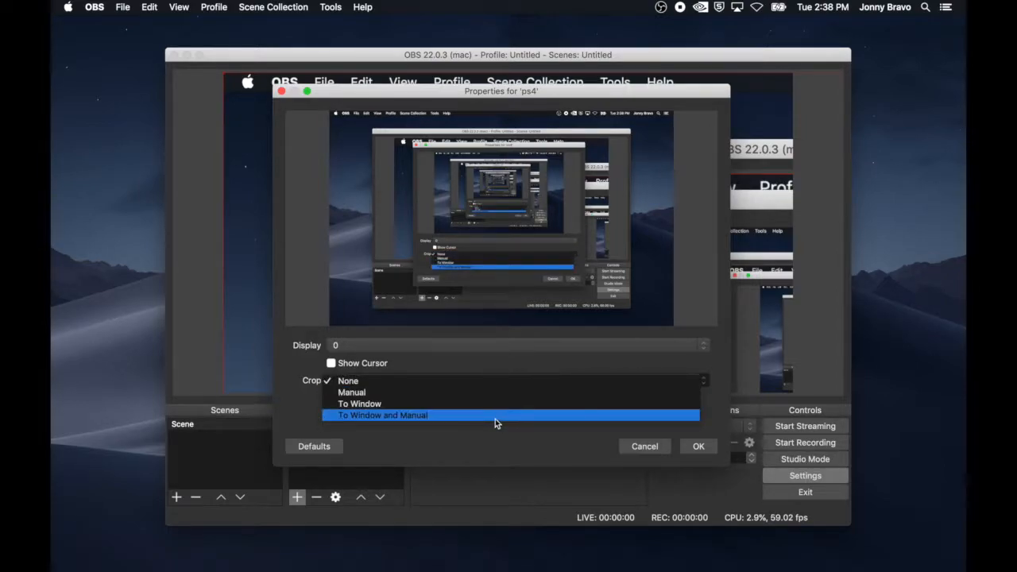
left_click(383, 414)
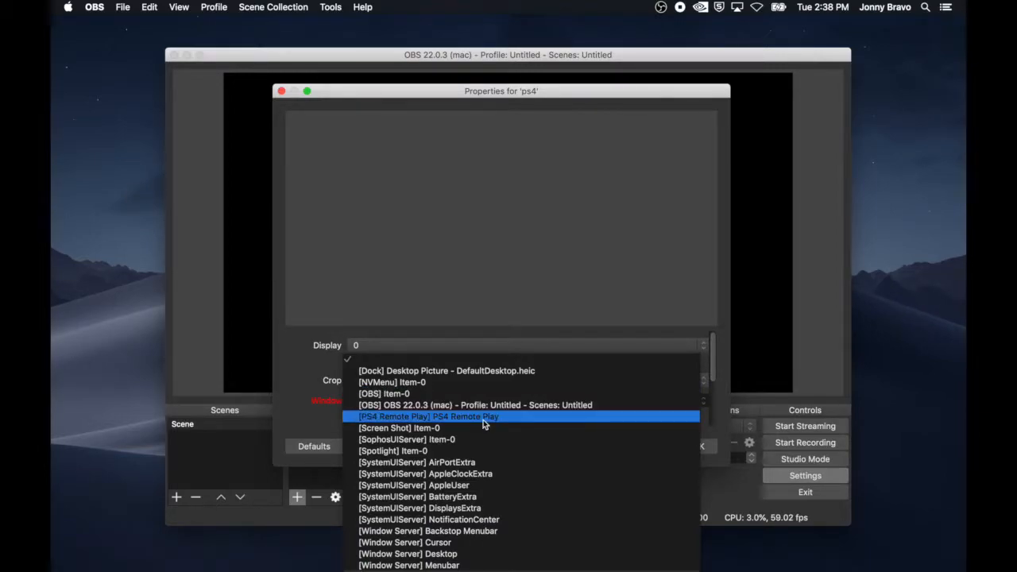
left_click(428, 416)
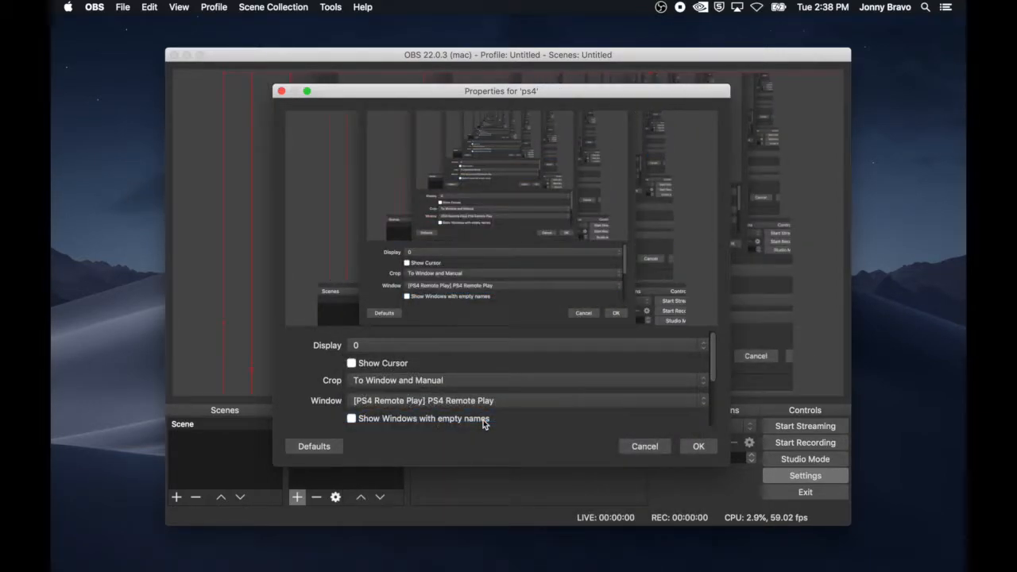
left_click(698, 446)
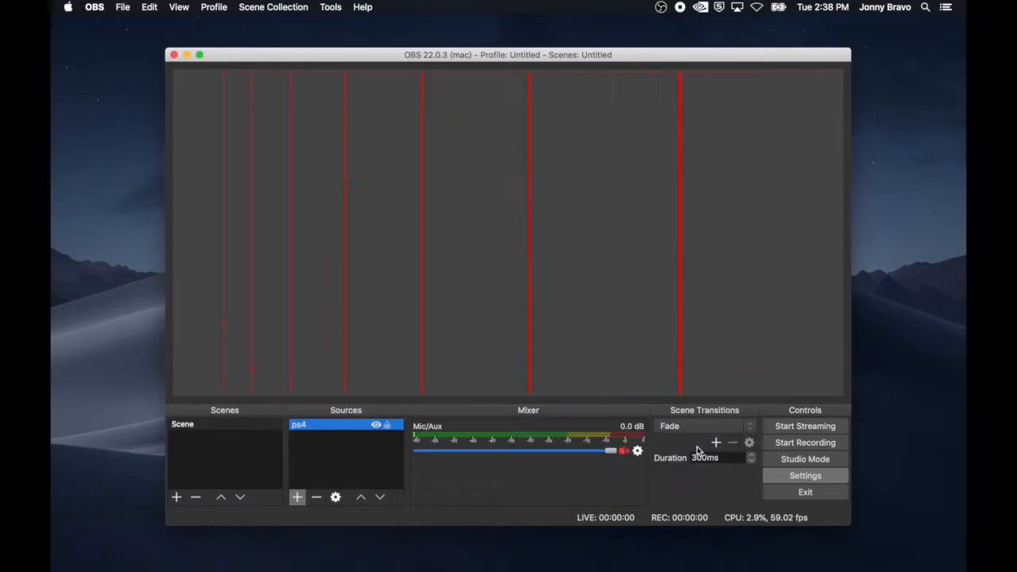
mouse_move(248, 98)
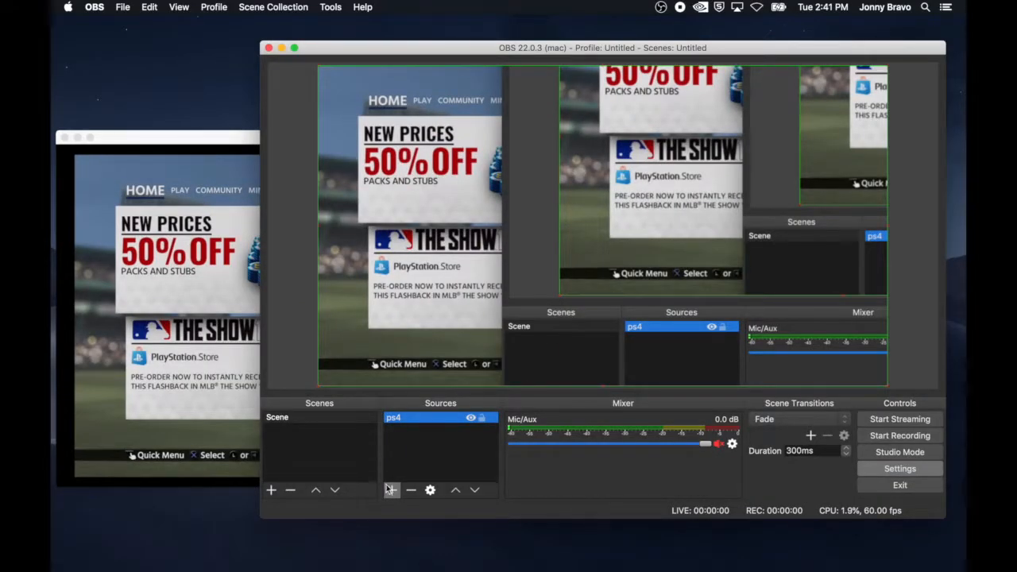
mouse_move(391, 489)
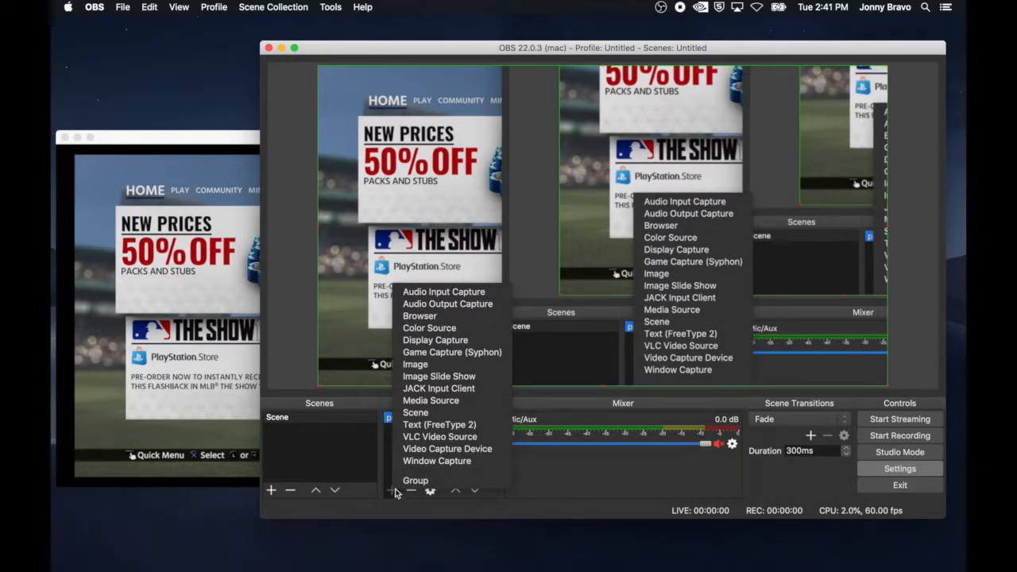
mouse_move(448, 304)
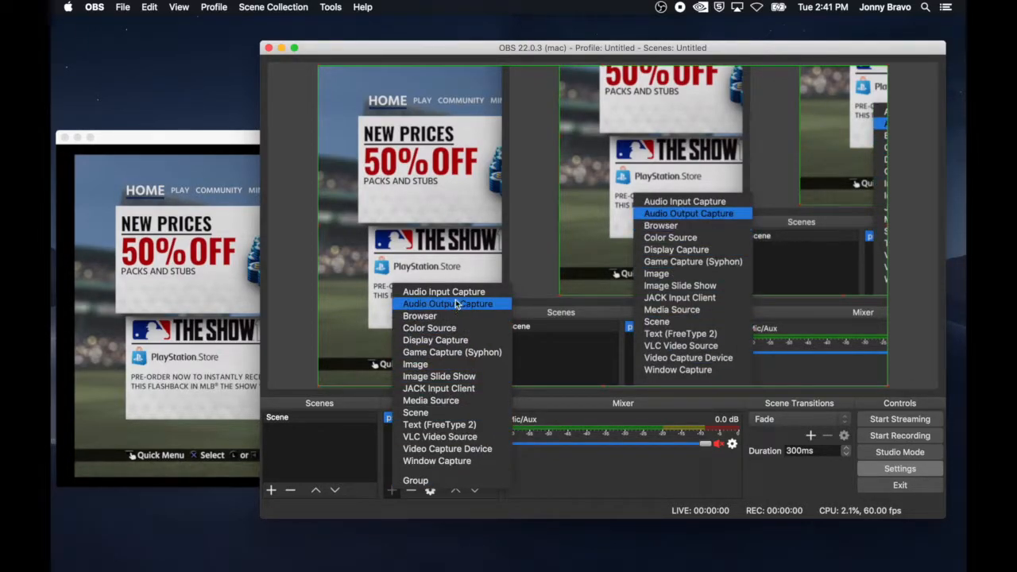
mouse_move(444, 291)
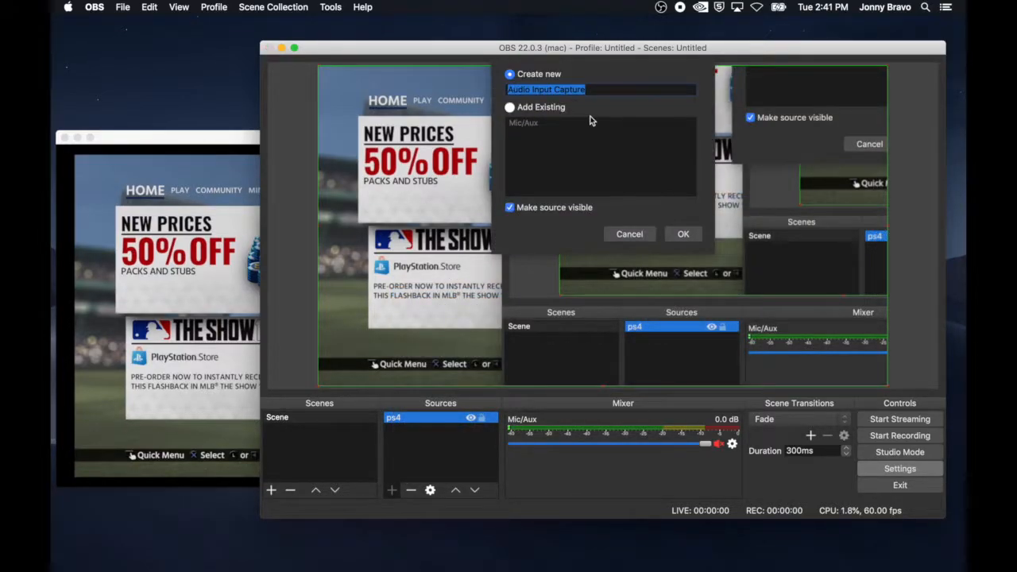
- Name the audio input source game_audio and set its device to iShowU Audio Capture
type("game")
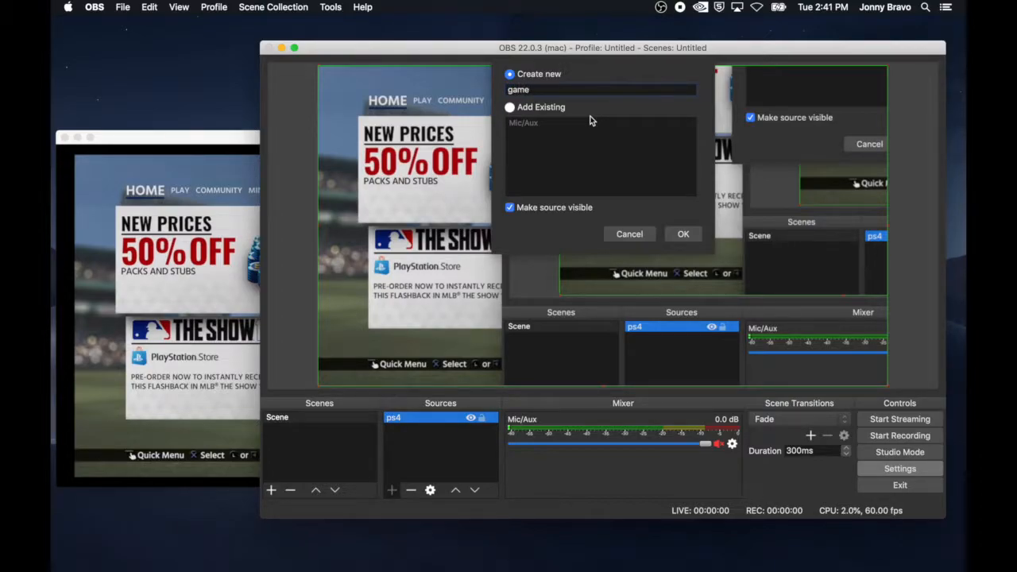
type("_auio")
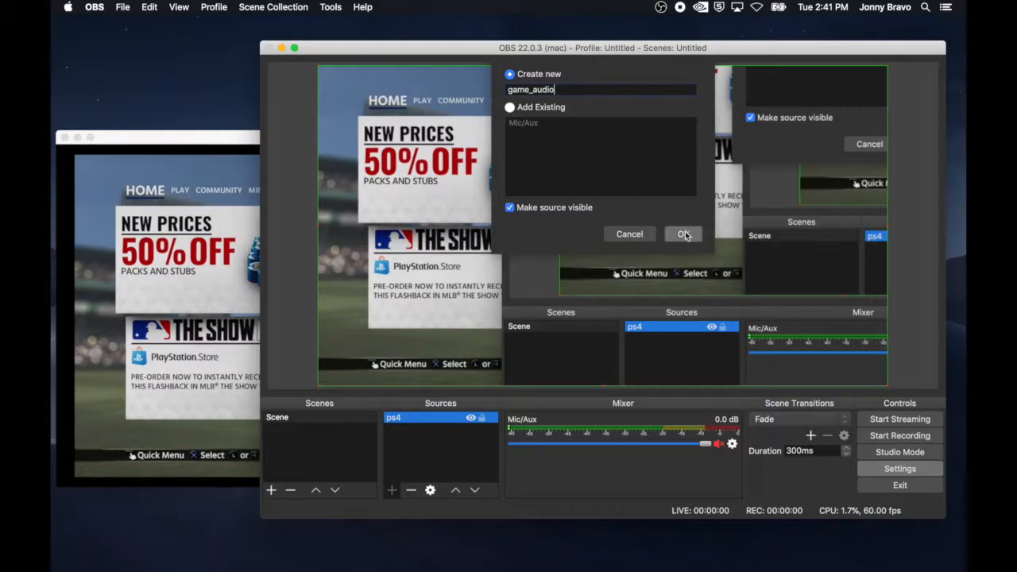
left_click(683, 233)
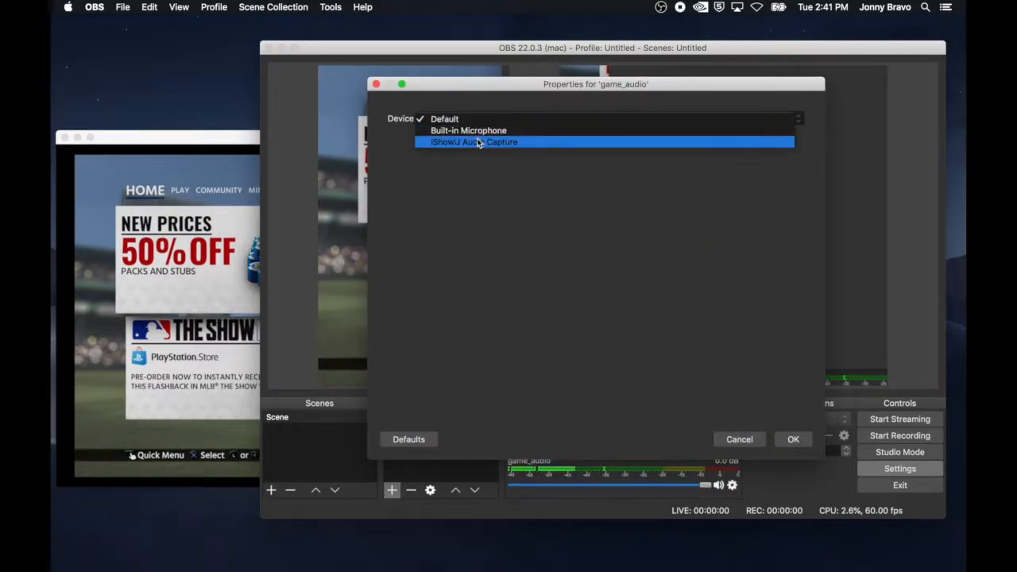
left_click(474, 141)
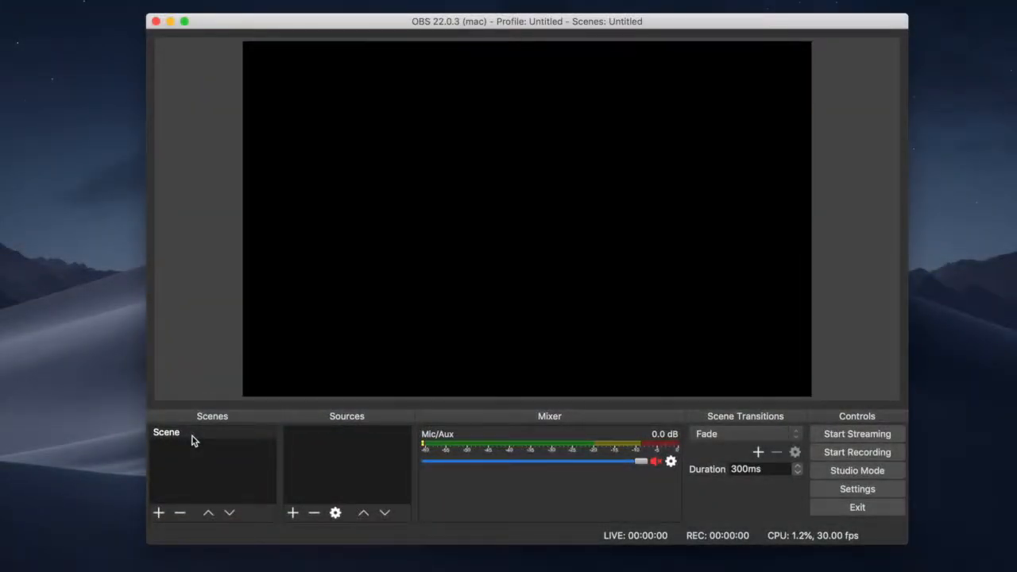
mouse_move(211, 444)
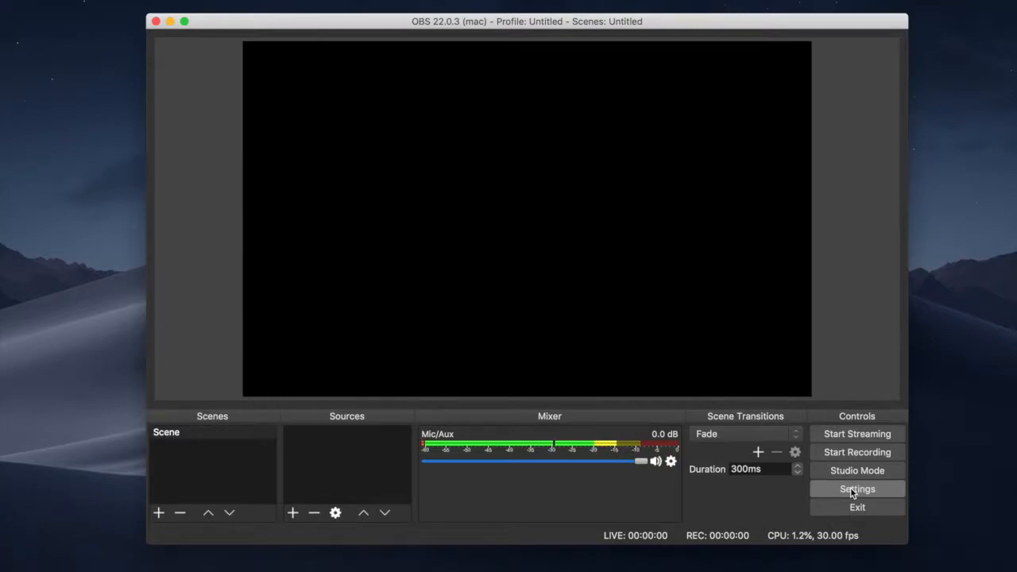
- Review the Stream, Output and Audio pages in OBS Settings
left_click(856, 489)
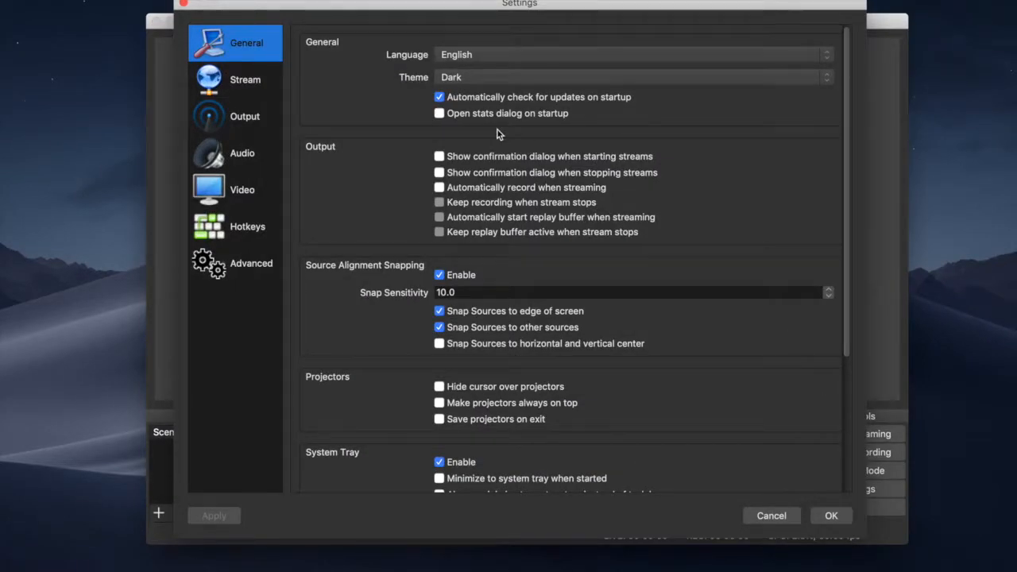
mouse_move(250, 244)
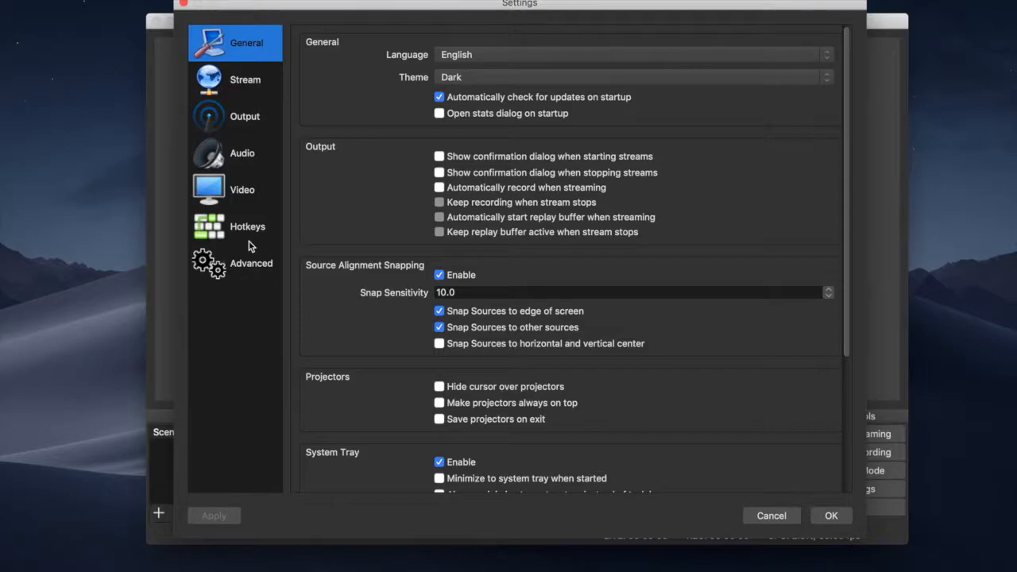
left_click(245, 80)
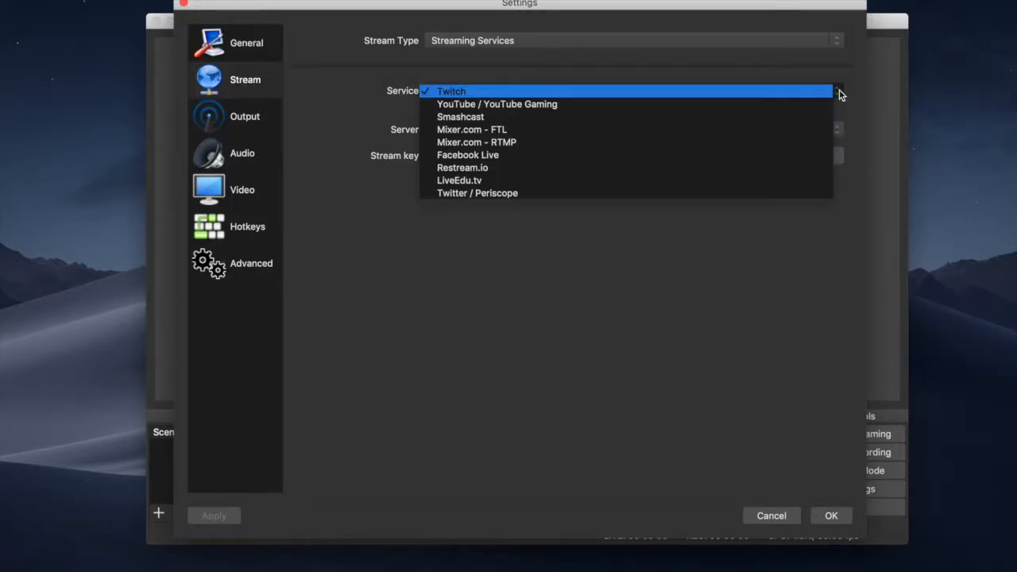
left_click(244, 116)
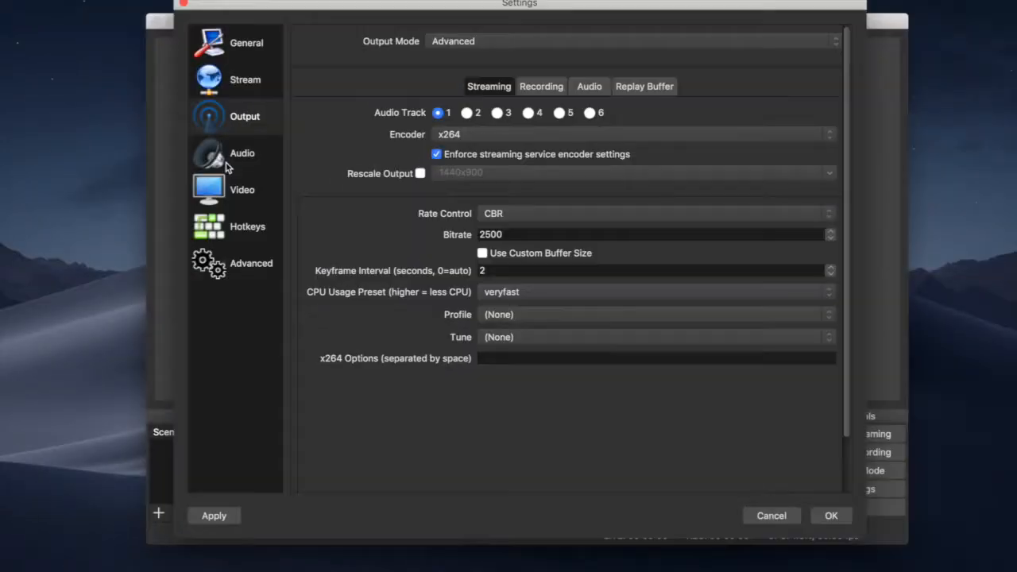
left_click(243, 189)
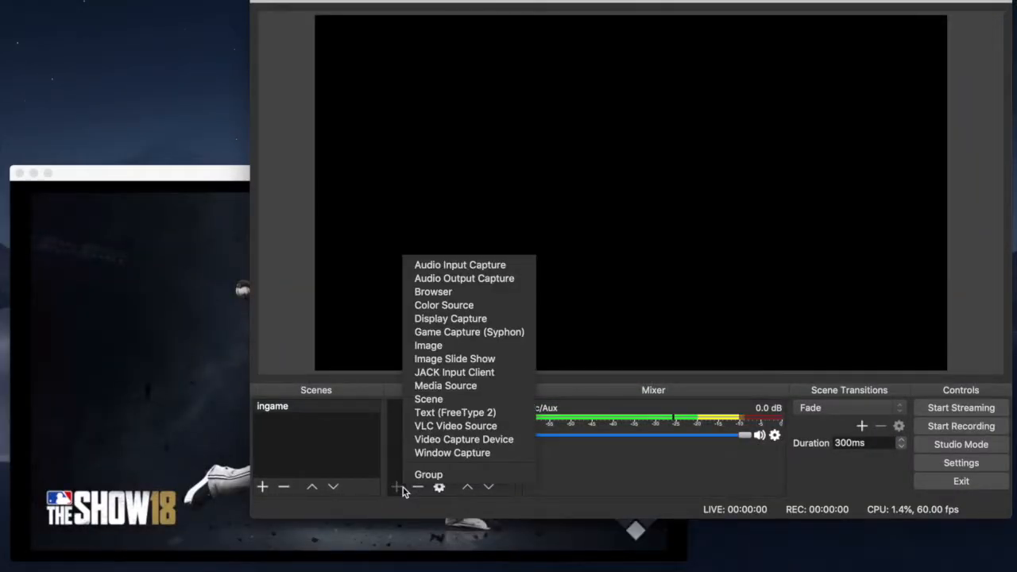
mouse_move(451, 318)
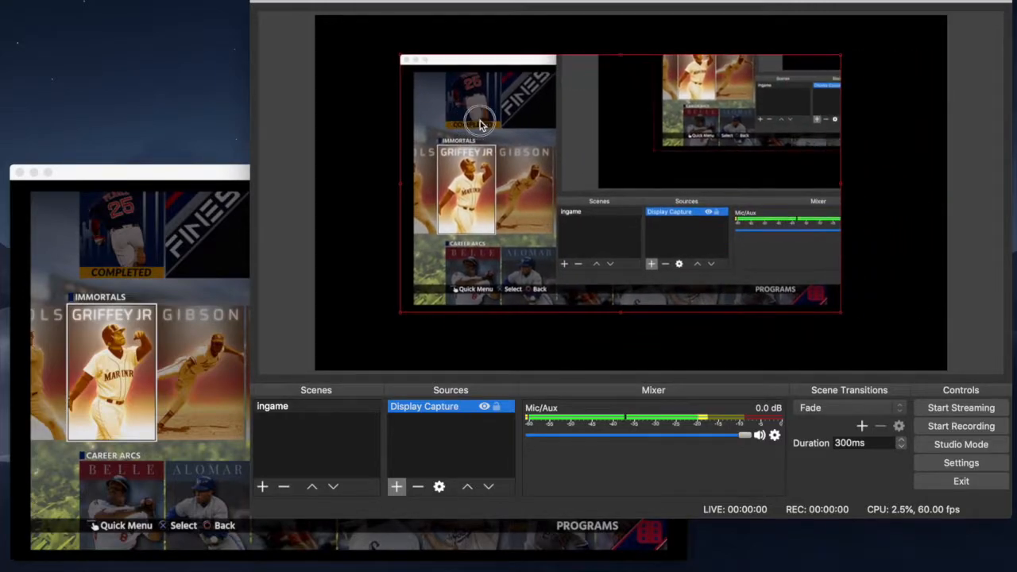
- Confirm the Display Capture source showing the game window in the ingame scene
left_click(396, 486)
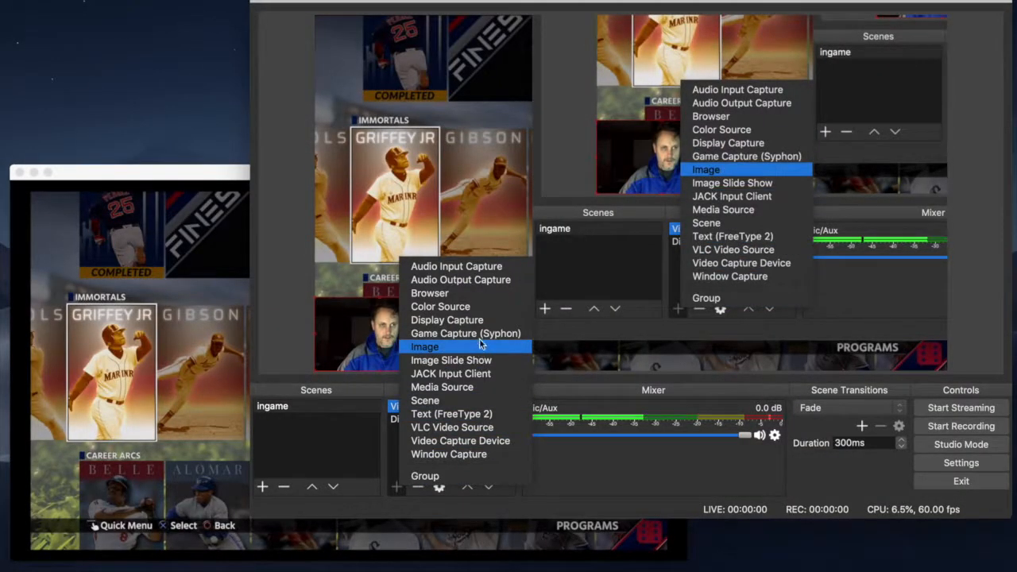
mouse_move(456, 266)
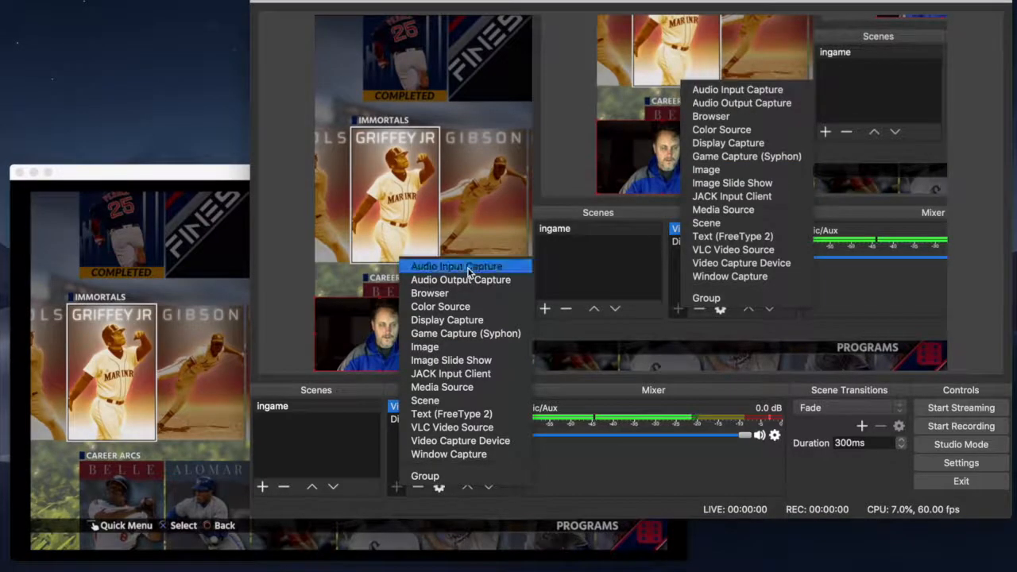
- Add an Audio Input Capture source using the iShowU Audio Capture device
left_click(457, 267)
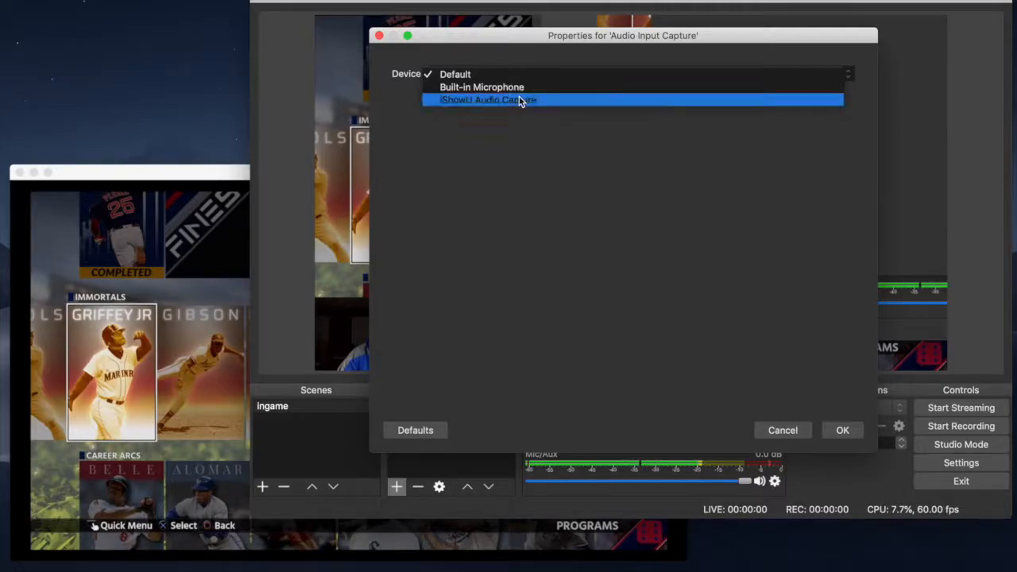
left_click(842, 430)
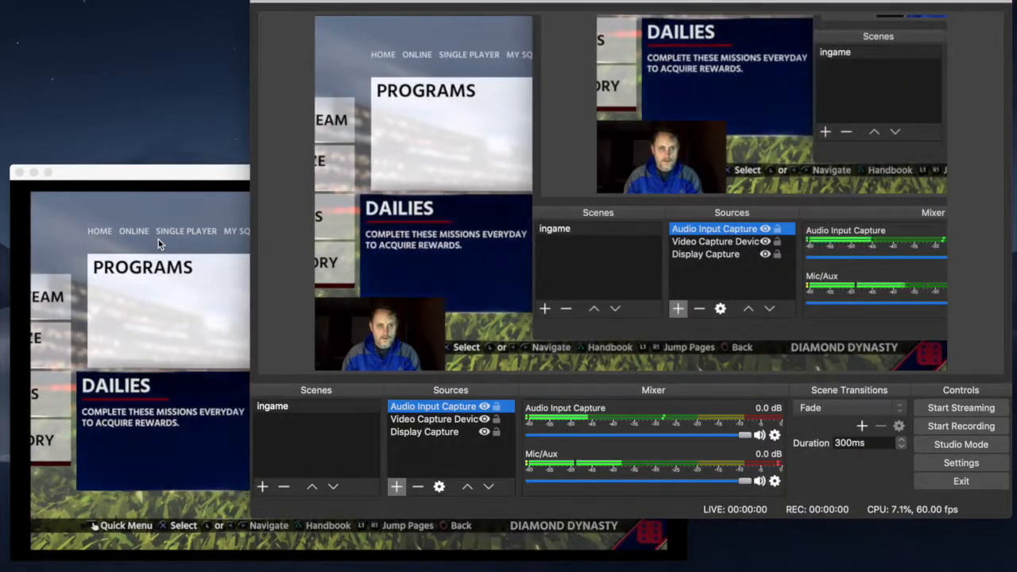